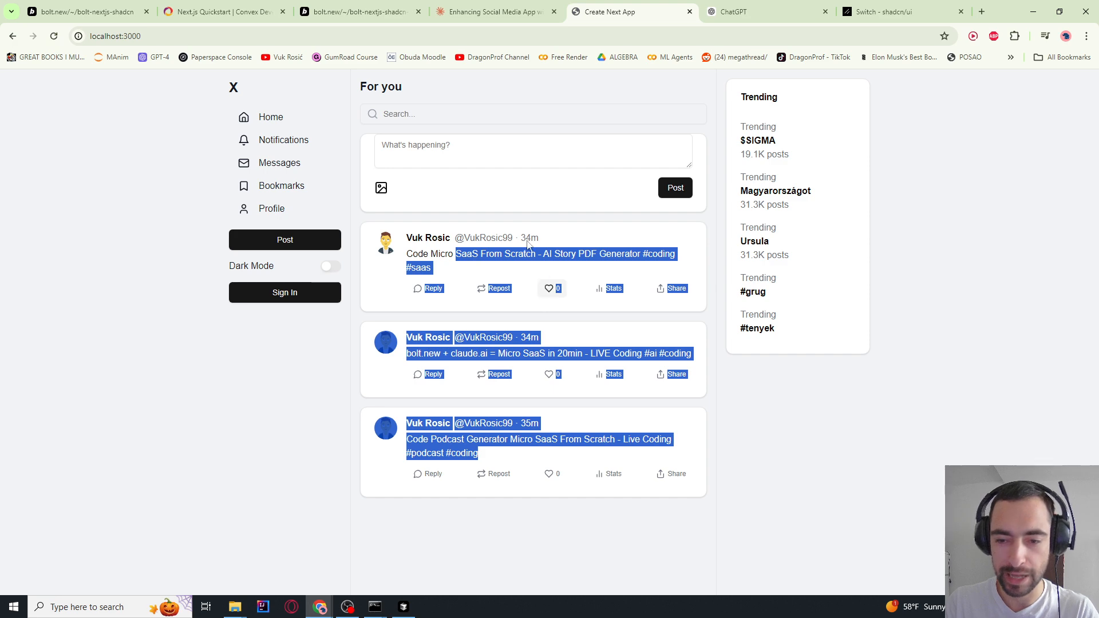
# Publish the test post 'ghjh', then visit the Profile and Messages pages
pyautogui.write('ghjh')
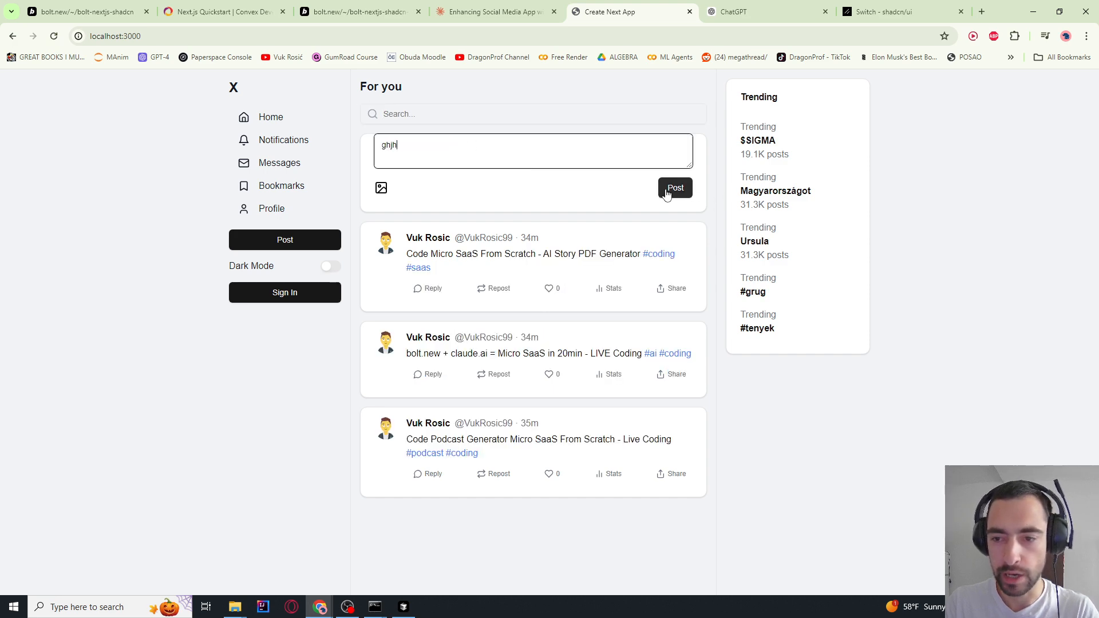
pyautogui.click(674, 188)
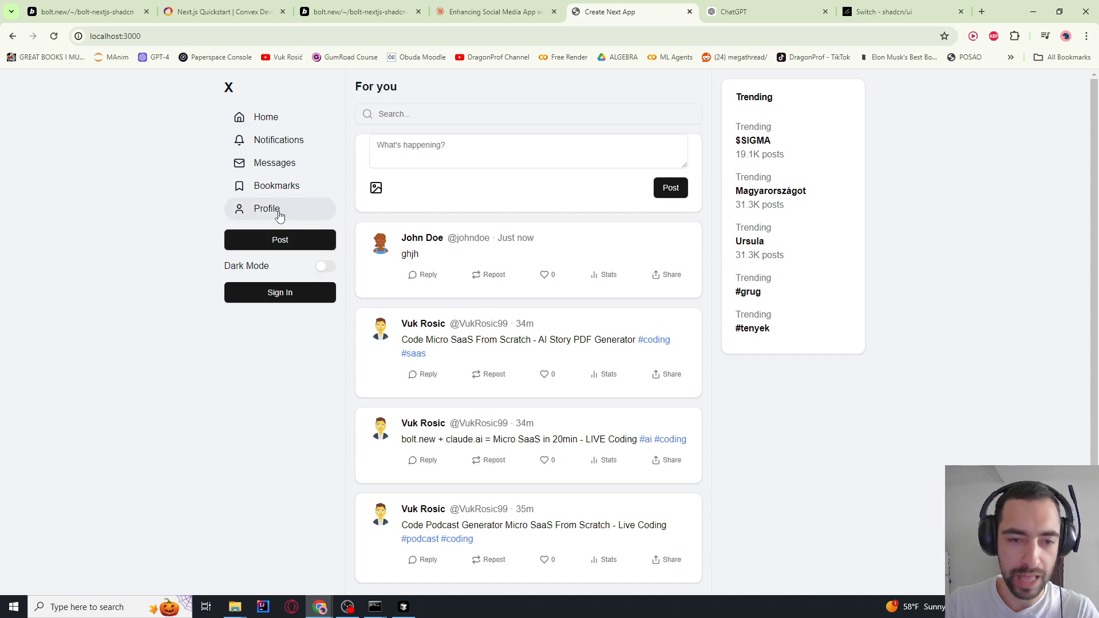
pyautogui.click(267, 208)
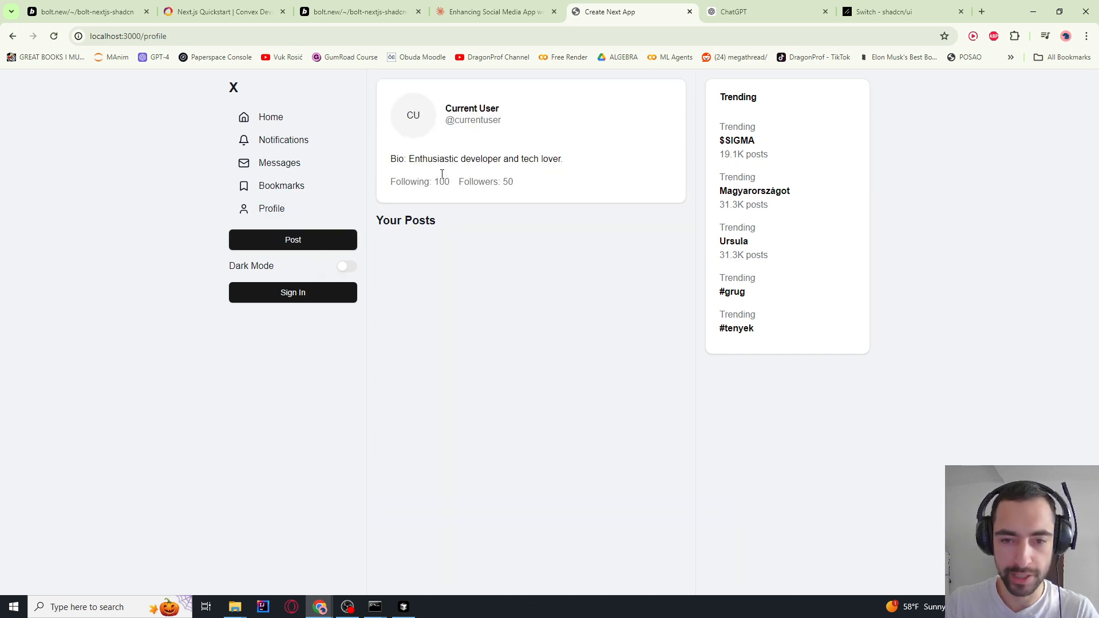
pyautogui.click(279, 163)
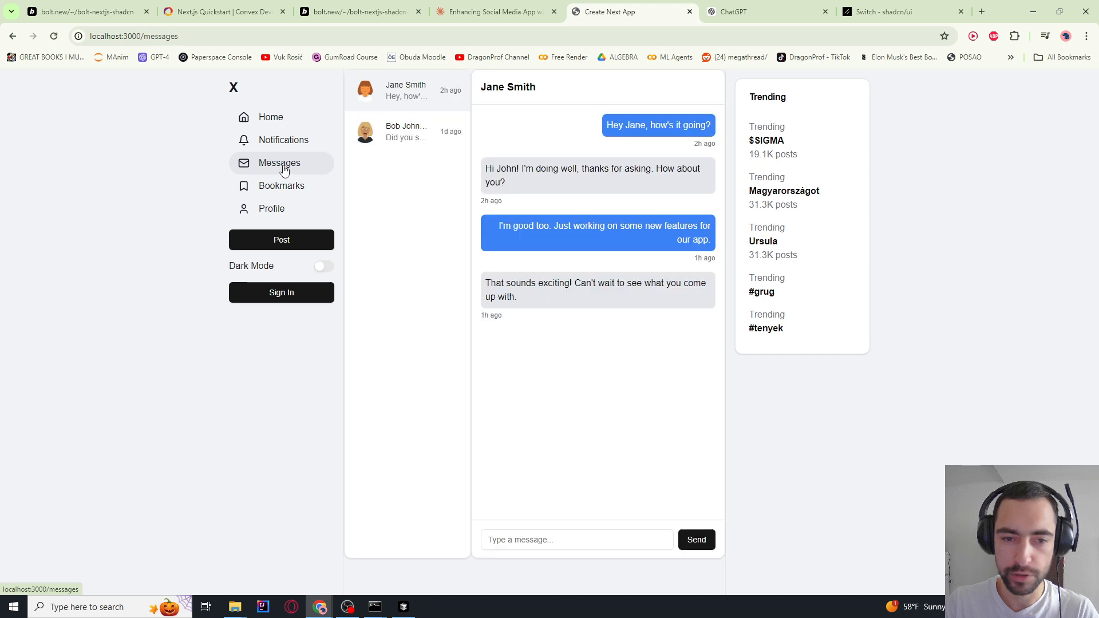
pyautogui.moveTo(599, 171)
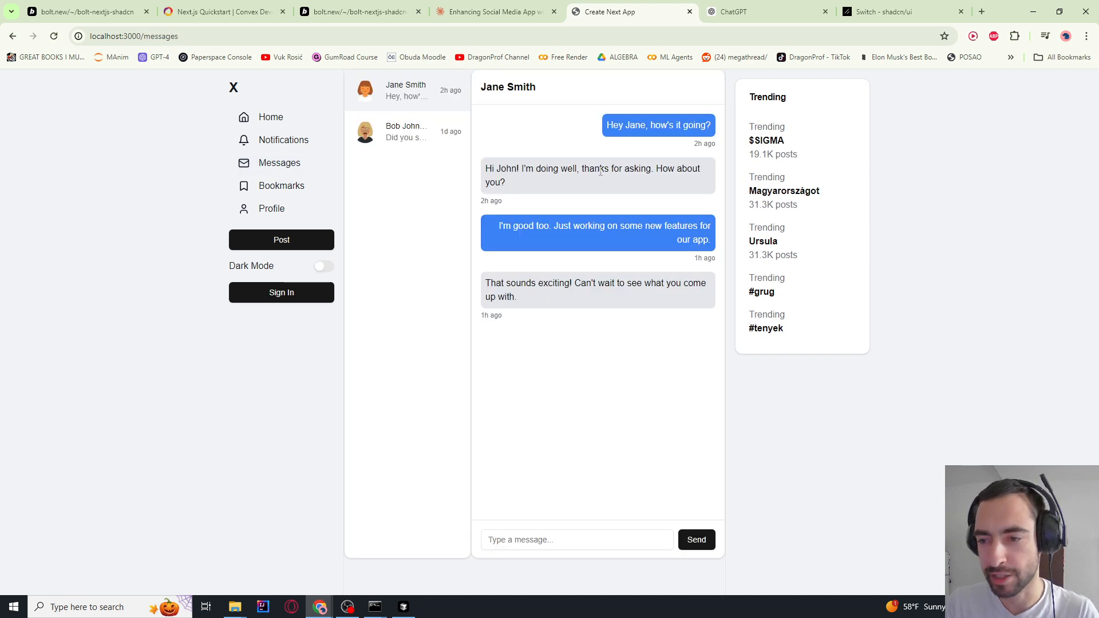
pyautogui.moveTo(515, 142)
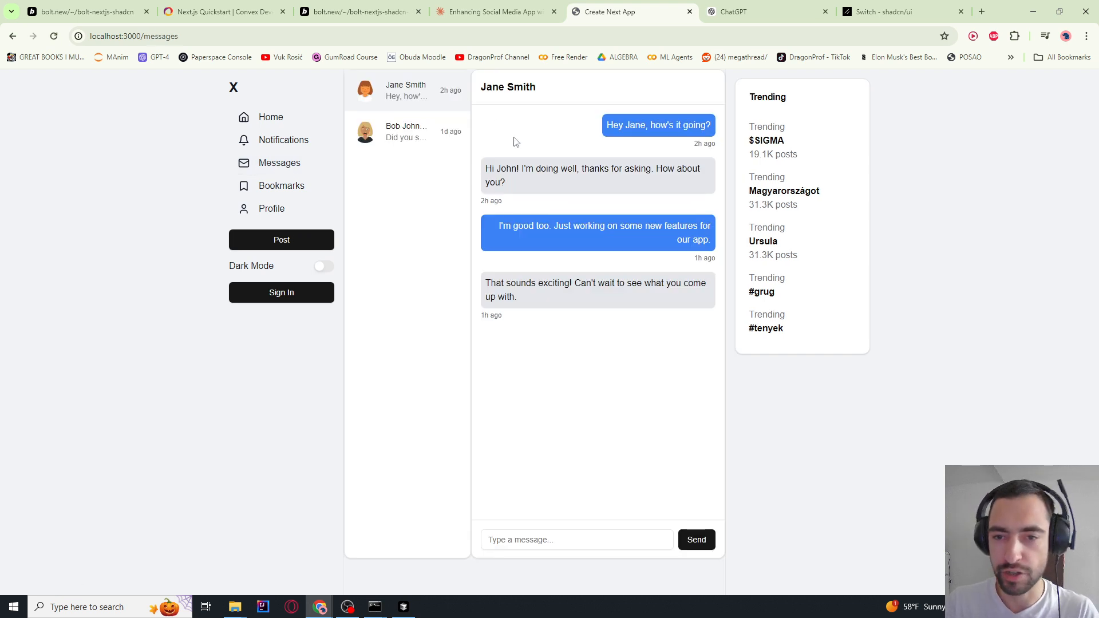
pyautogui.moveTo(543, 238)
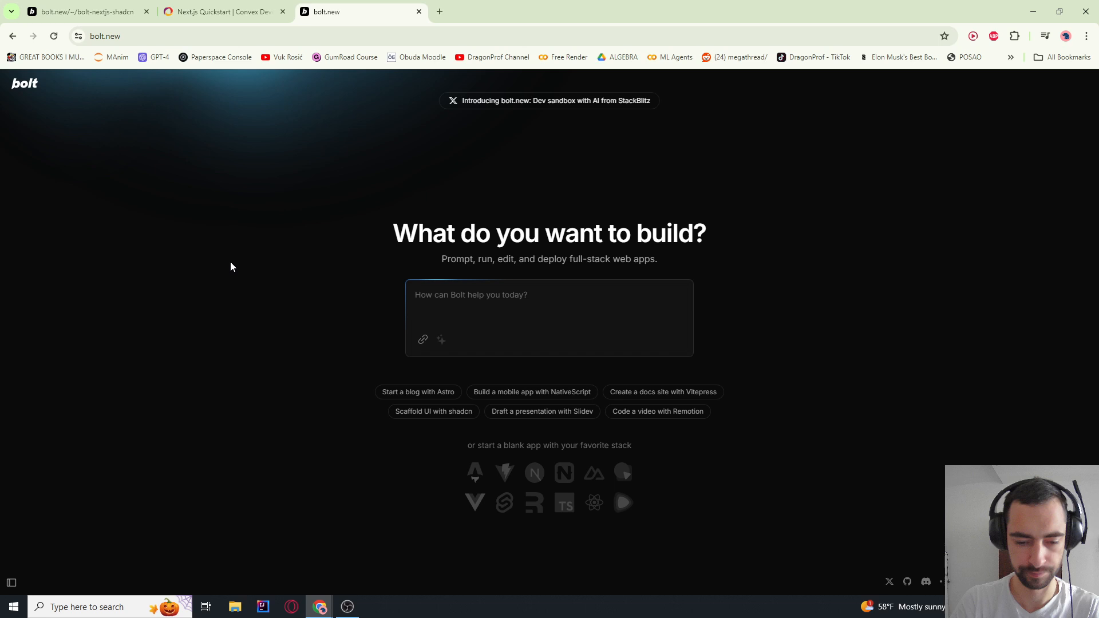
pyautogui.moveTo(504, 534)
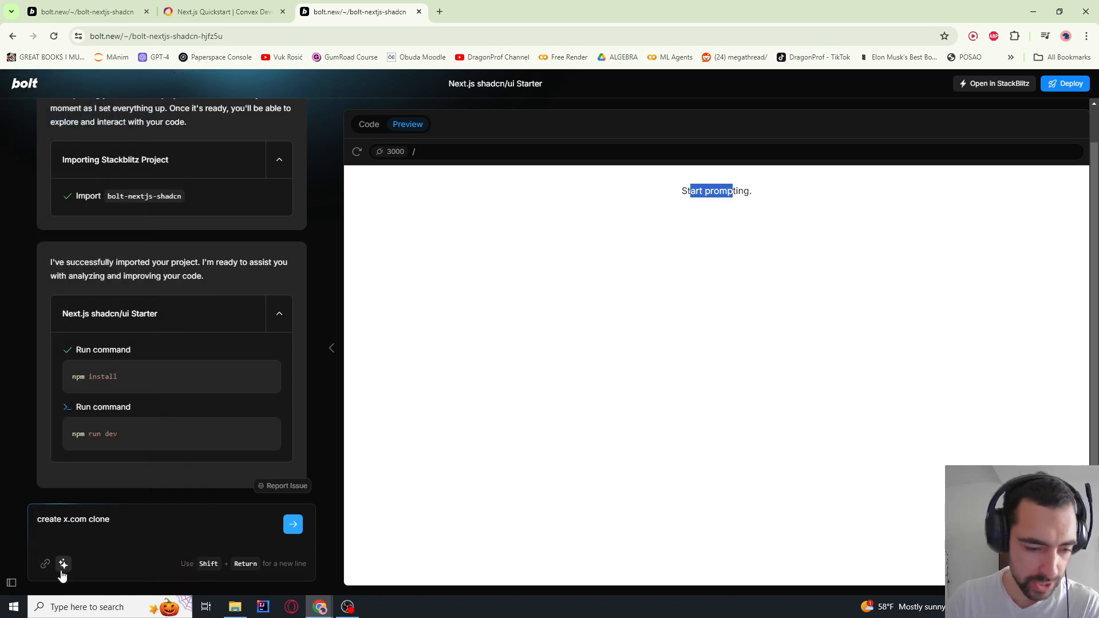
pyautogui.moveTo(62, 564)
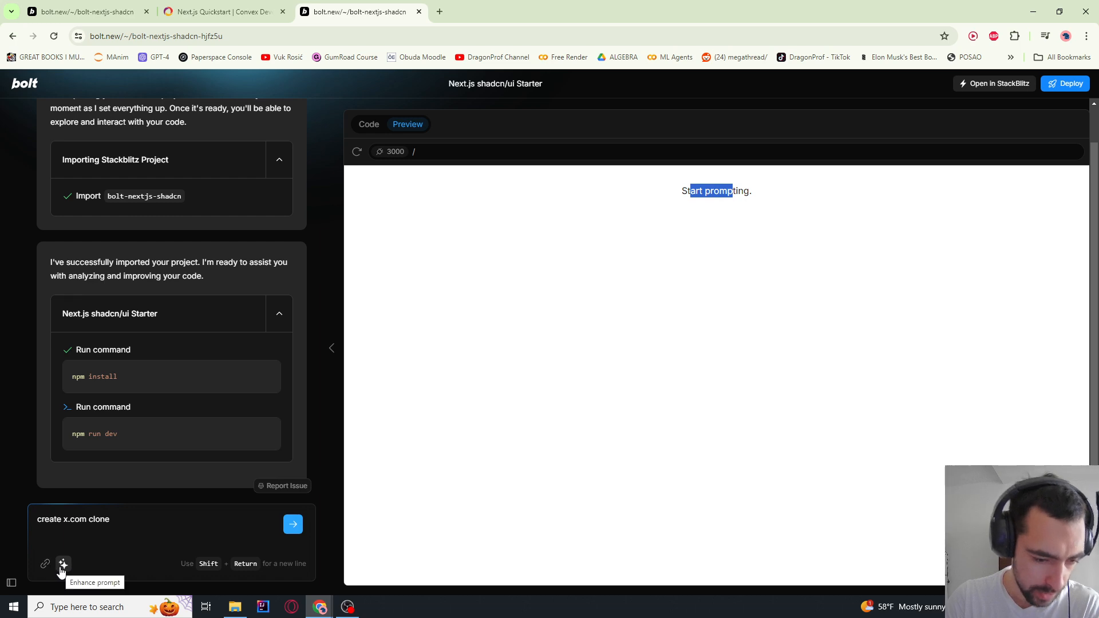
# Enhance the 'create x.com clone' request into a detailed X.com clone prompt
pyautogui.click(63, 564)
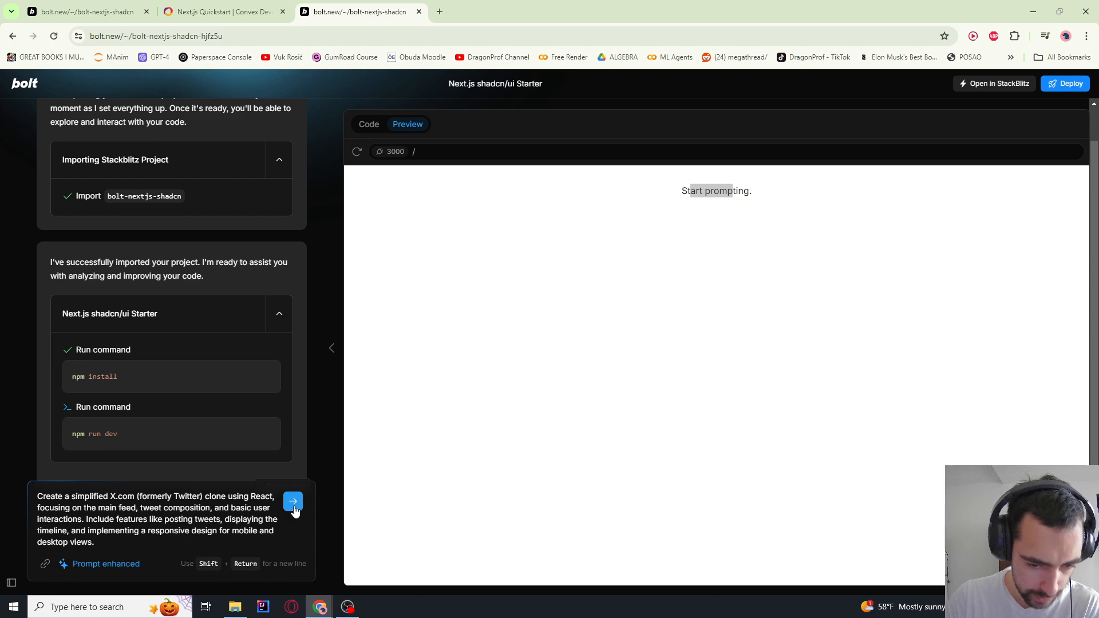
# Send the detailed X clone request and inspect a generated file against the preview
pyautogui.click(293, 502)
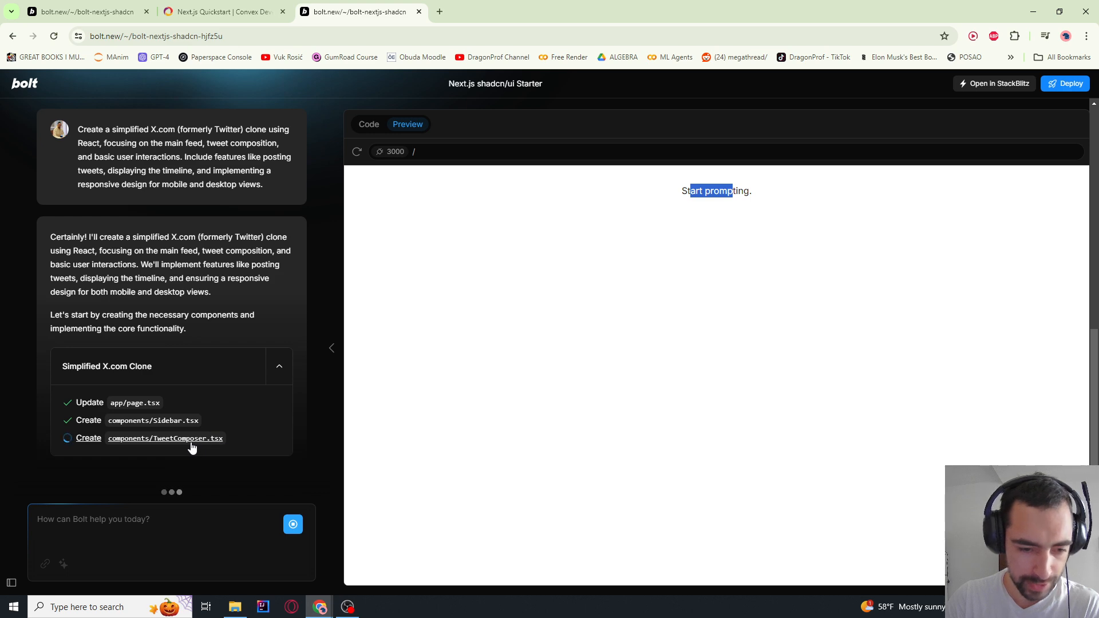
pyautogui.click(368, 124)
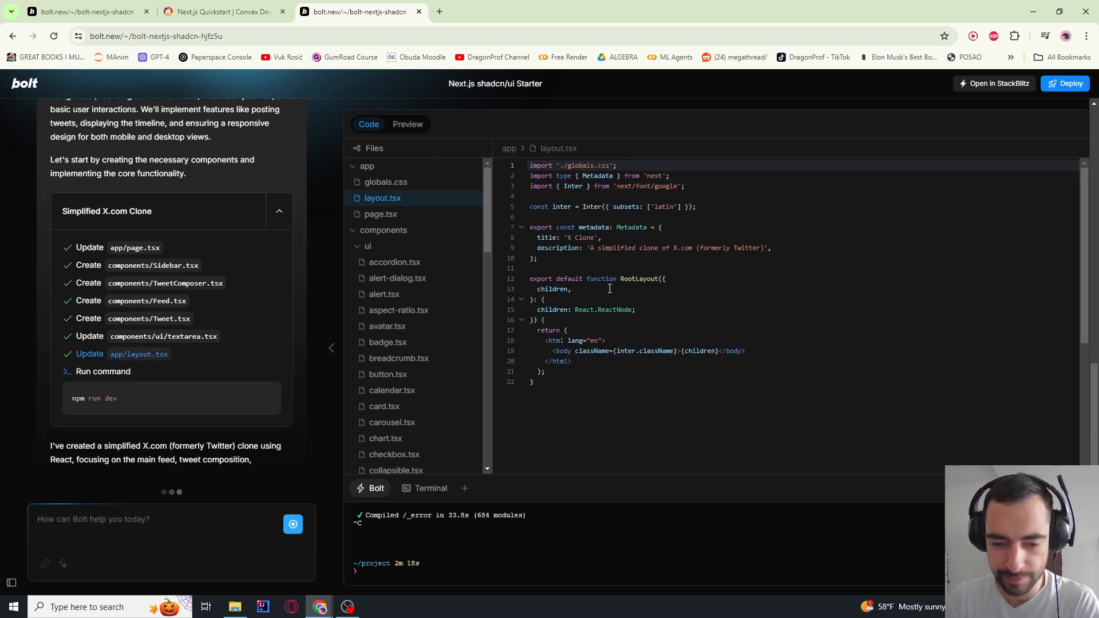
pyautogui.click(407, 124)
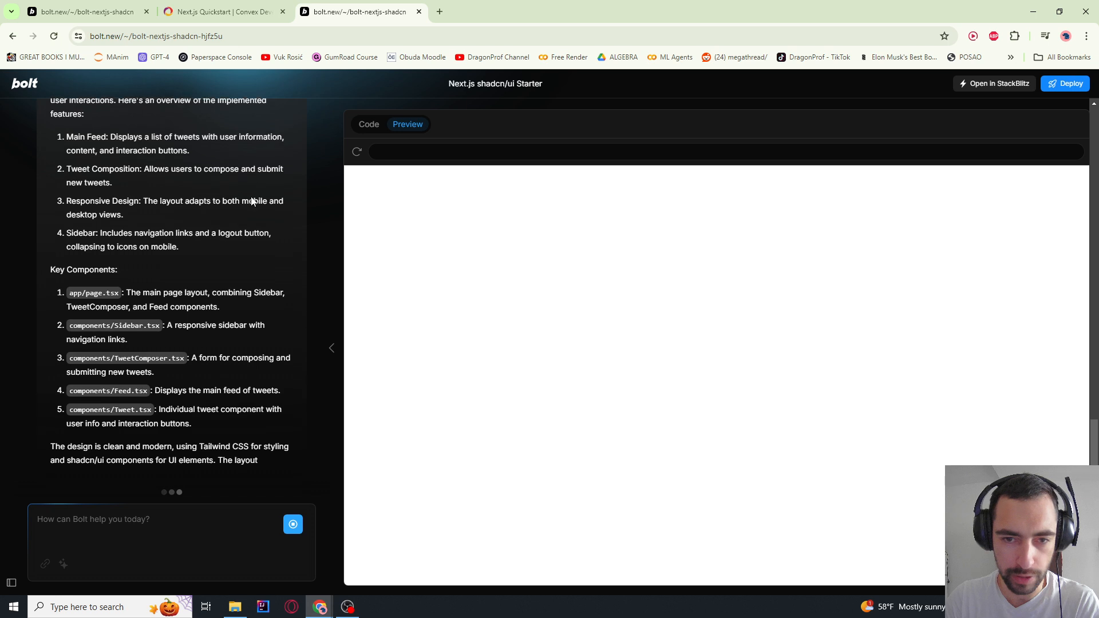
# Scroll through the chat summary and compare the project code with the blank preview
pyautogui.scroll(-3)
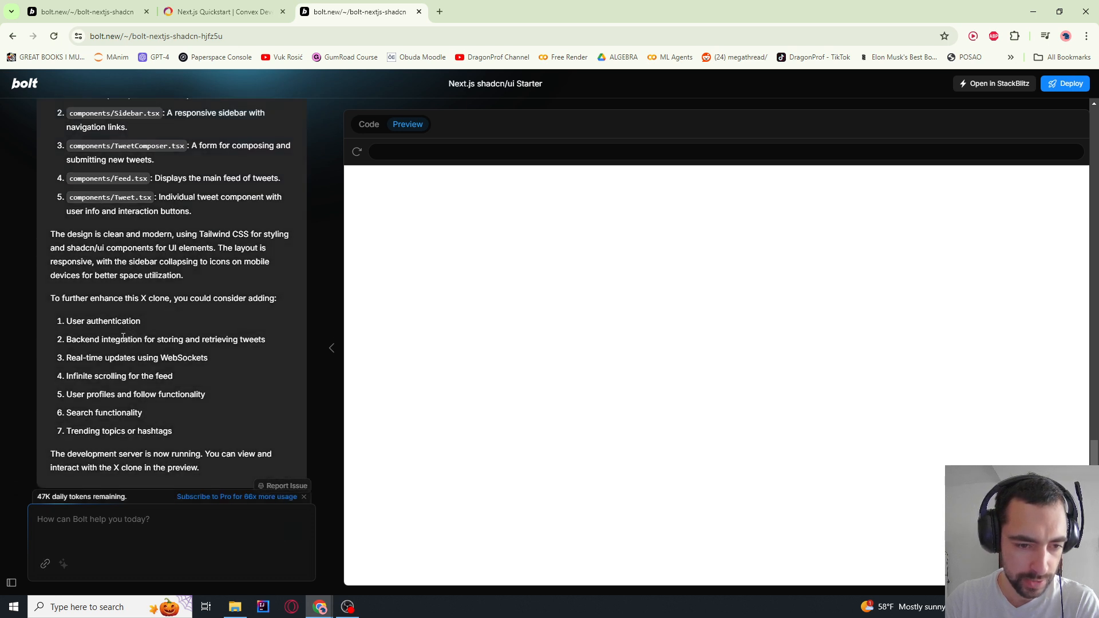
pyautogui.scroll(-3)
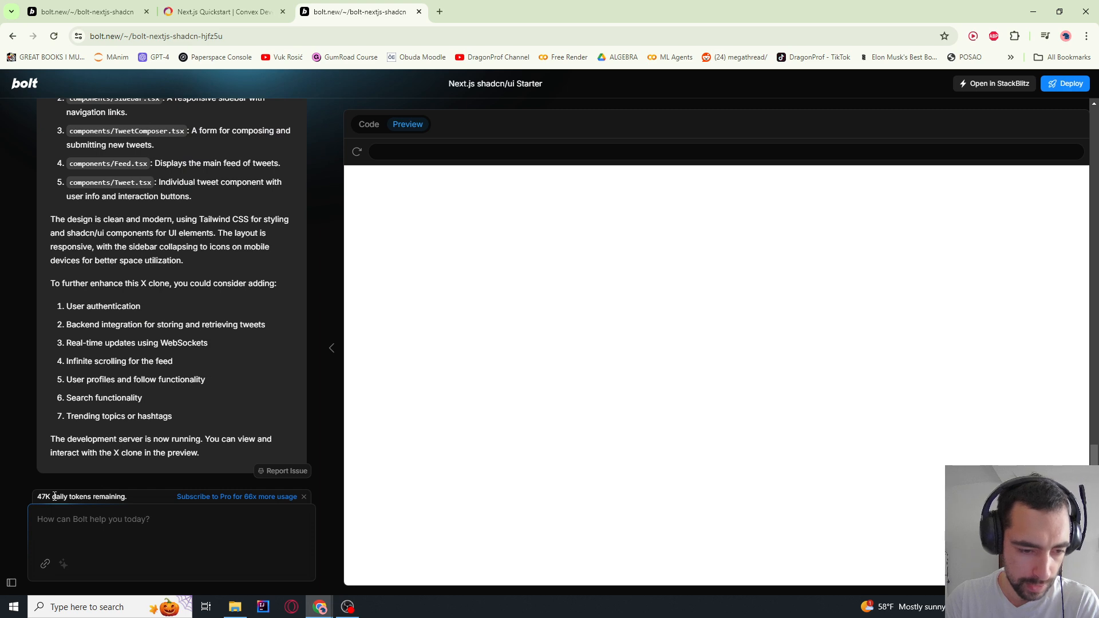
pyautogui.moveTo(43, 509)
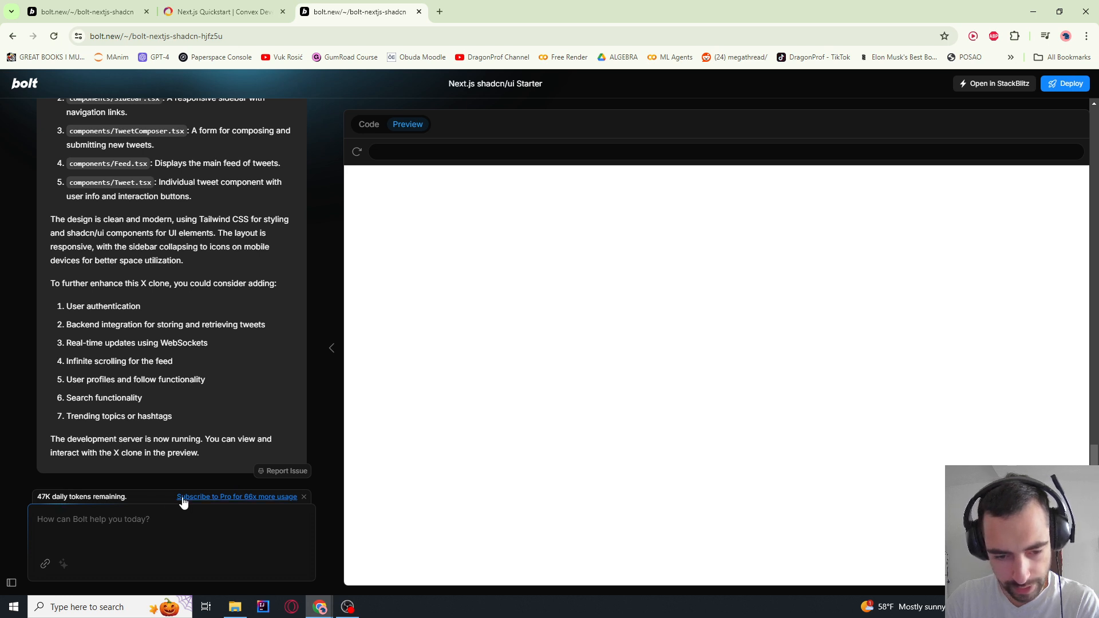
pyautogui.click(369, 124)
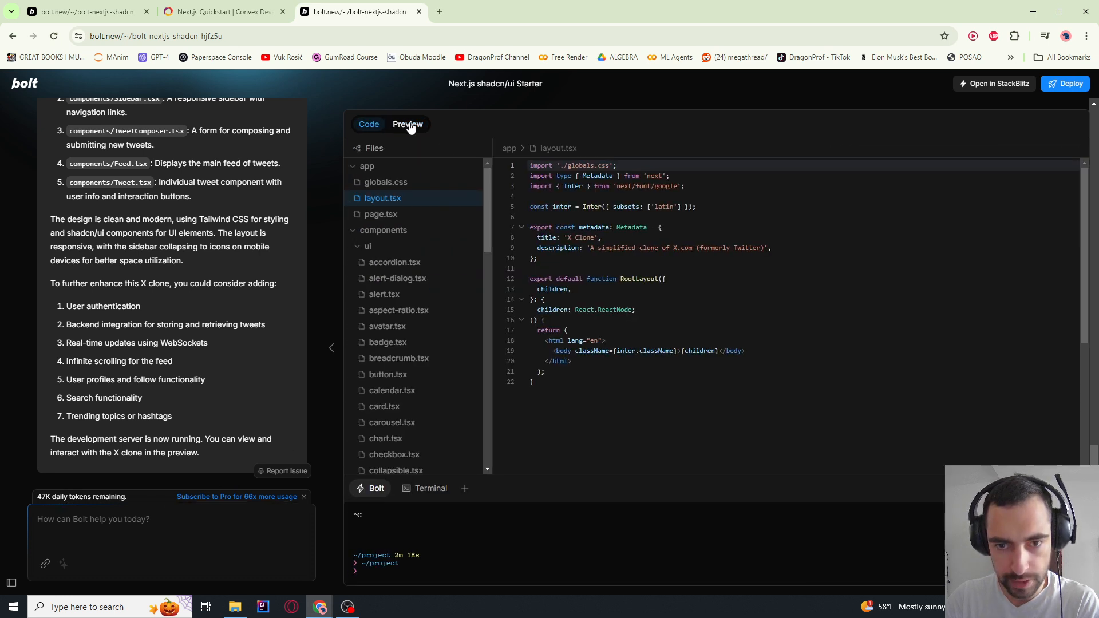
pyautogui.click(407, 125)
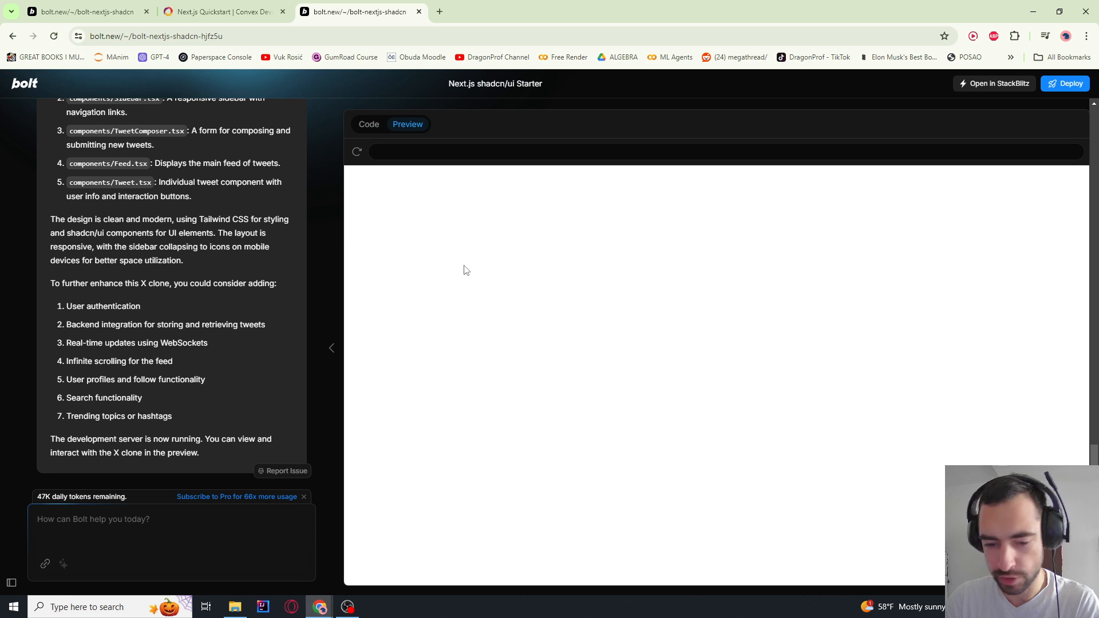
pyautogui.click(369, 124)
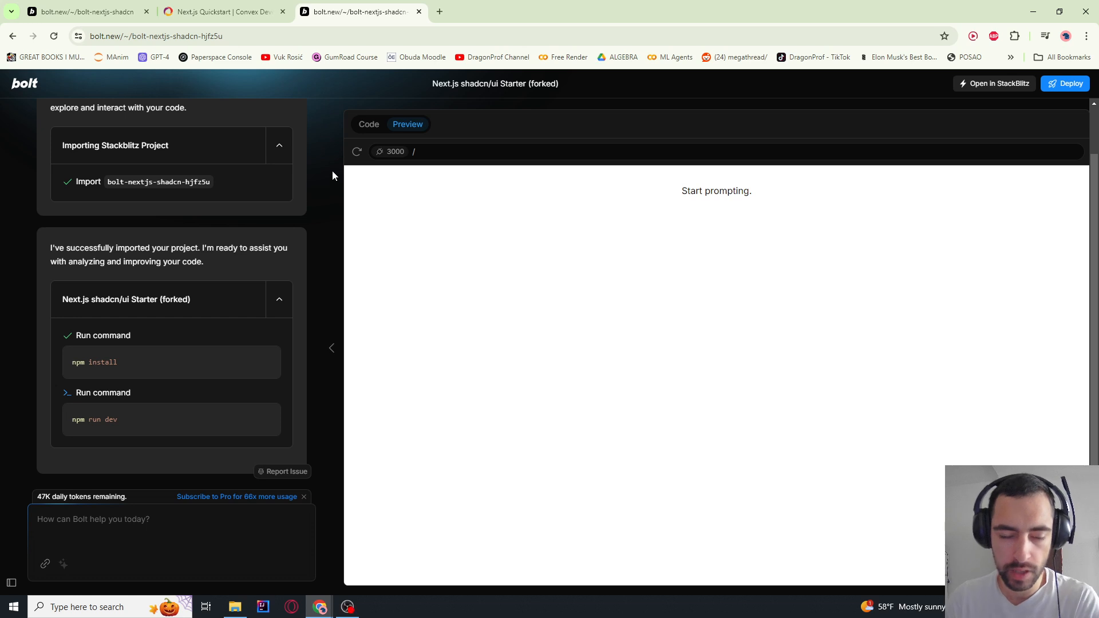
pyautogui.moveTo(453, 287)
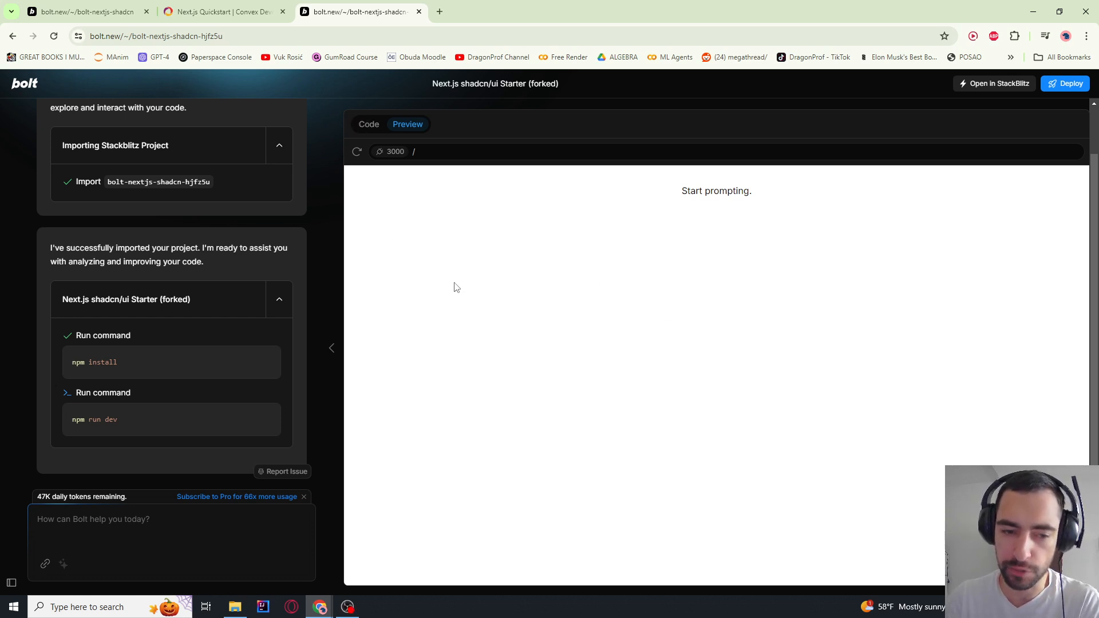
# Send 'create a simple x.com clone' in the fork and preview the resulting home feed
pyautogui.click(369, 124)
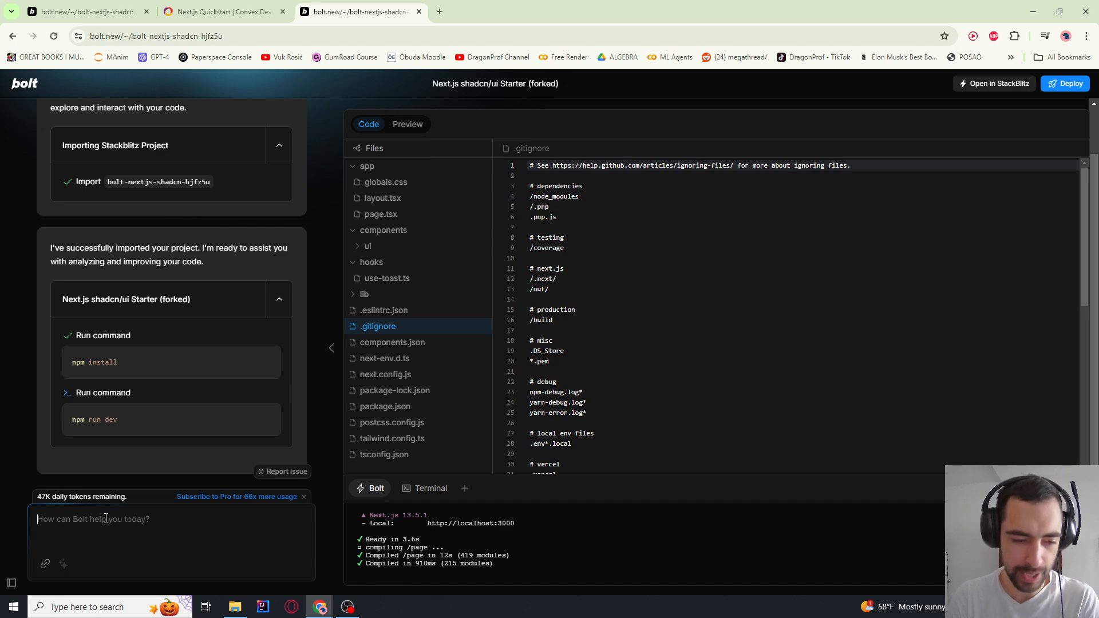
pyautogui.write('create x.com clone, make')
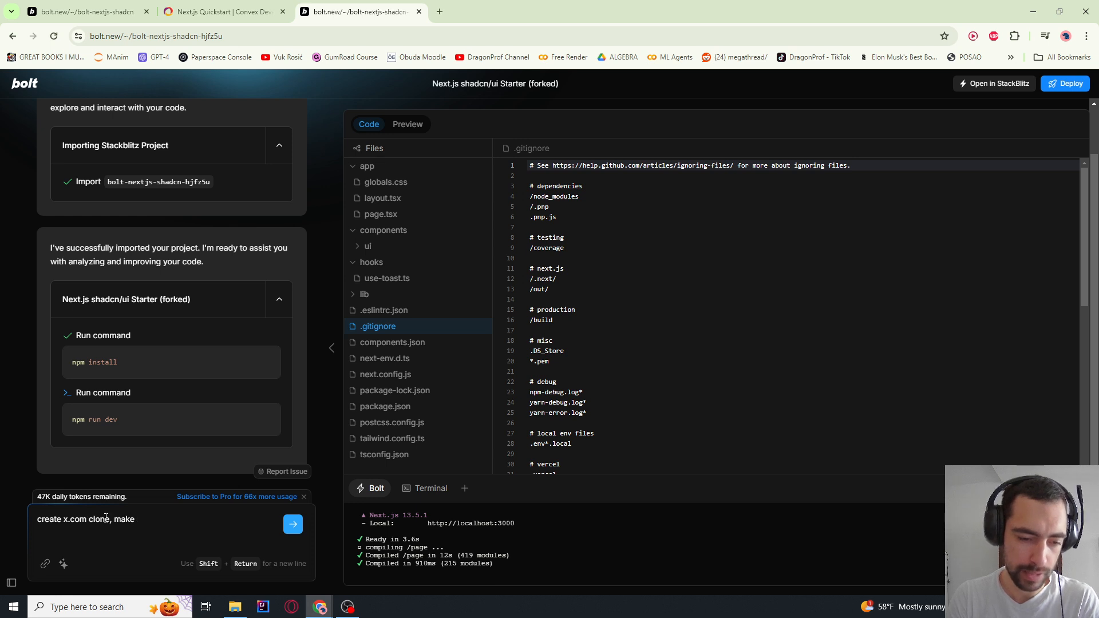
pyautogui.press('Backspace')
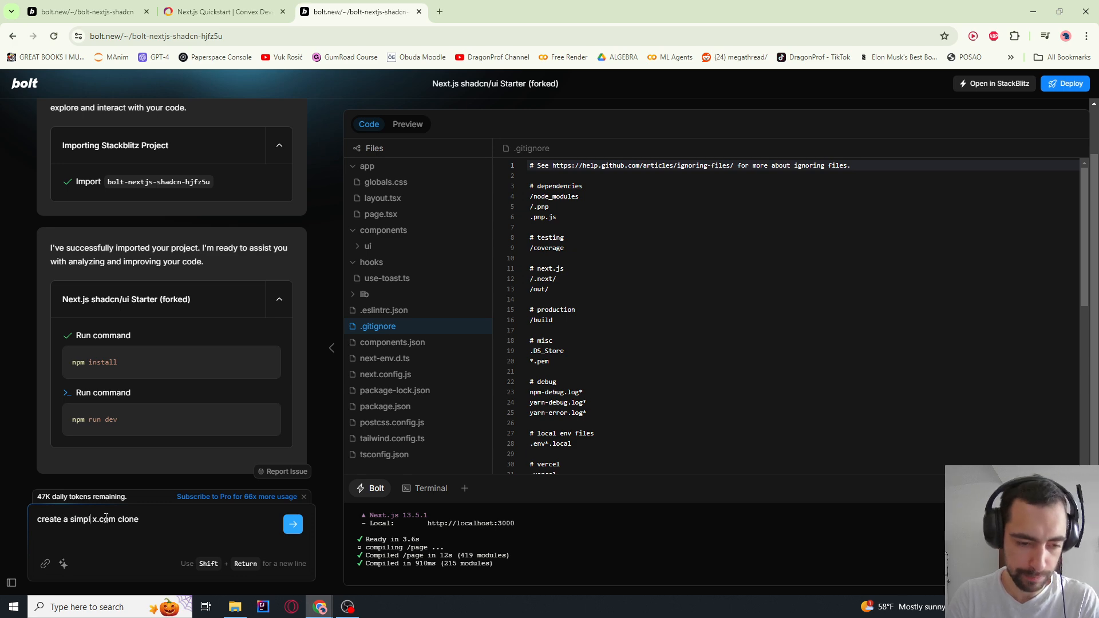
pyautogui.click(292, 524)
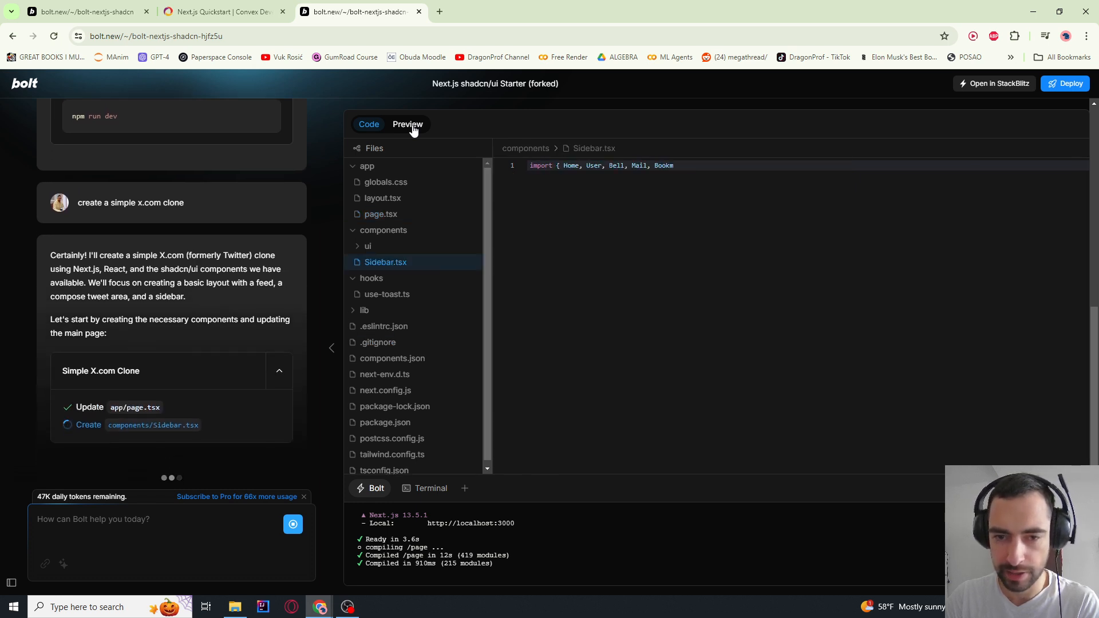
pyautogui.click(407, 124)
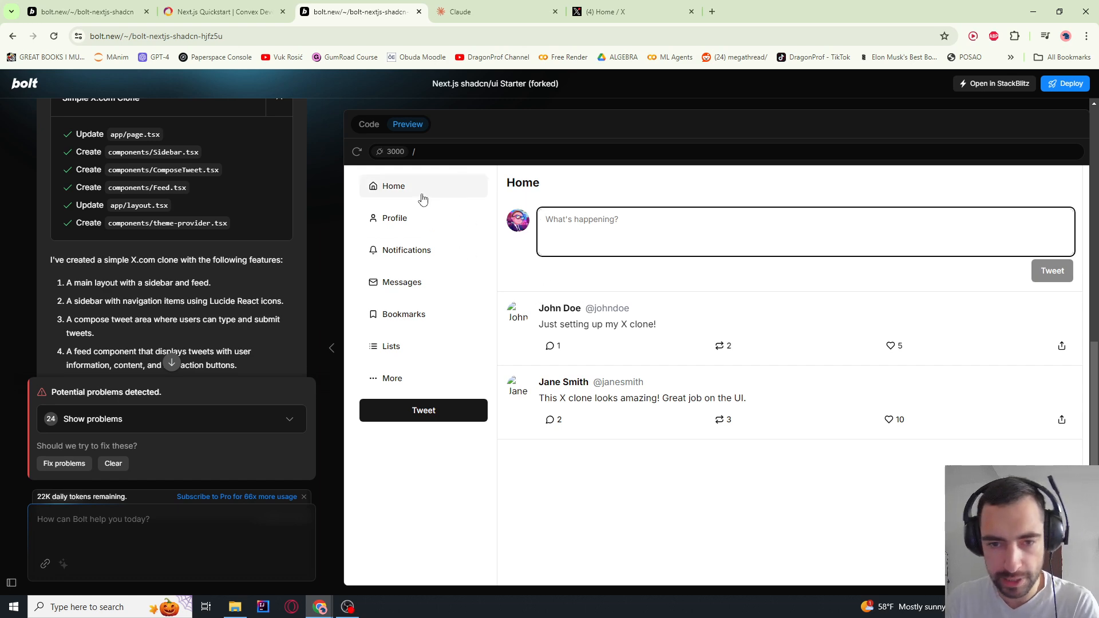
# Ask the AI to enable posting tweets and add liking and comment features
pyautogui.click(369, 125)
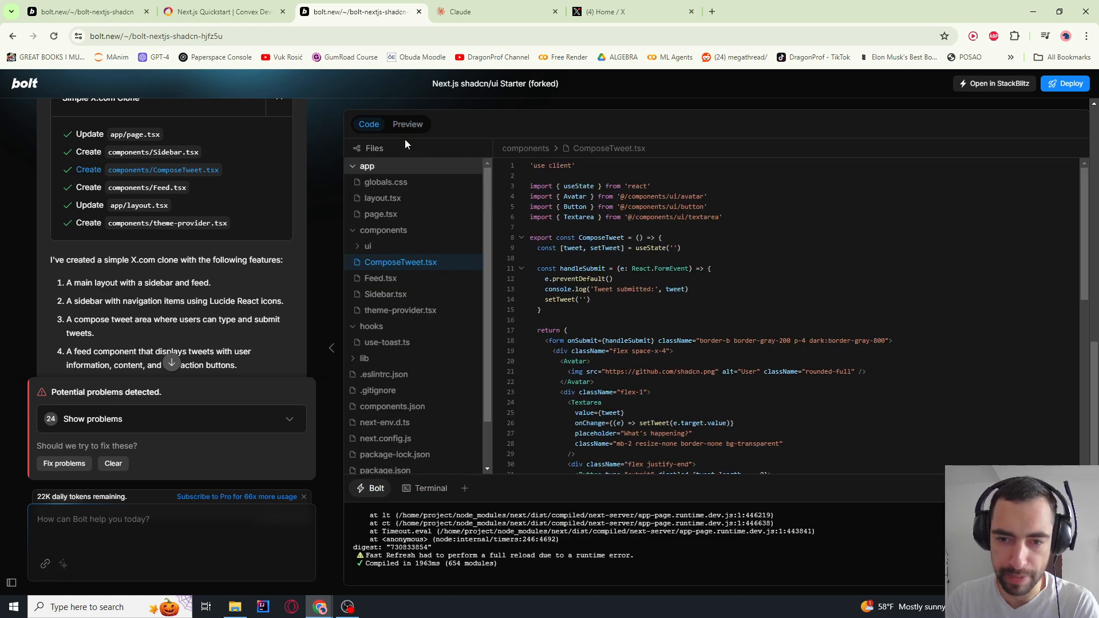
pyautogui.click(407, 124)
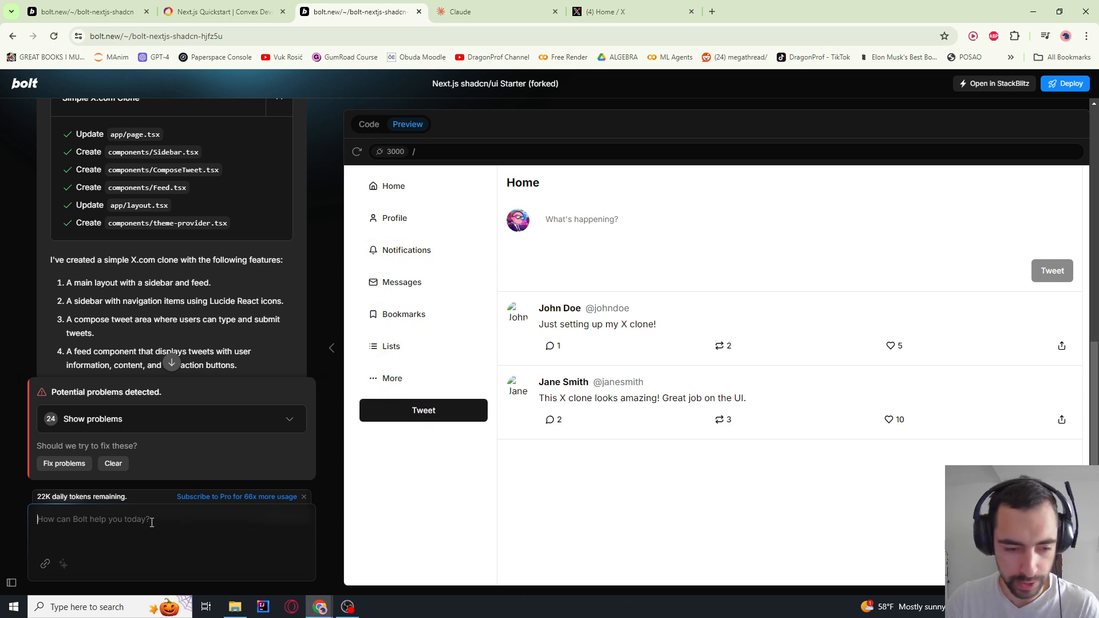
pyautogui.write('make it able to post tweets, toa')
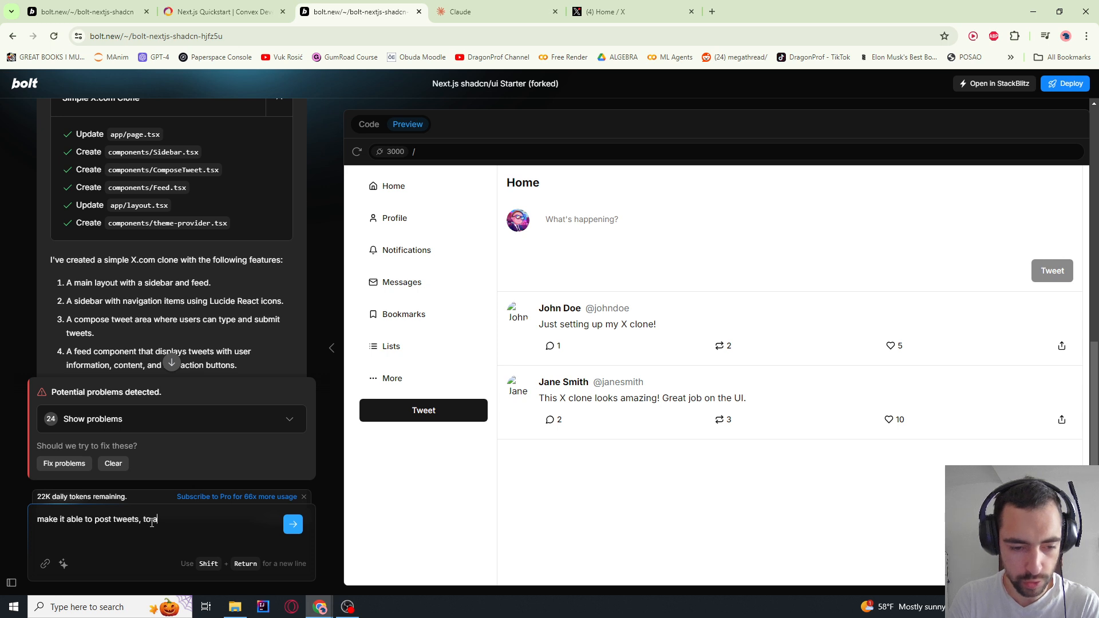
pyautogui.write('dd them, also')
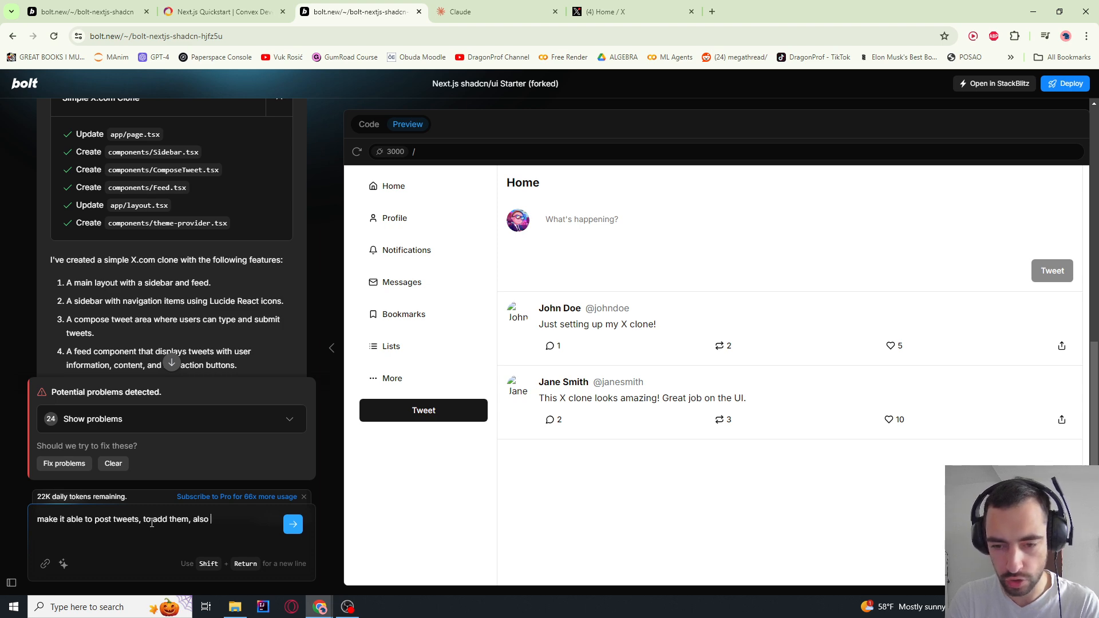
pyautogui.write('make liking functinoality and commen')
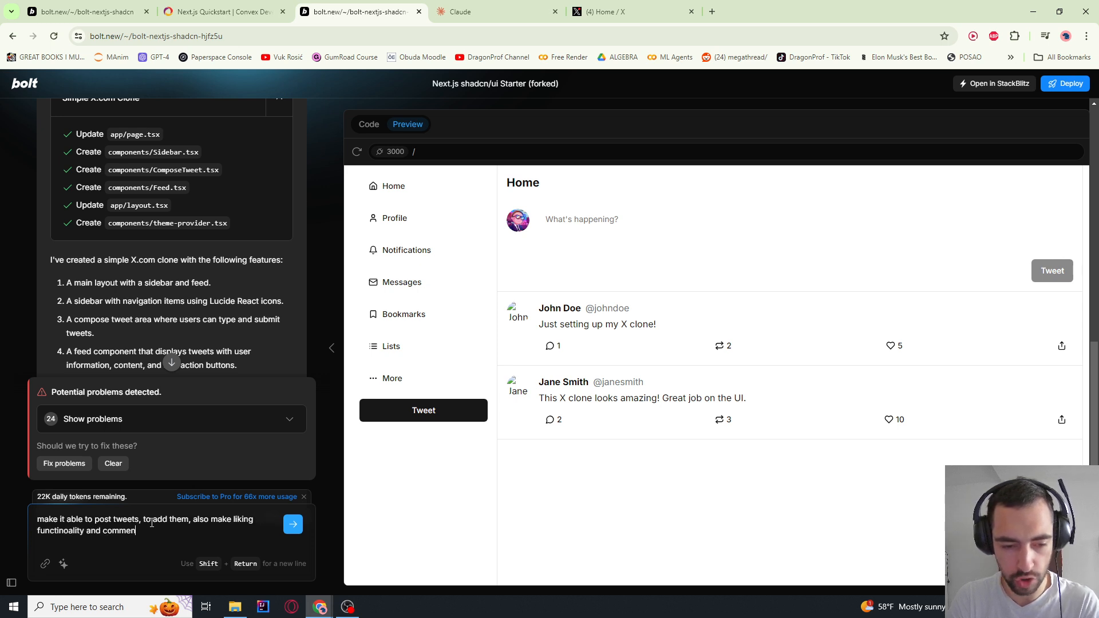
pyautogui.click(293, 524)
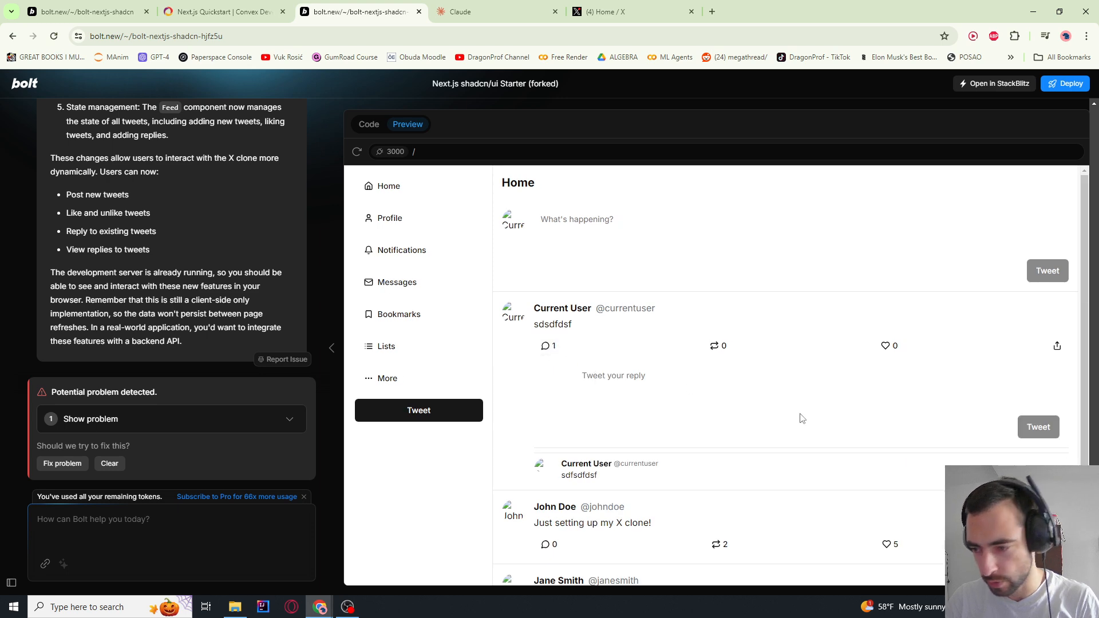
# Post the reply '1123123' under the sdsdfdsf tweet
pyautogui.write('11')
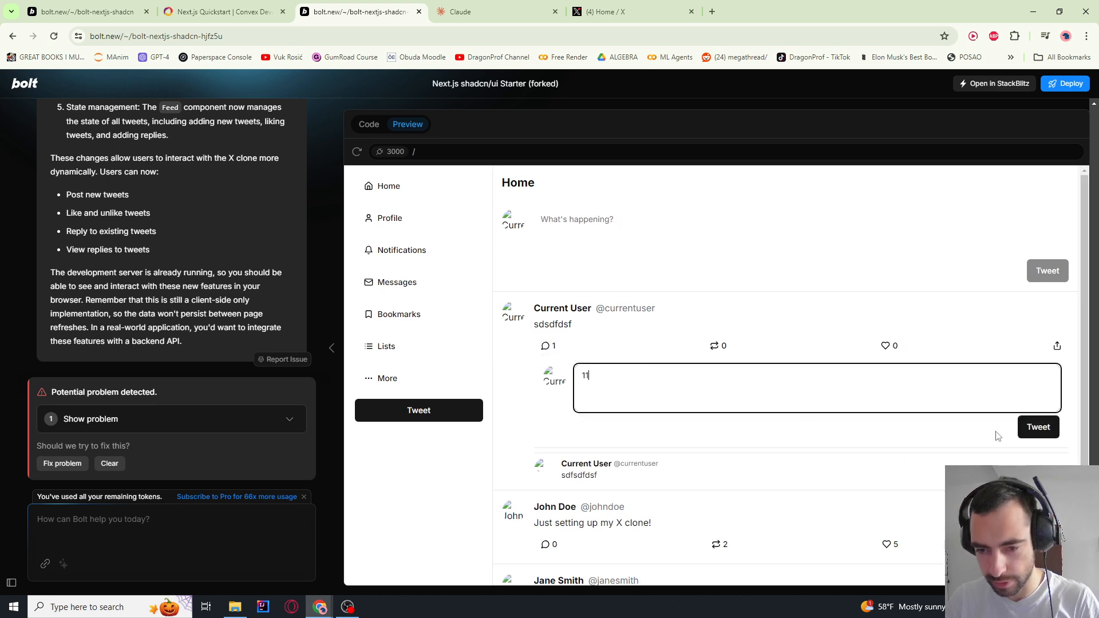
pyautogui.click(1038, 427)
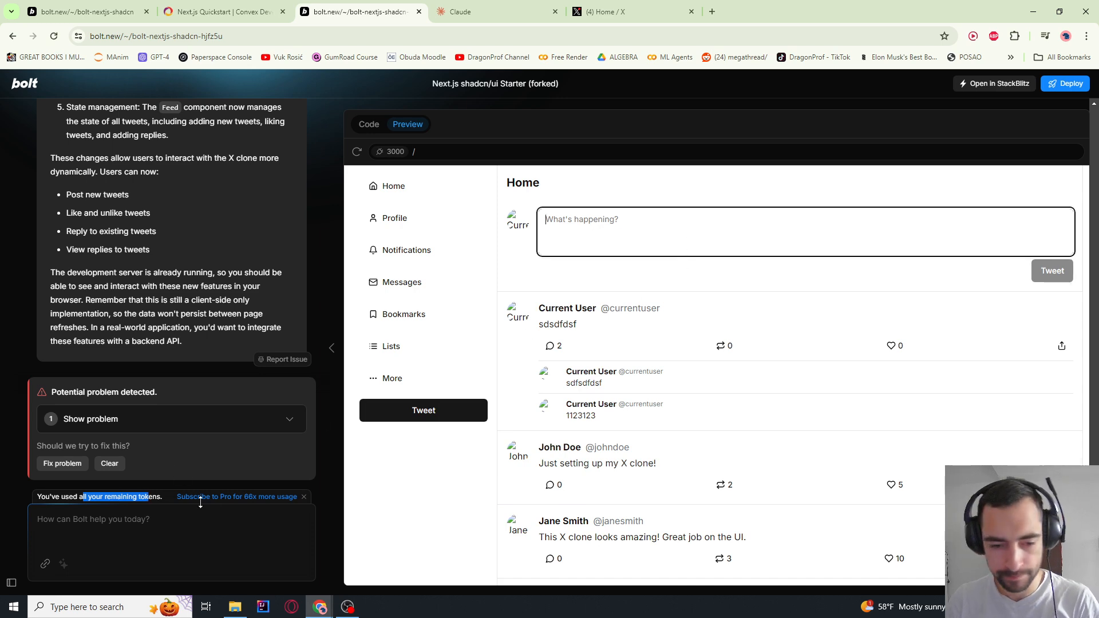
pyautogui.click(237, 496)
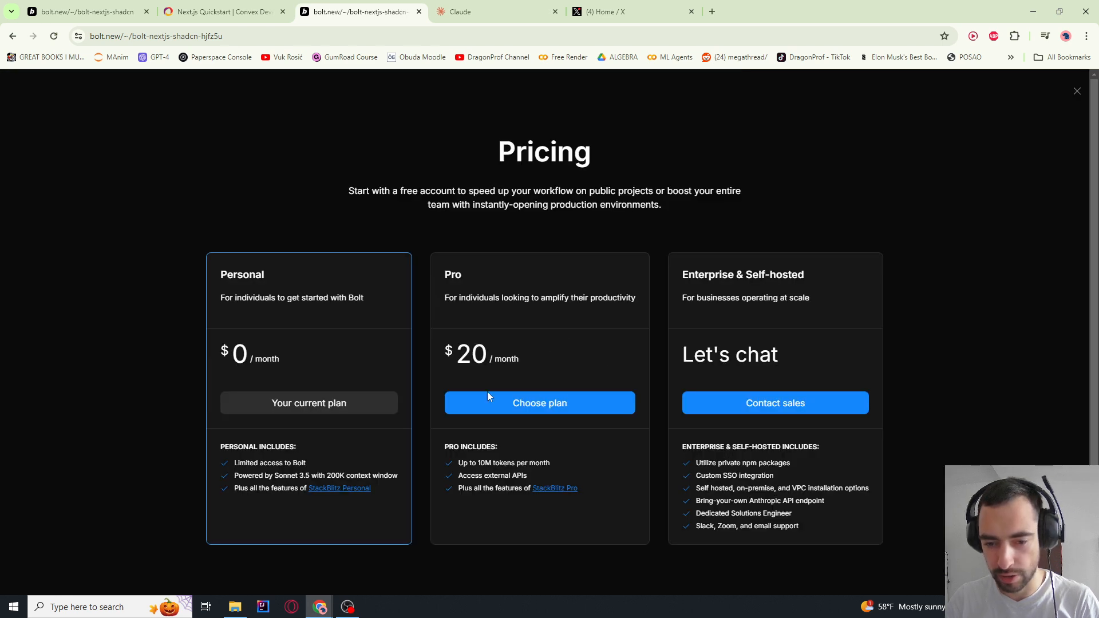
pyautogui.click(1077, 91)
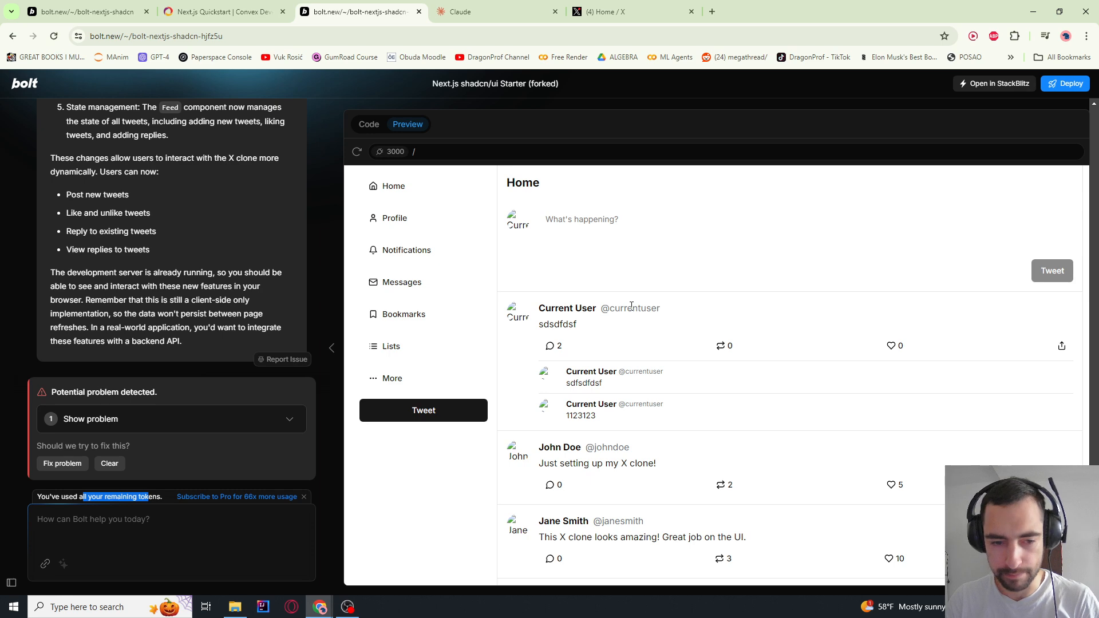
pyautogui.moveTo(660, 350)
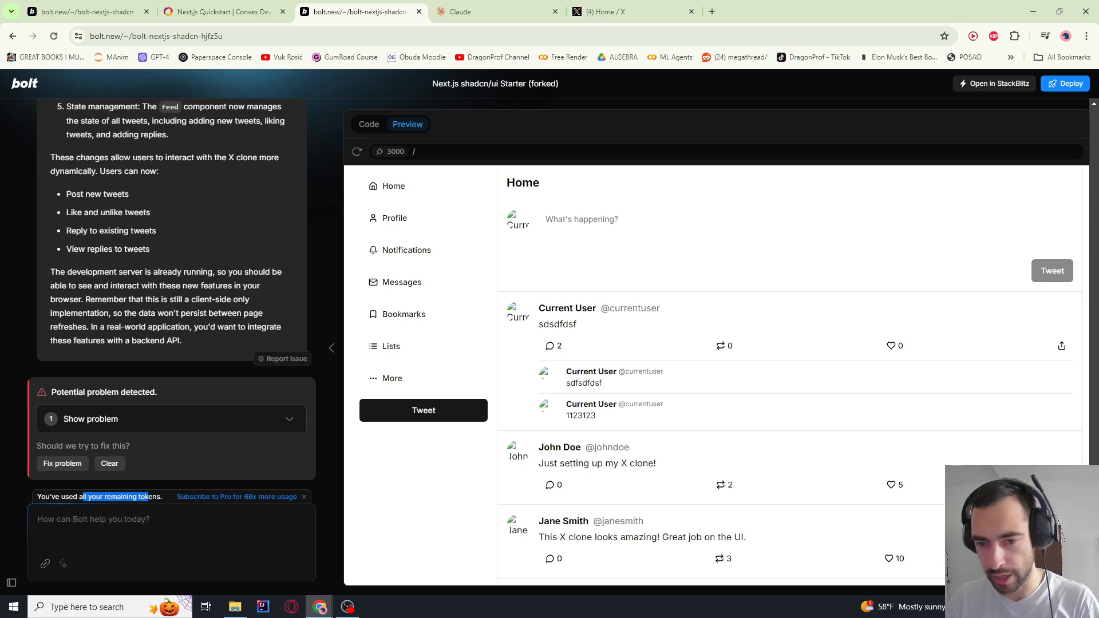
pyautogui.moveTo(722, 345)
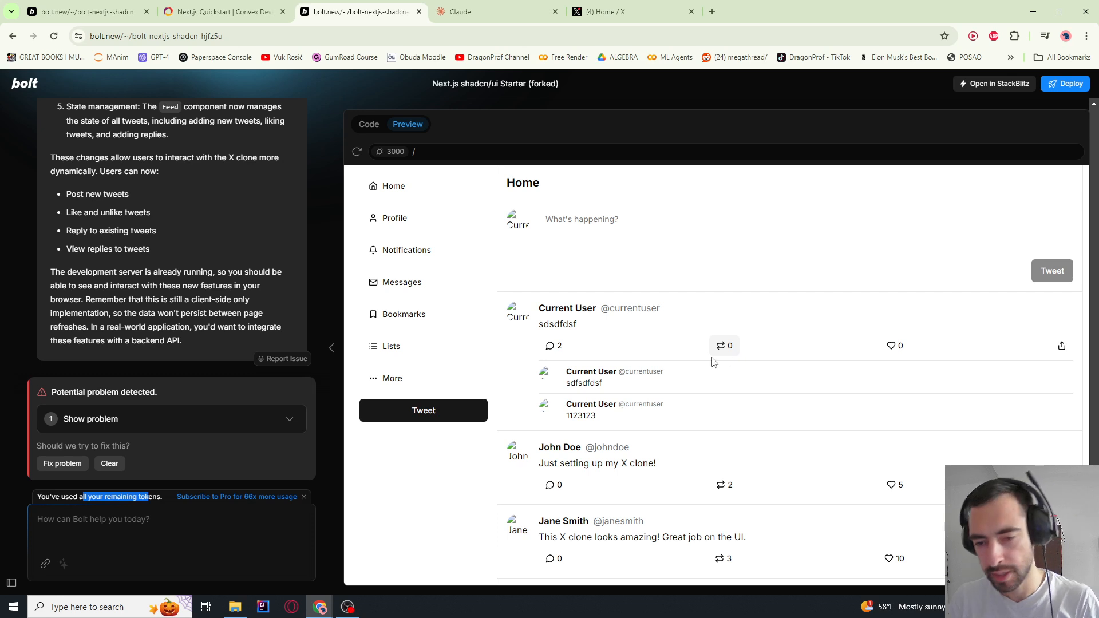
pyautogui.doubleClick(557, 324)
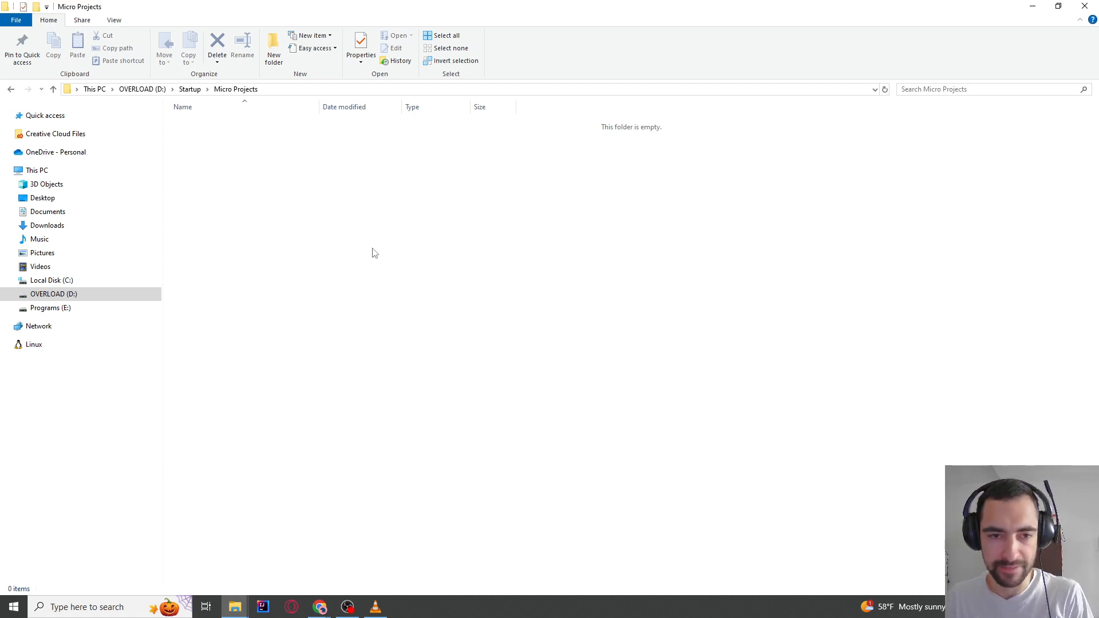
# Make a new folder named xcom-clone in Micro Projects and enter it
pyautogui.click(274, 48)
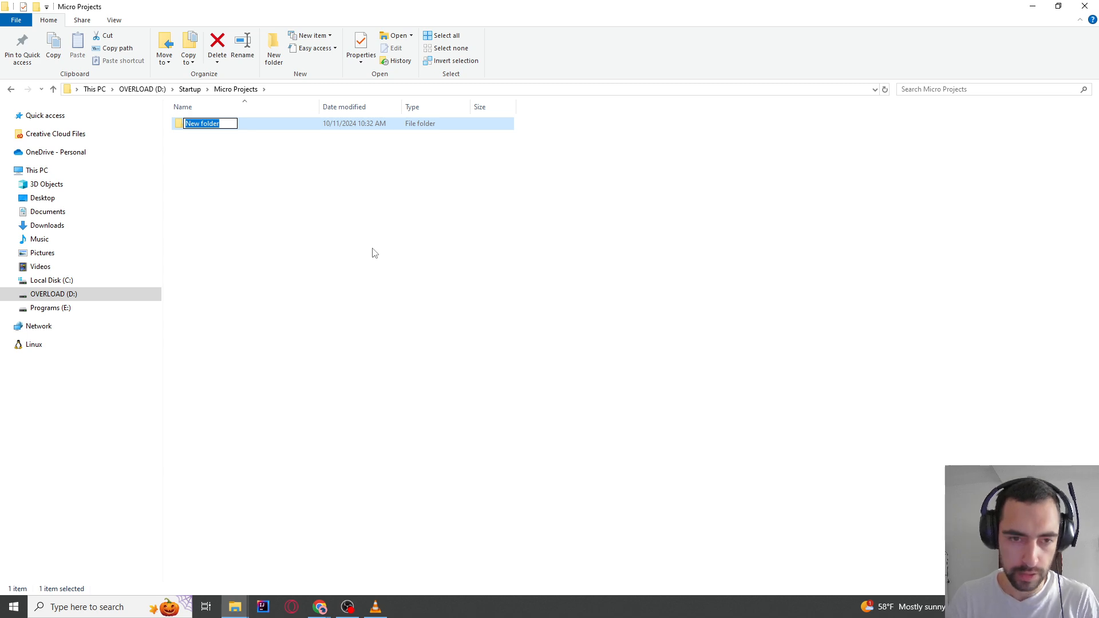
pyautogui.write('xcom-clone')
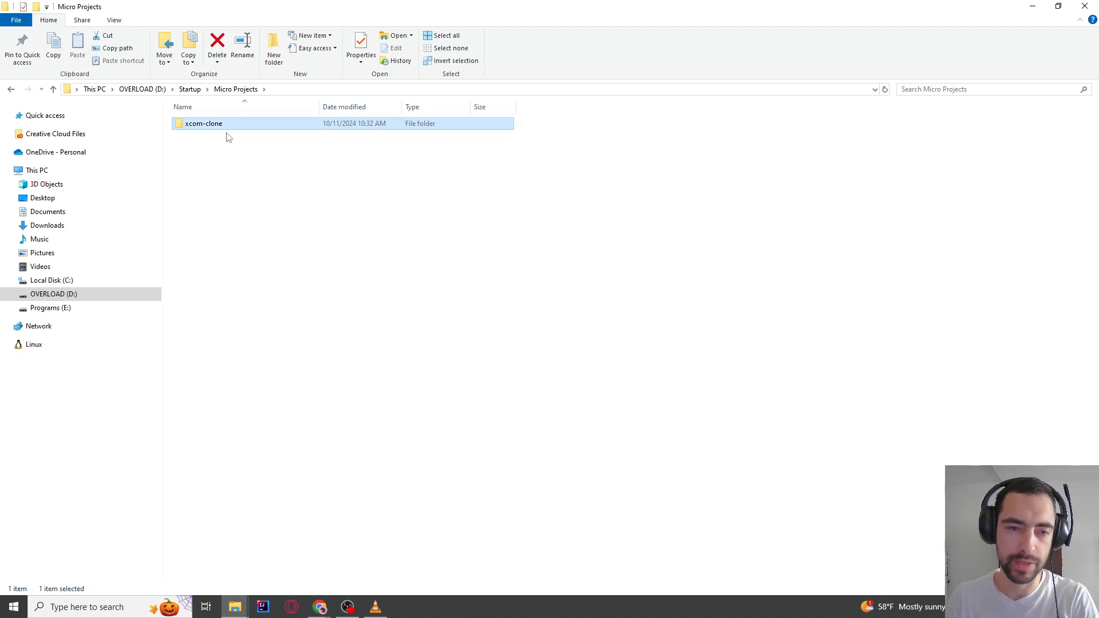
pyautogui.doubleClick(204, 124)
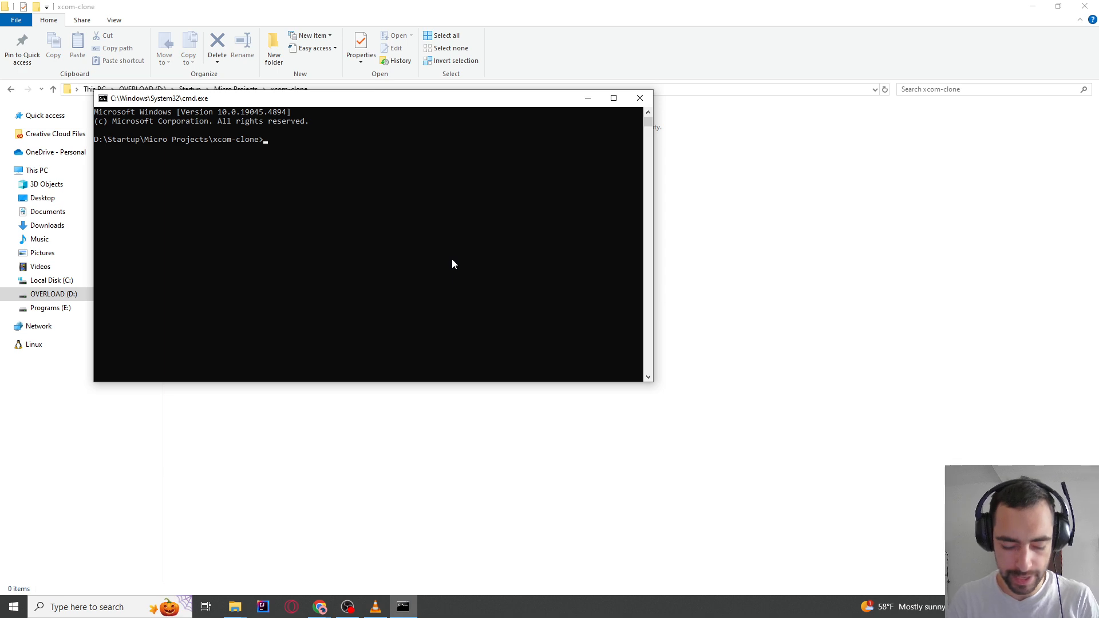
# Run npx create-next-app@latest and accept the suggested project name
pyautogui.write('npx create-')
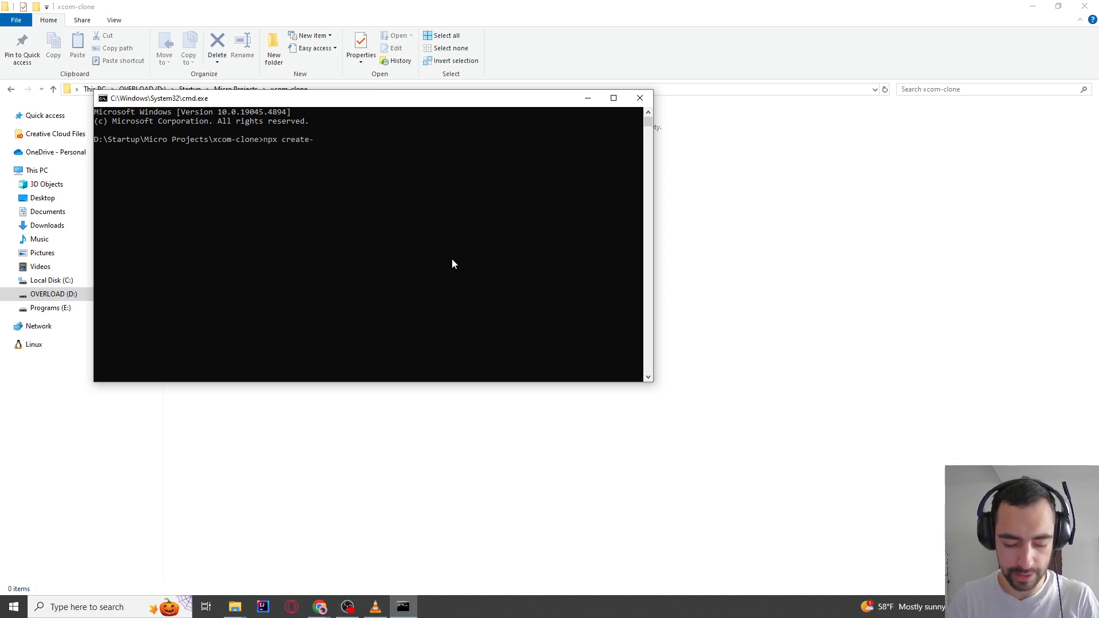
pyautogui.write('next-app')
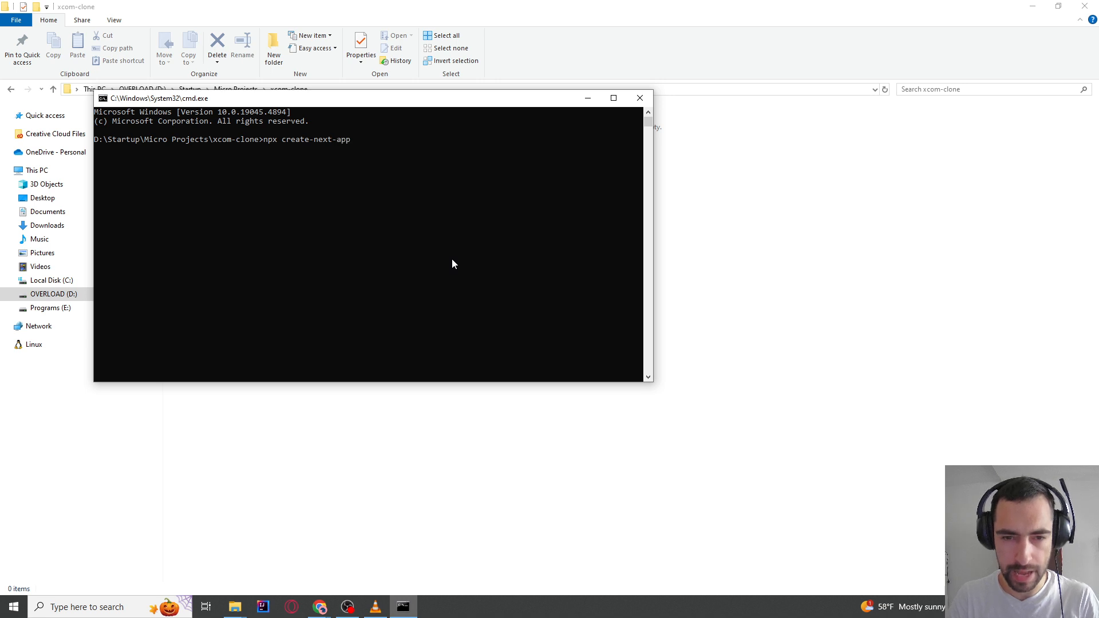
pyautogui.write('@latest')
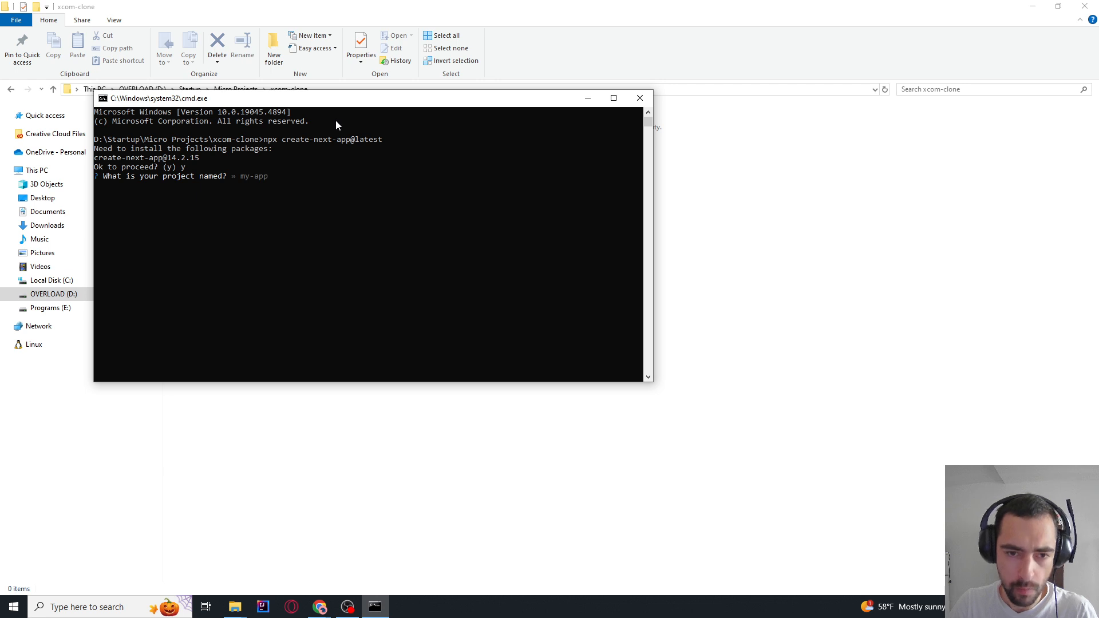
pyautogui.moveTo(378, 147)
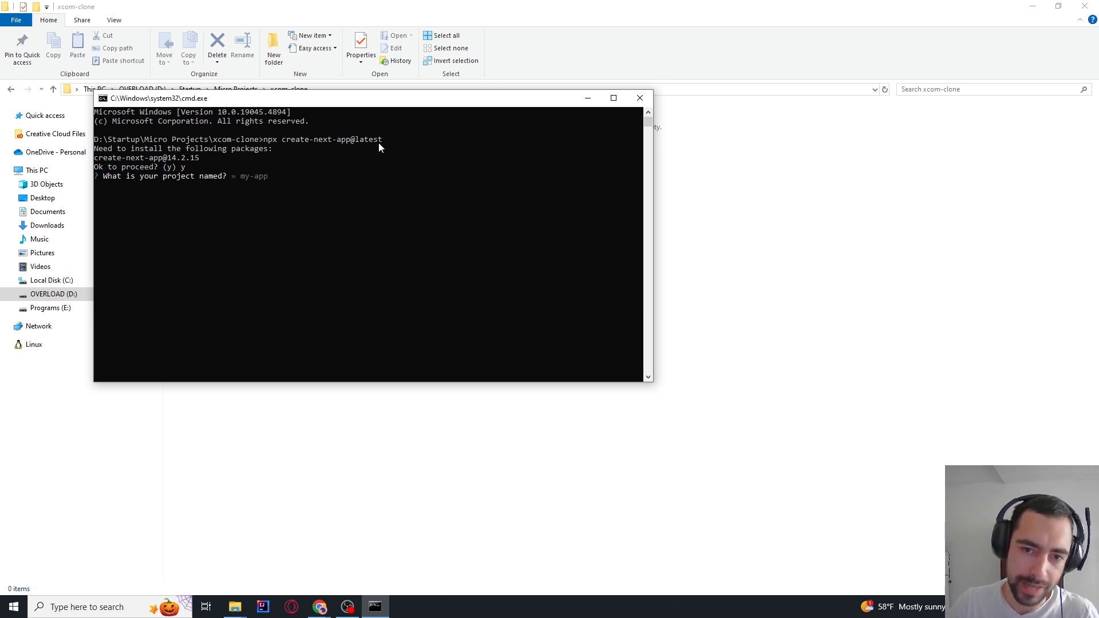
pyautogui.press('enter')
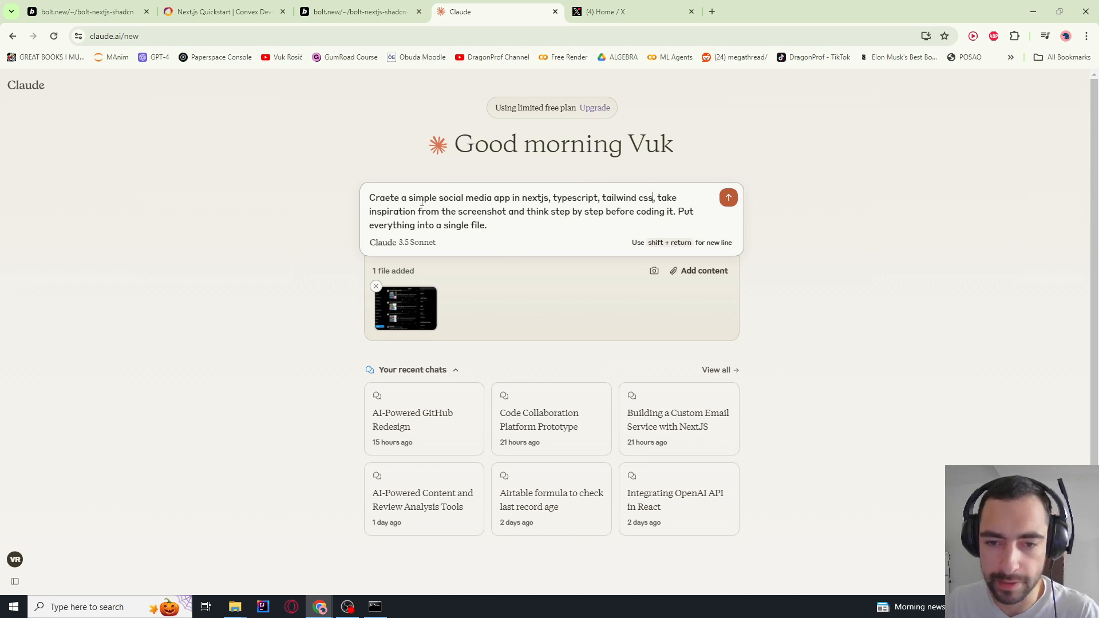
# Review the single-file Next.js, TypeScript and Tailwind request, then send it from Claude
pyautogui.doubleClick(502, 197)
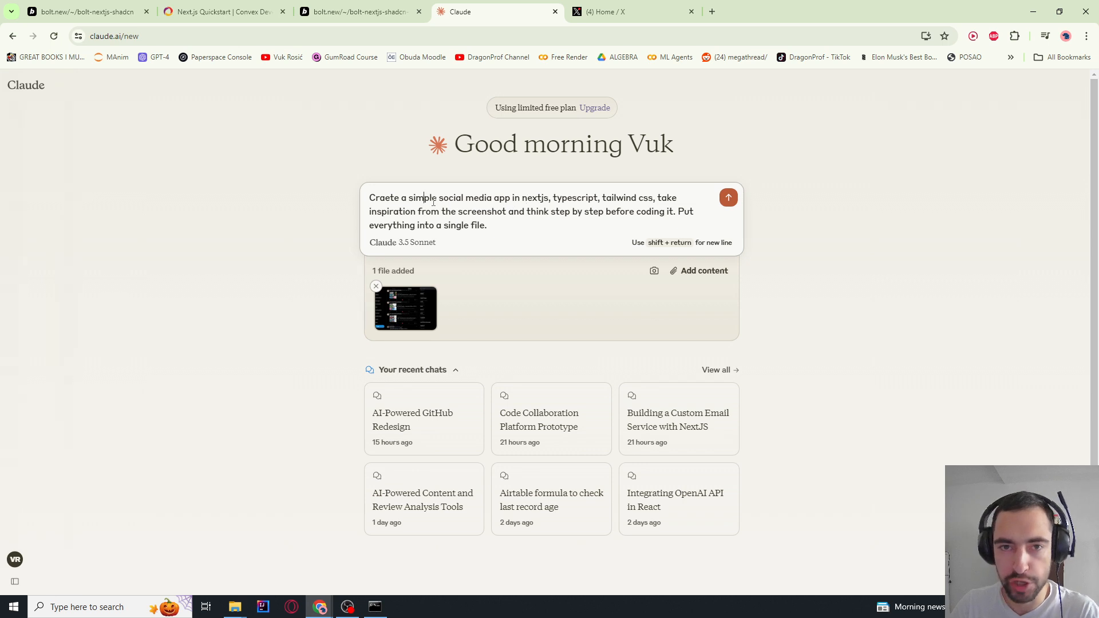
pyautogui.click(582, 197)
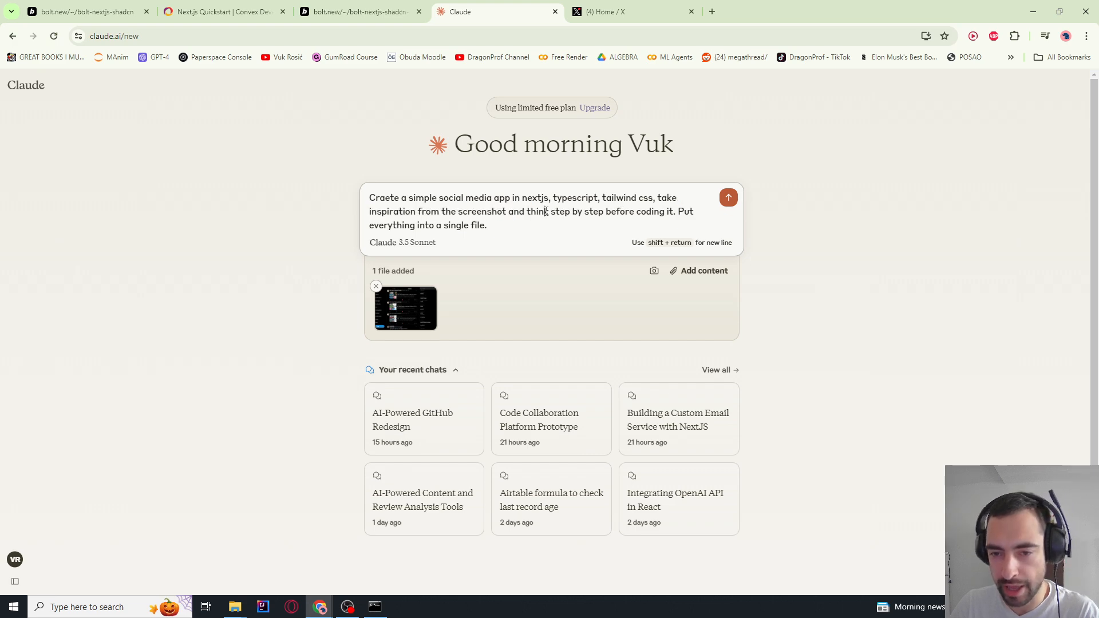
pyautogui.moveTo(533, 211); pyautogui.dragTo(675, 211)
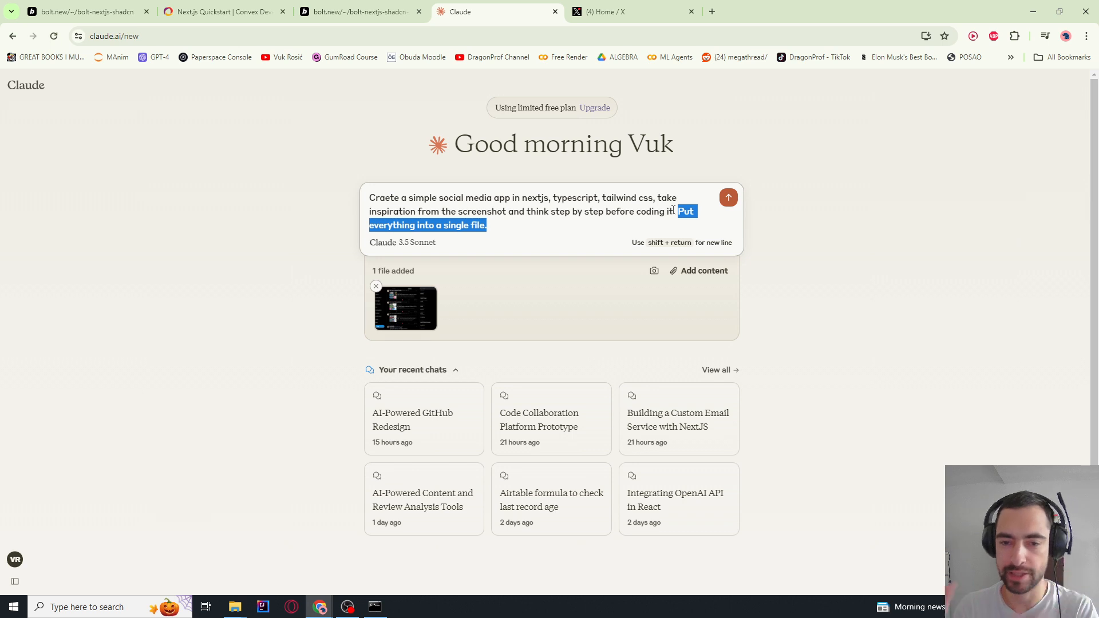
pyautogui.moveTo(516, 224)
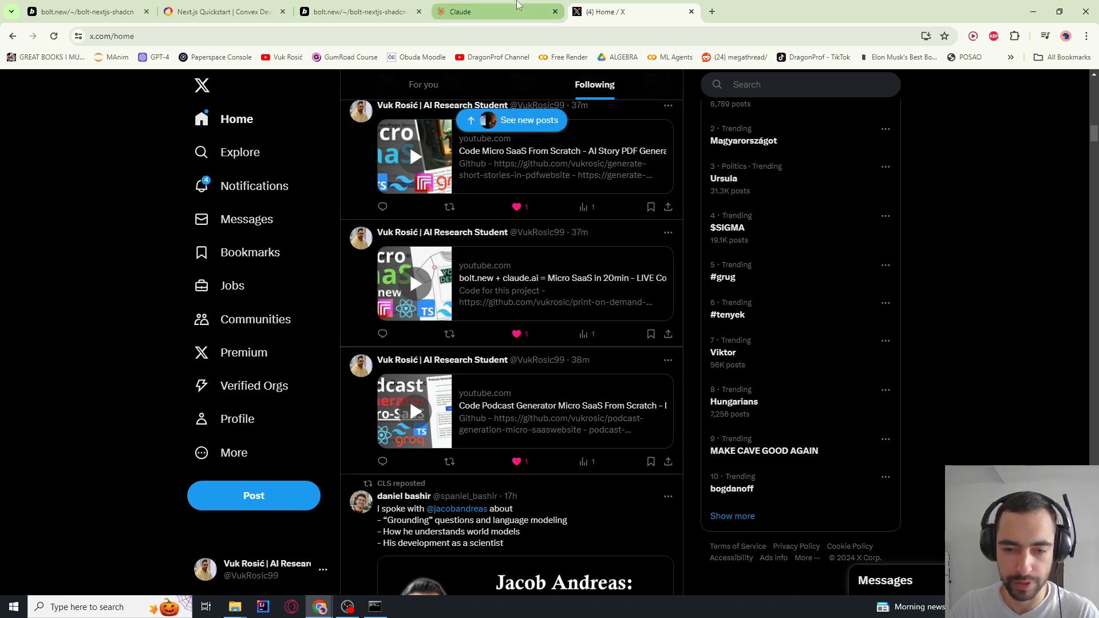
pyautogui.click(496, 12)
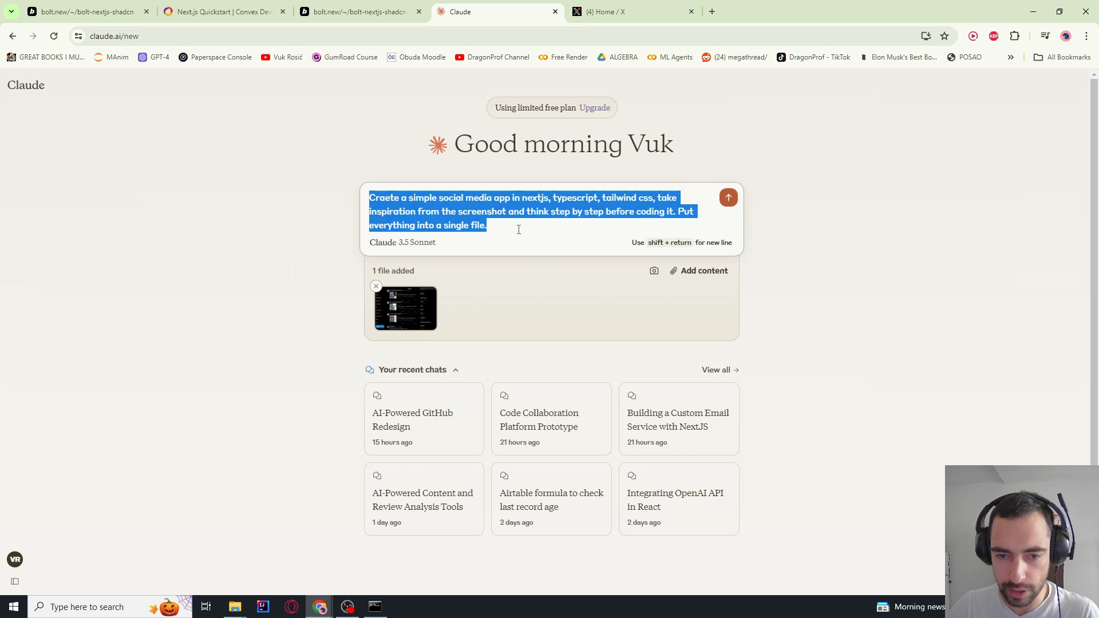
pyautogui.click(375, 286)
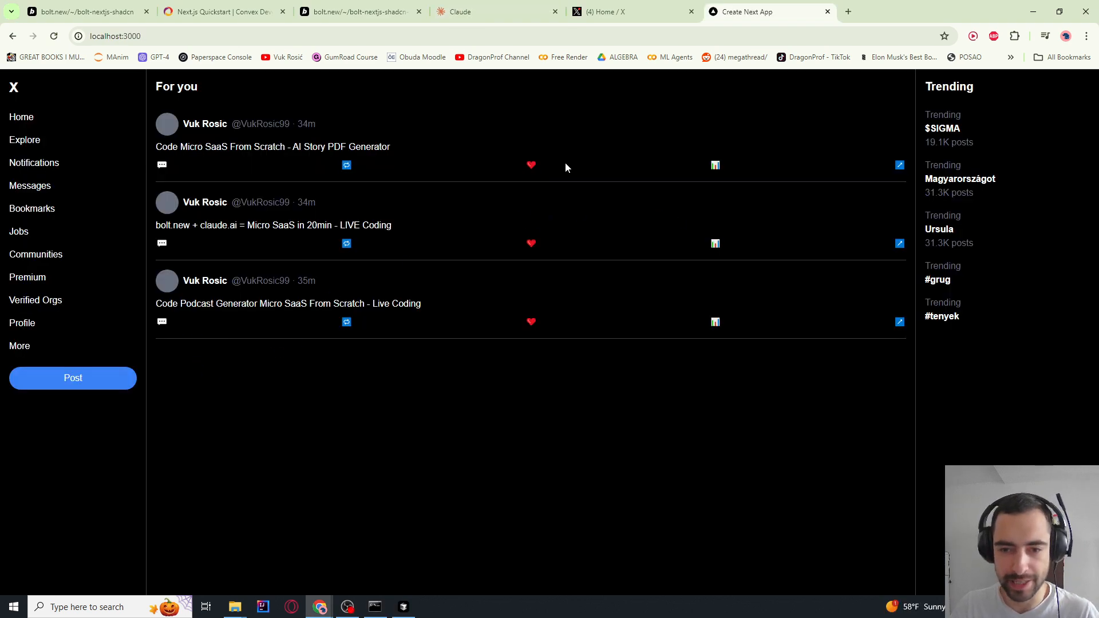
pyautogui.moveTo(30, 185)
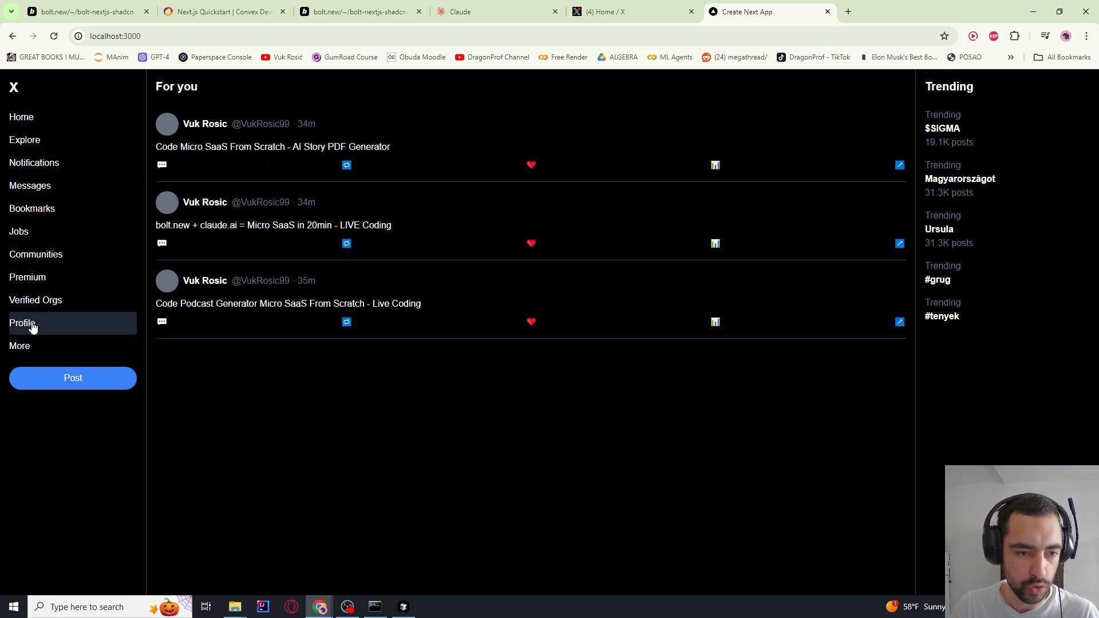
pyautogui.moveTo(579, 340)
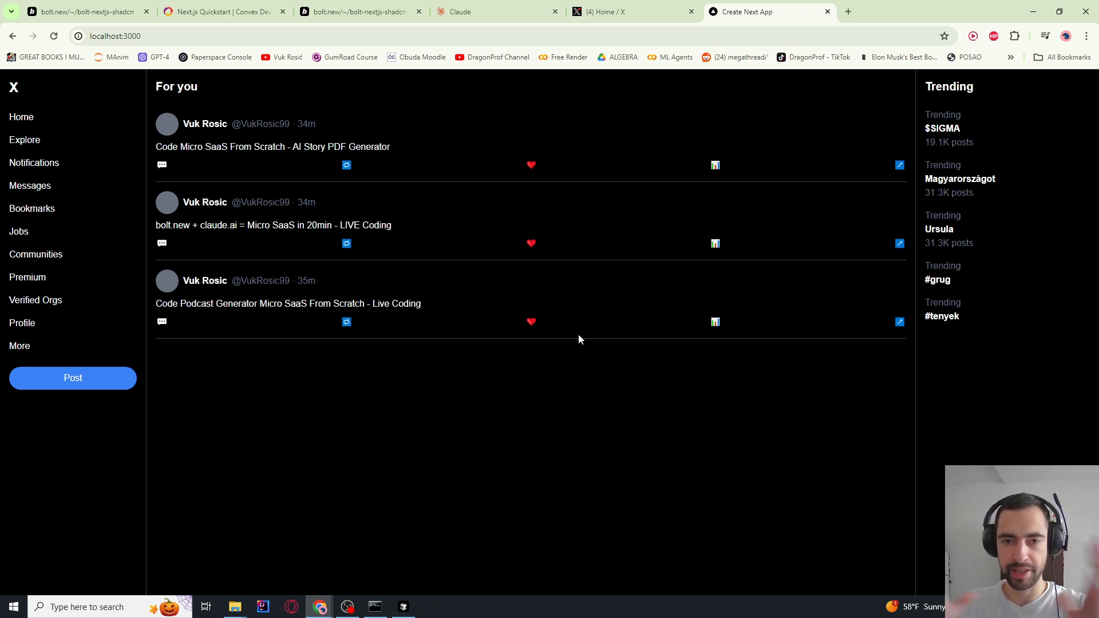
pyautogui.moveTo(547, 412)
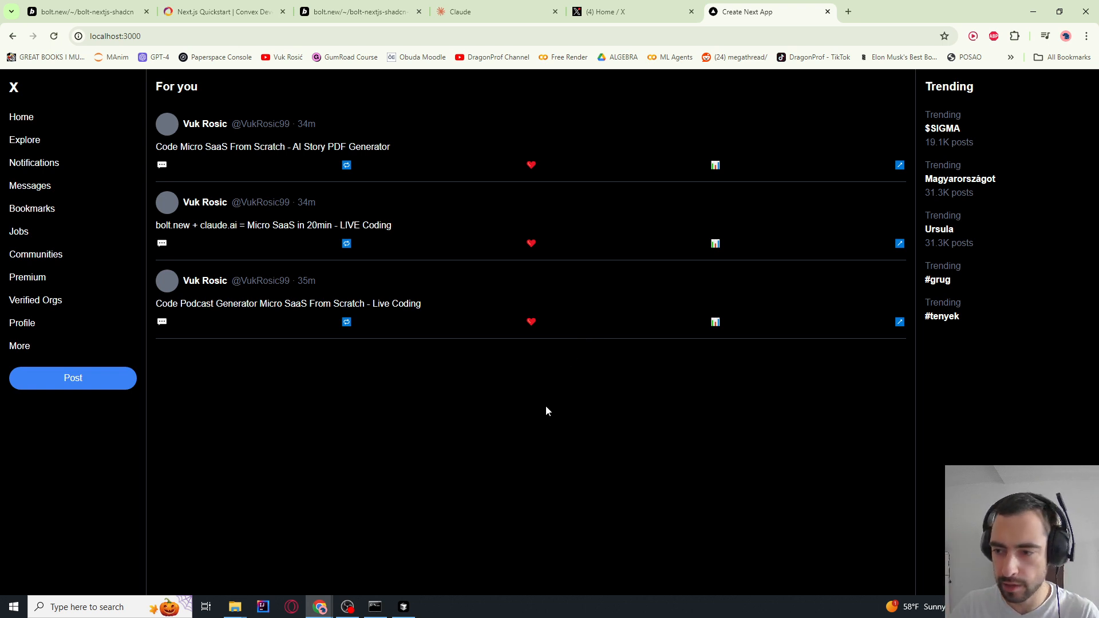
pyautogui.moveTo(502, 412)
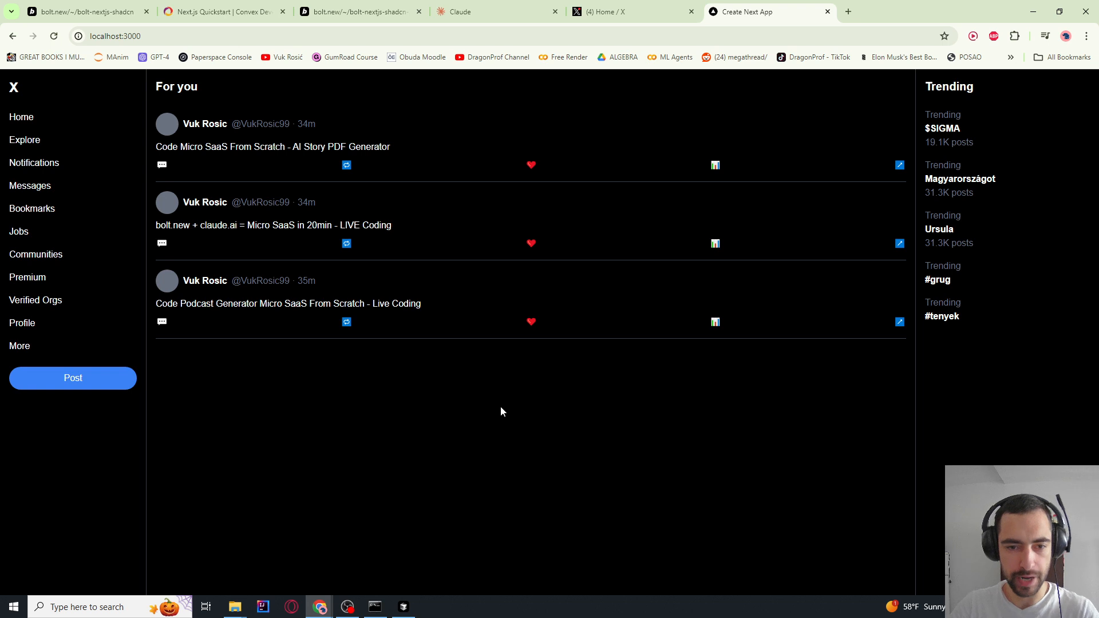
pyautogui.moveTo(72, 377)
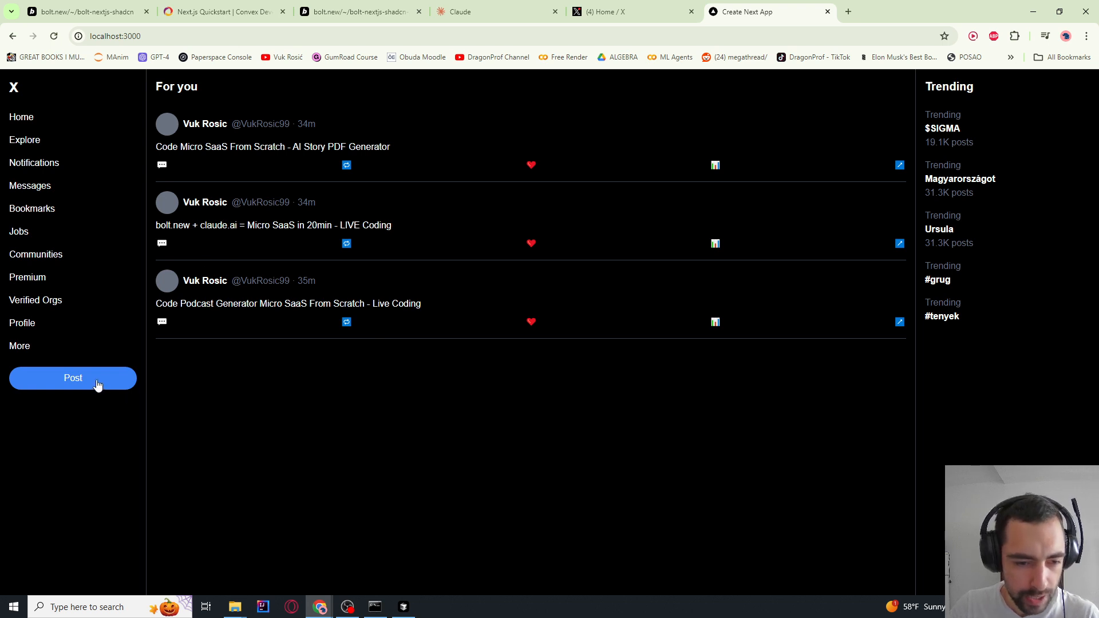
pyautogui.moveTo(529, 234)
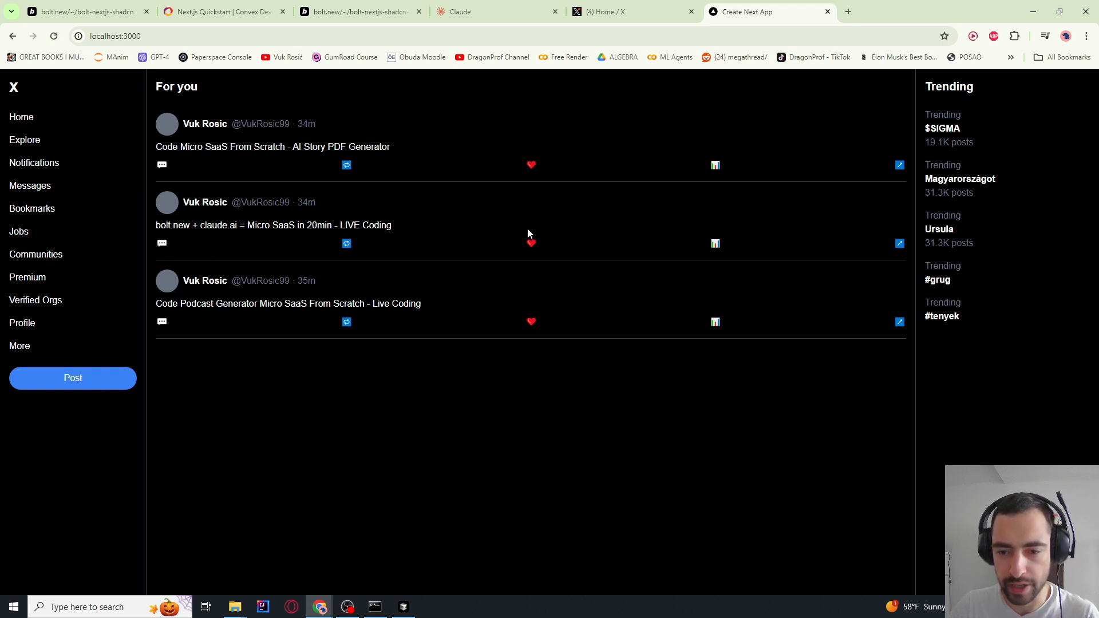
pyautogui.moveTo(455, 180)
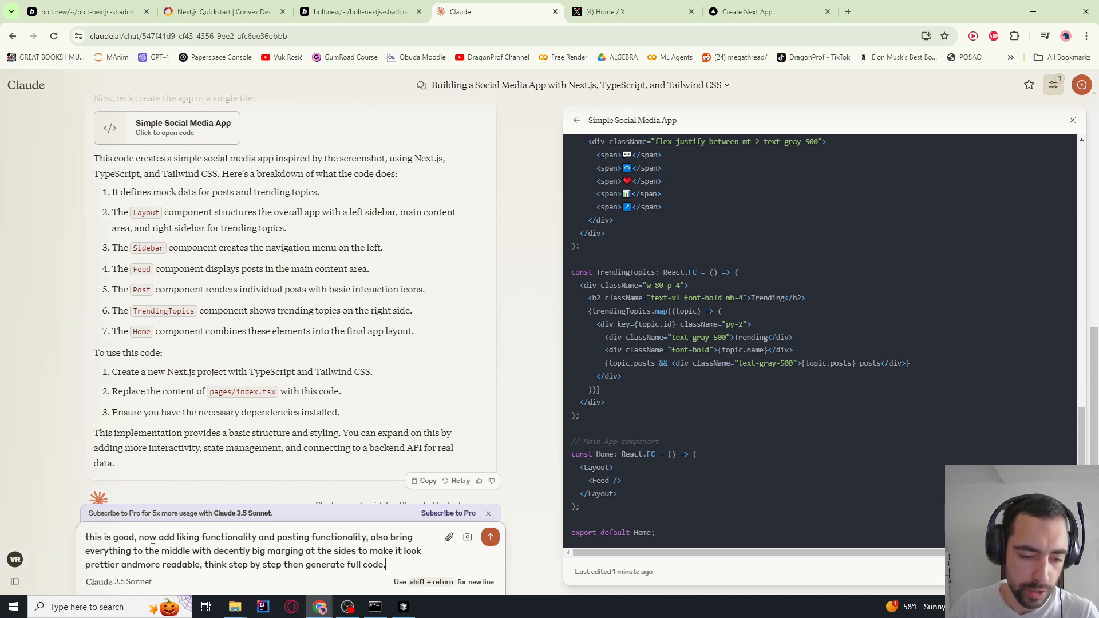
# Send Claude the follow-up for liking, posting and a centred layout with wide margins
pyautogui.moveTo(137, 537); pyautogui.dragTo(220, 537)
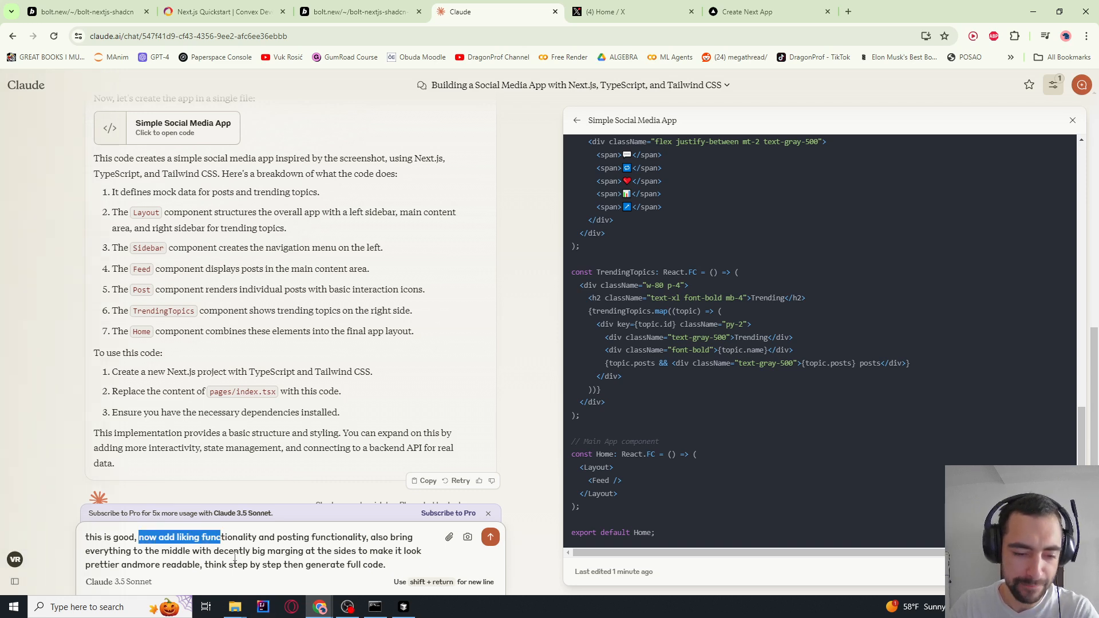
pyautogui.click(490, 537)
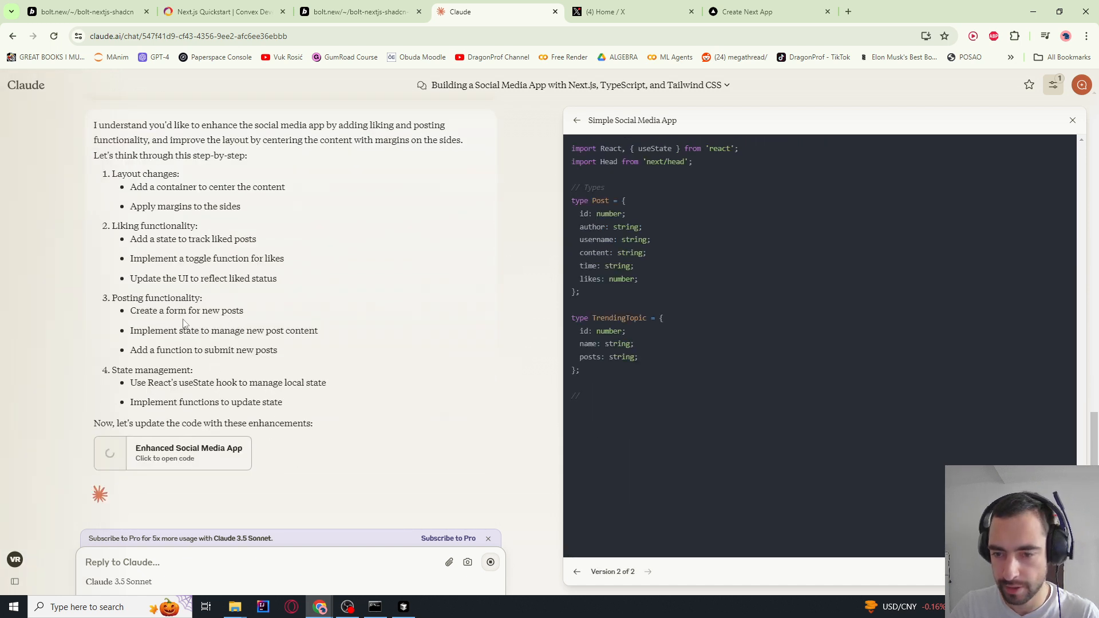
pyautogui.click(748, 12)
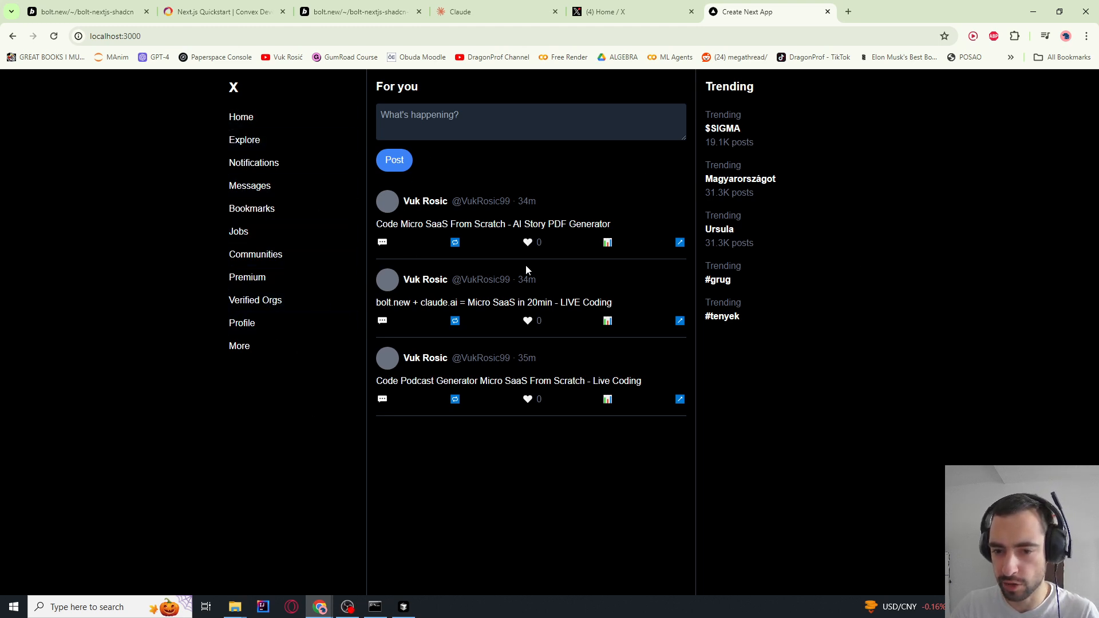
# Like and unlike the first post, then publish a test post to the feed
pyautogui.click(527, 241)
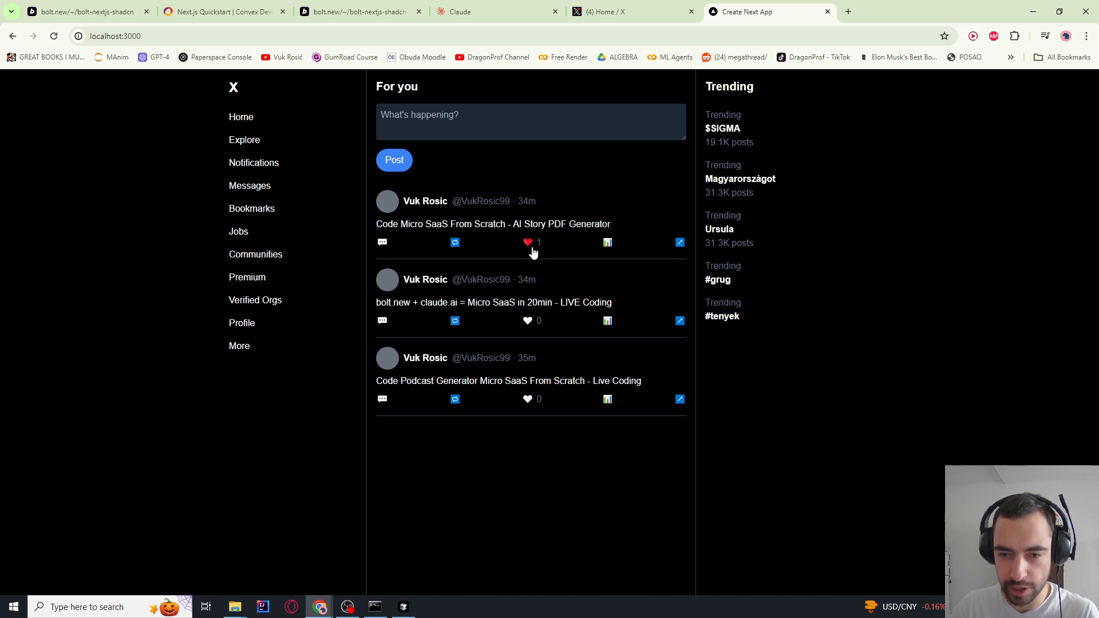
pyautogui.click(527, 242)
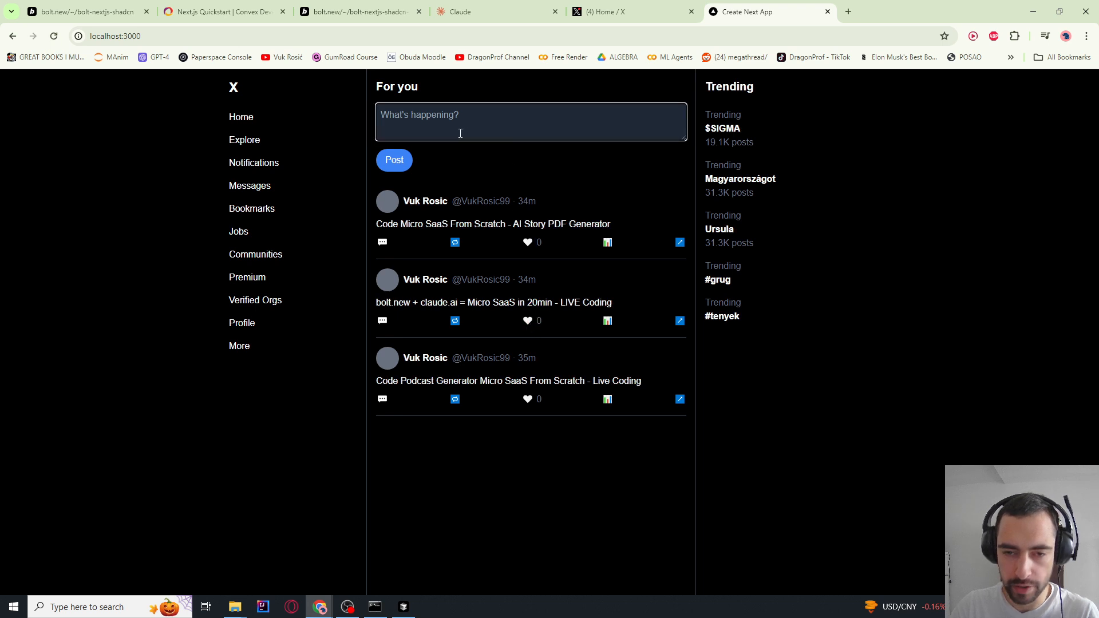
pyautogui.click(394, 160)
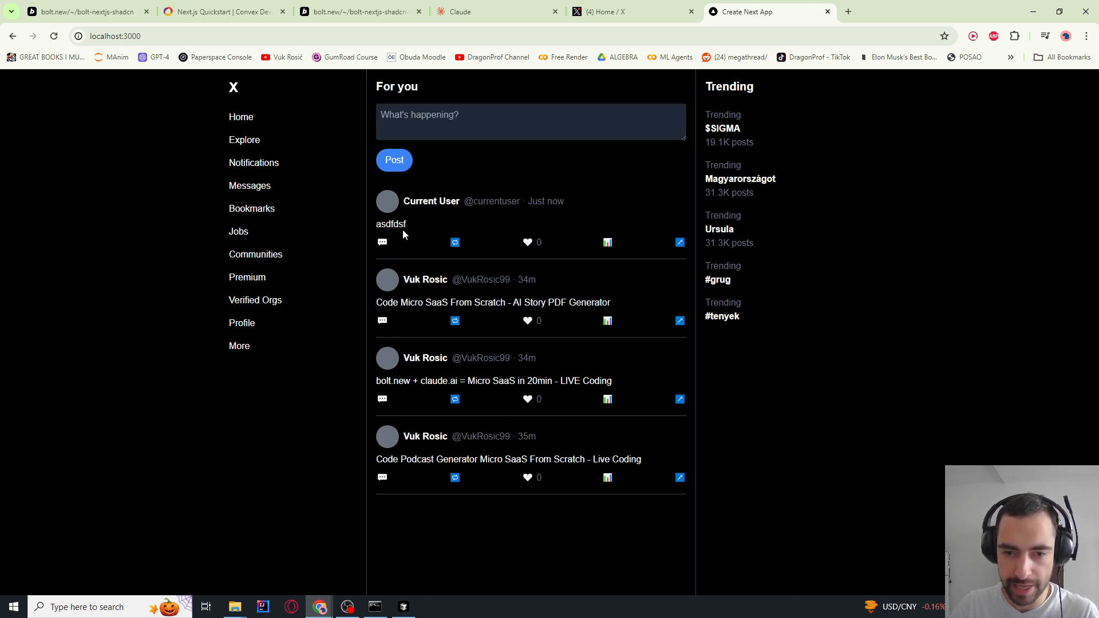
# Like the AI Story PDF Generator post
pyautogui.doubleClick(390, 224)
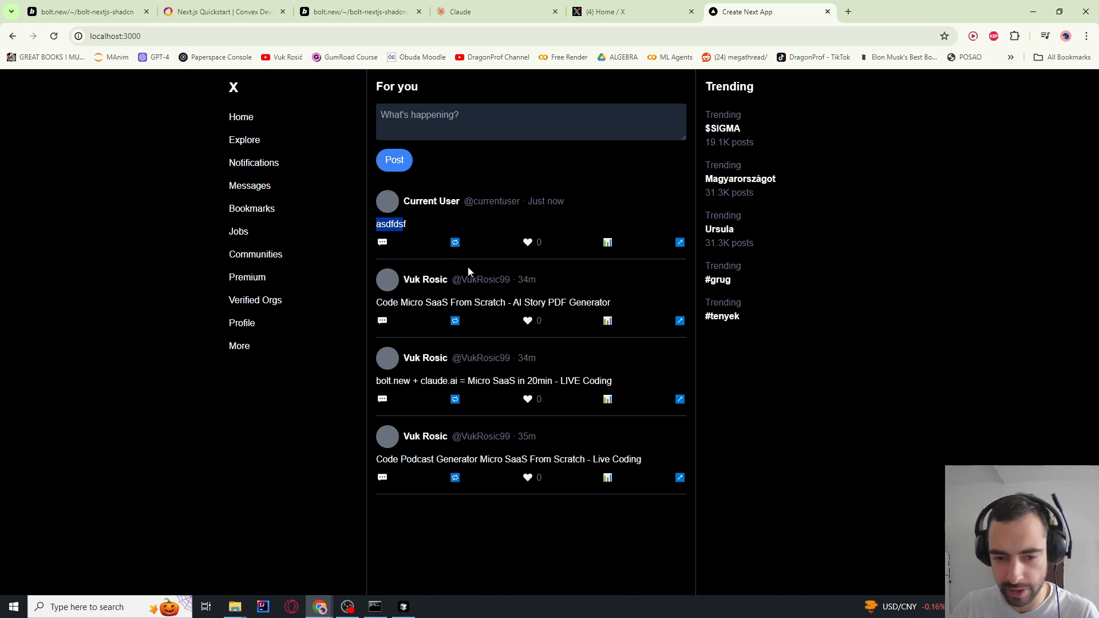
pyautogui.click(528, 242)
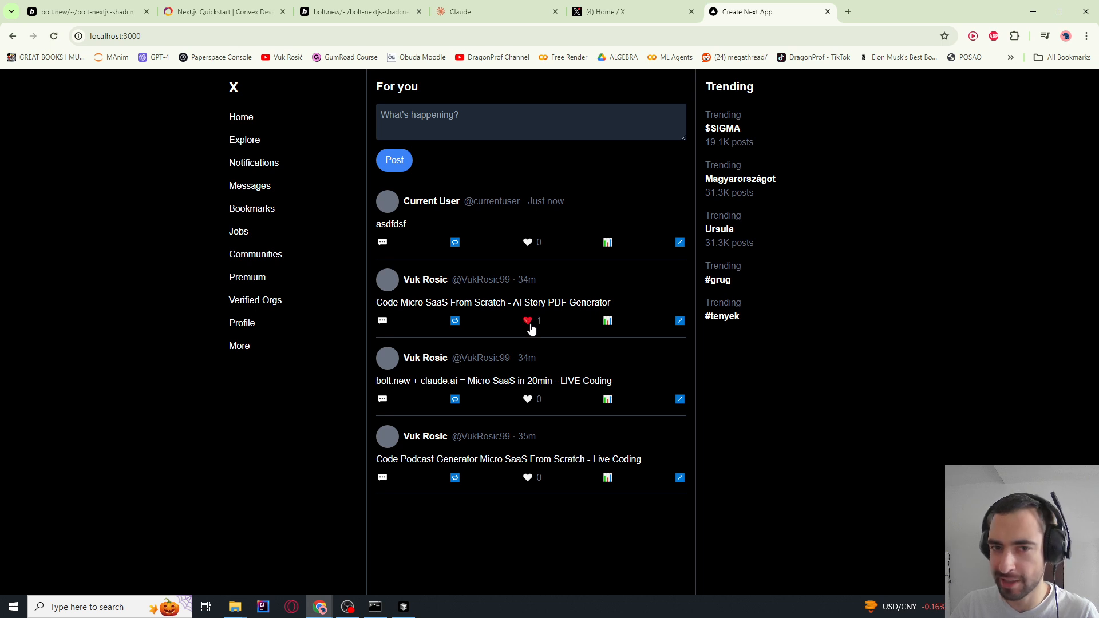
pyautogui.click(225, 12)
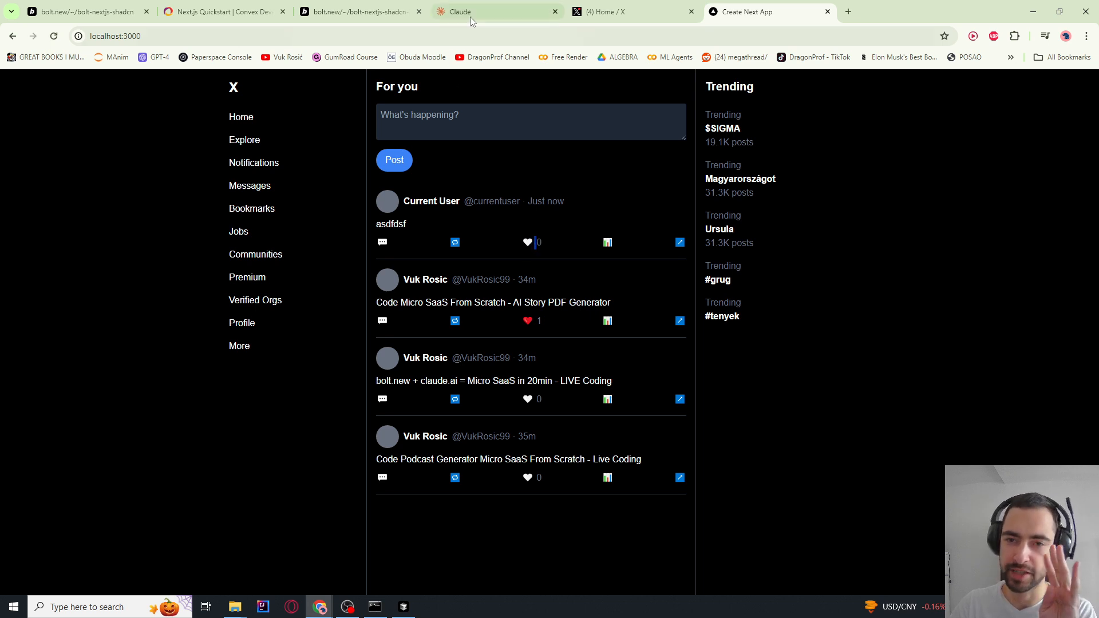
# Append 'Think step by step and generate fully working code.' to the Claude prompt and send it
pyautogui.click(527, 242)
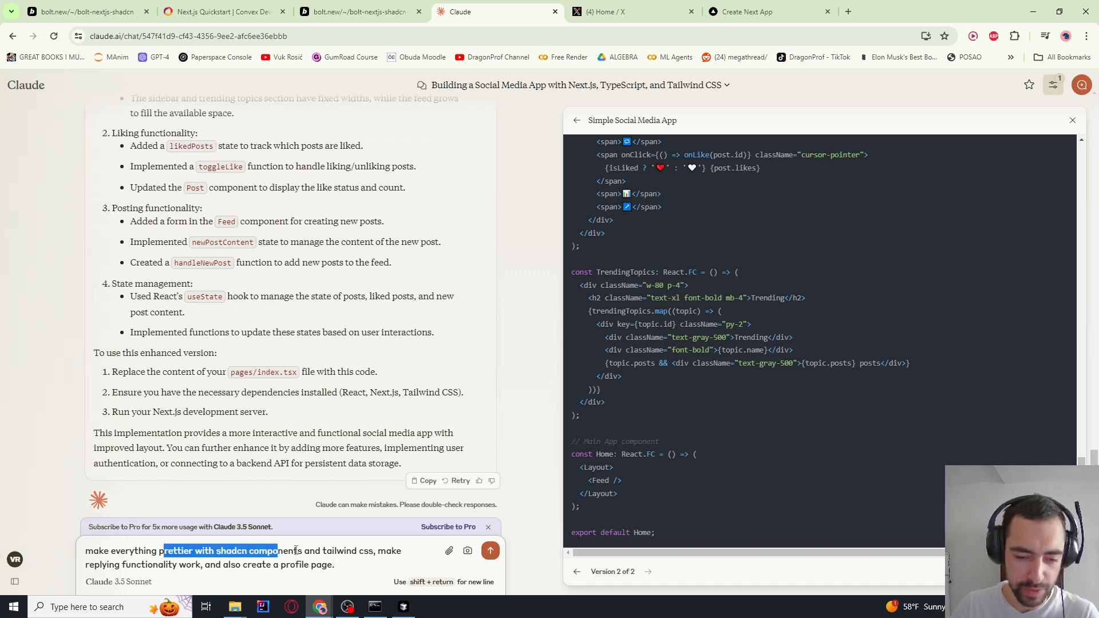
pyautogui.click(322, 550)
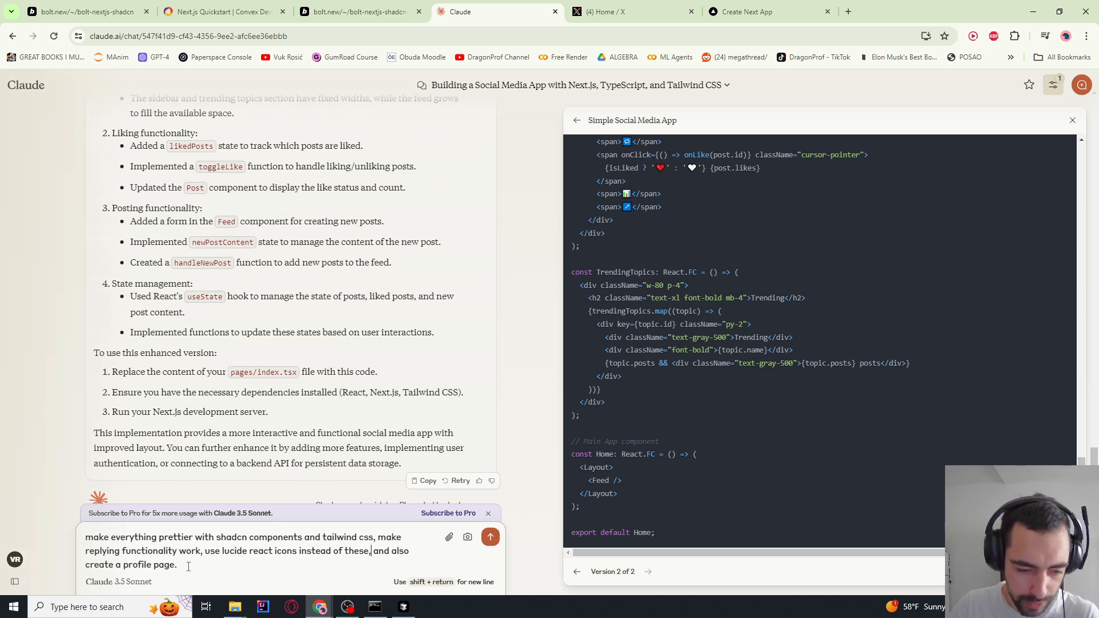
pyautogui.write('Think step by step, then')
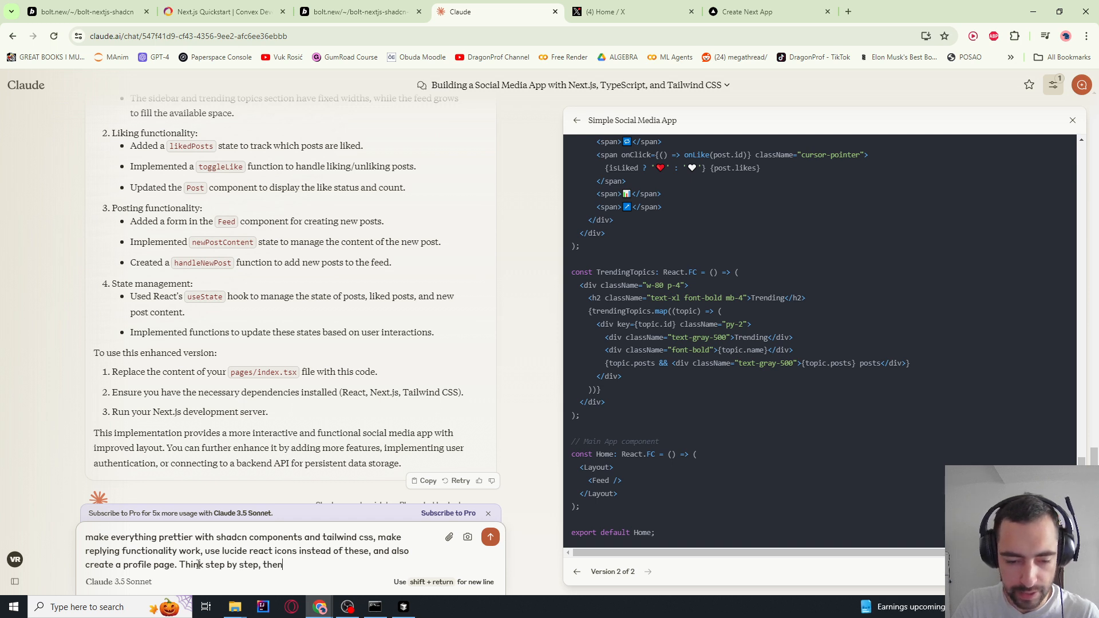
pyautogui.write('generate fully')
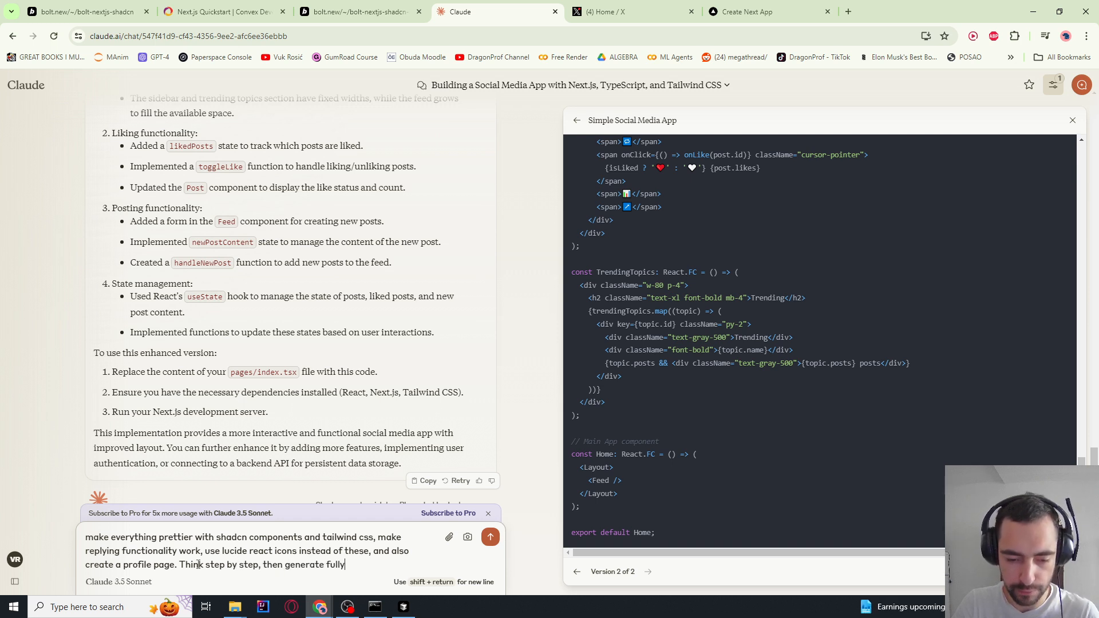
pyautogui.write('working code.')
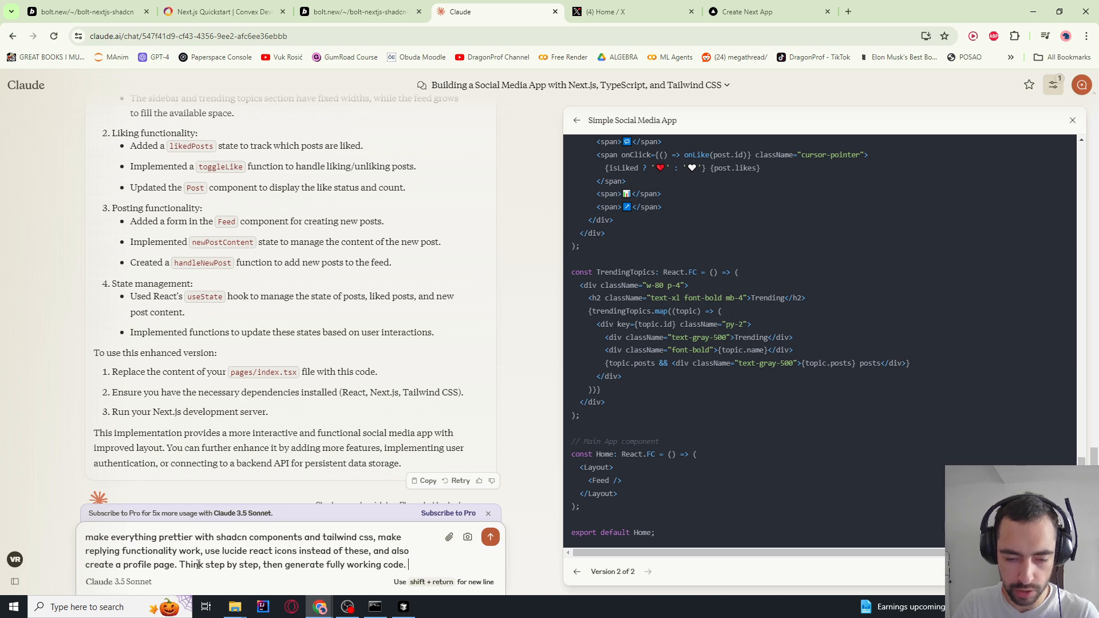
pyautogui.click(489, 536)
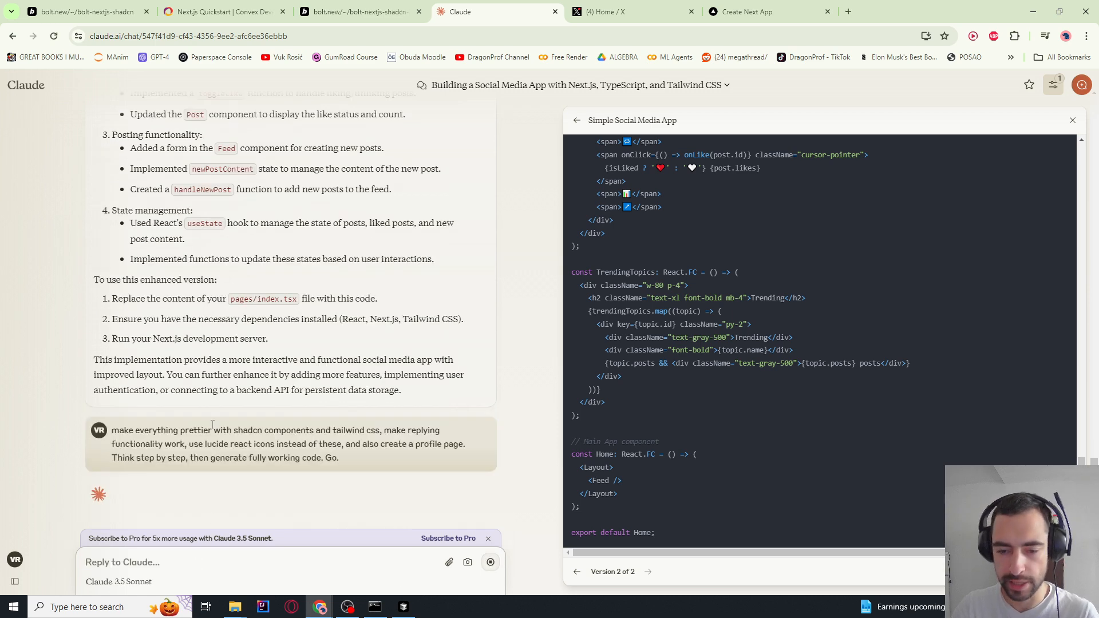
# Find the shadcn Next.js installation guide and copy its npm init command
pyautogui.click(848, 11)
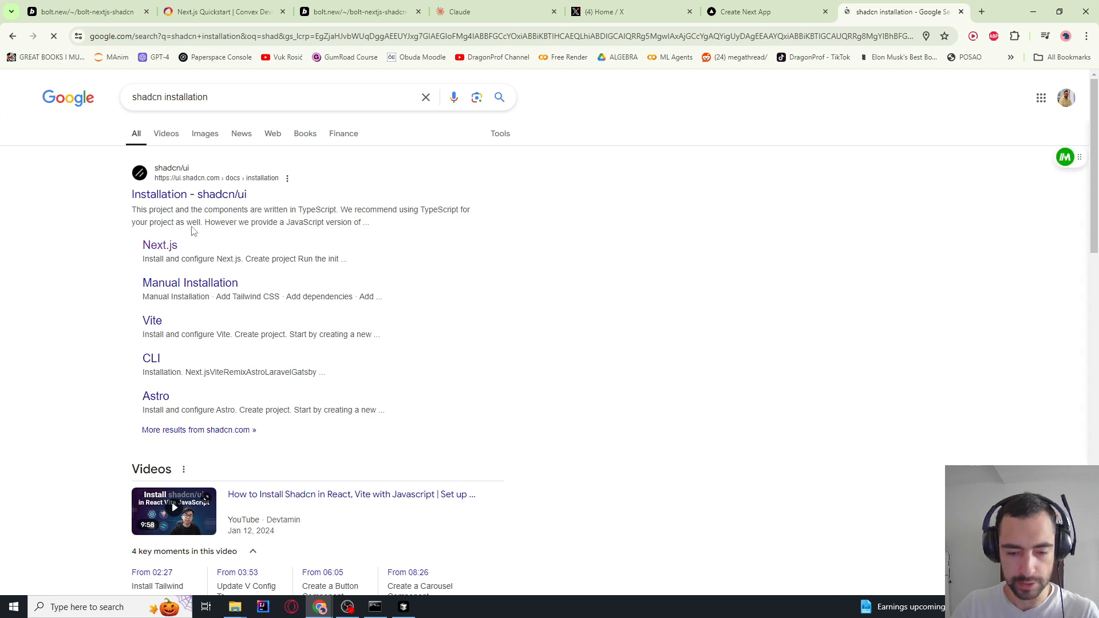
pyautogui.click(159, 245)
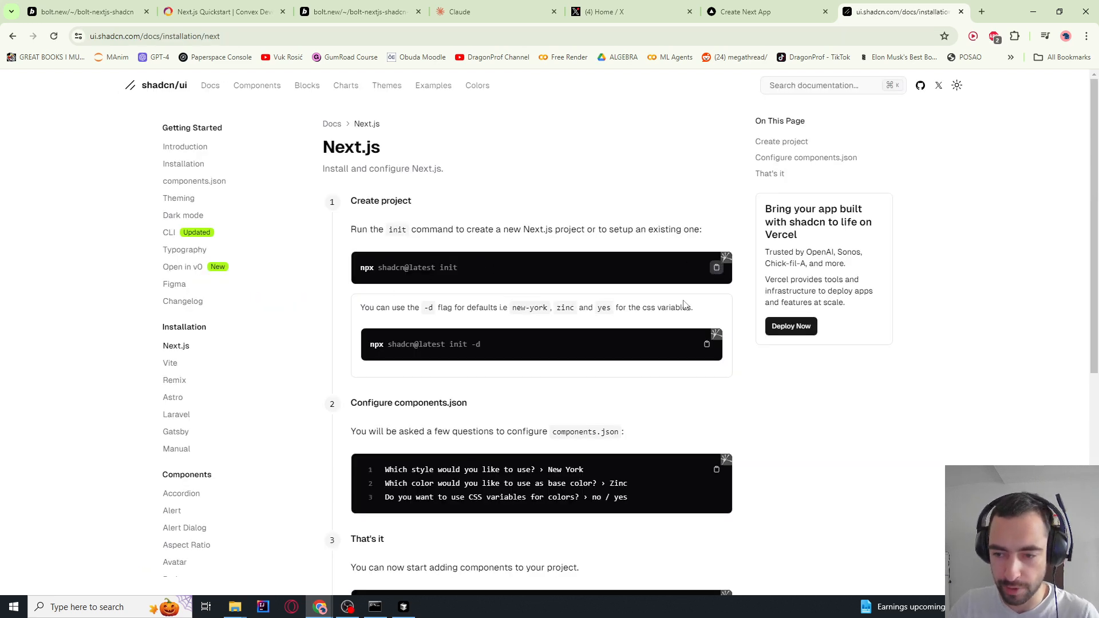
pyautogui.click(716, 268)
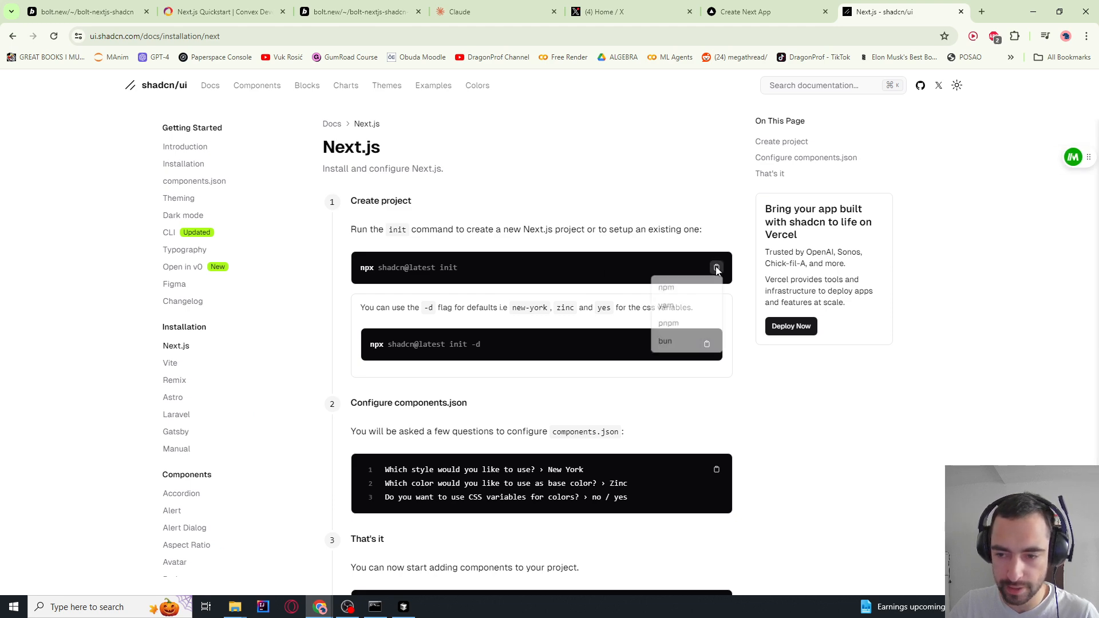
pyautogui.click(716, 268)
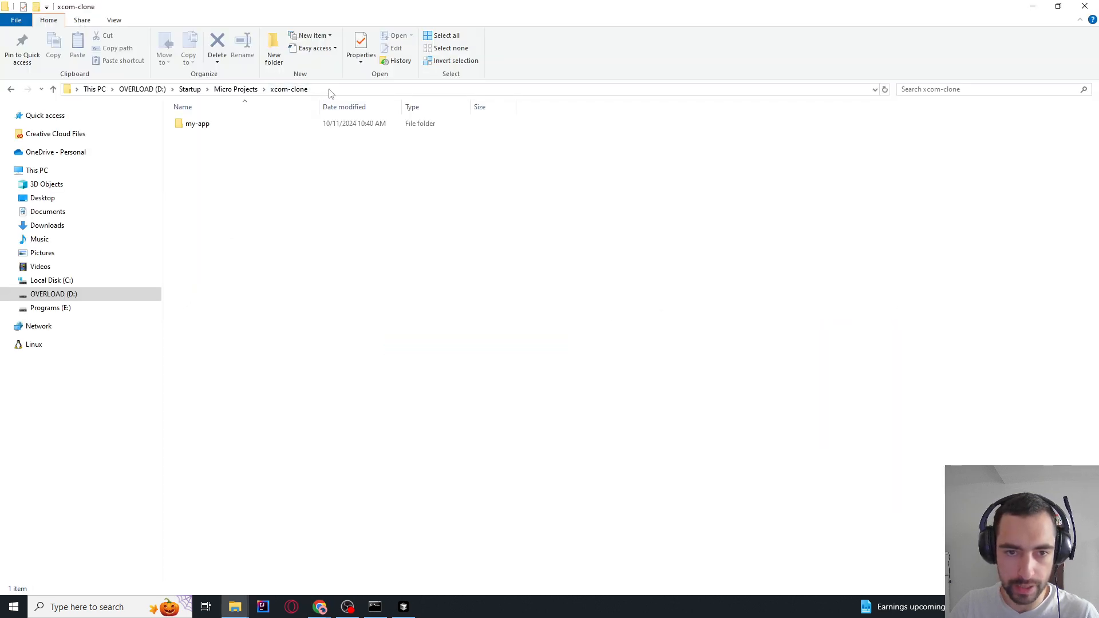
# Run shadcn init in the my-app project and review page.tsx from the top
pyautogui.doubleClick(197, 123)
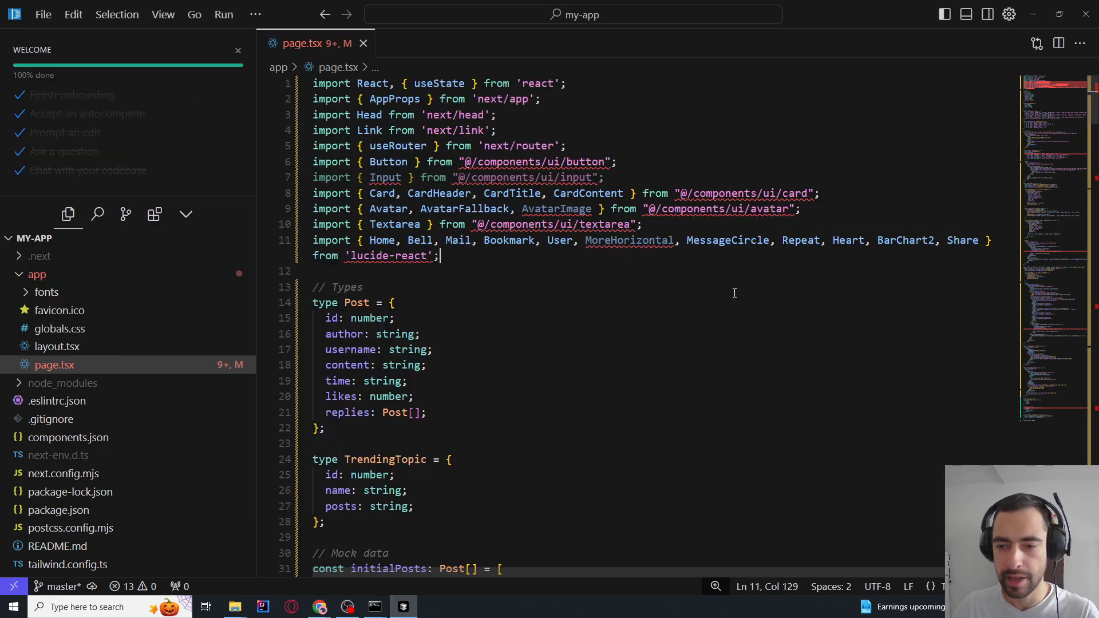
pyautogui.scroll(-3)
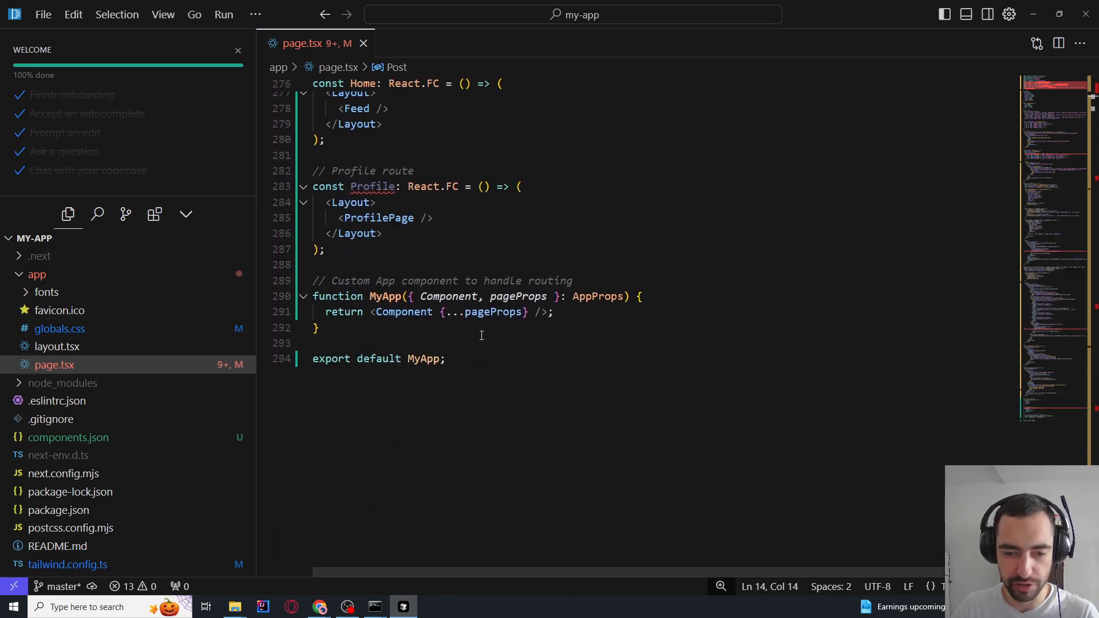
pyautogui.press('alt+tab')
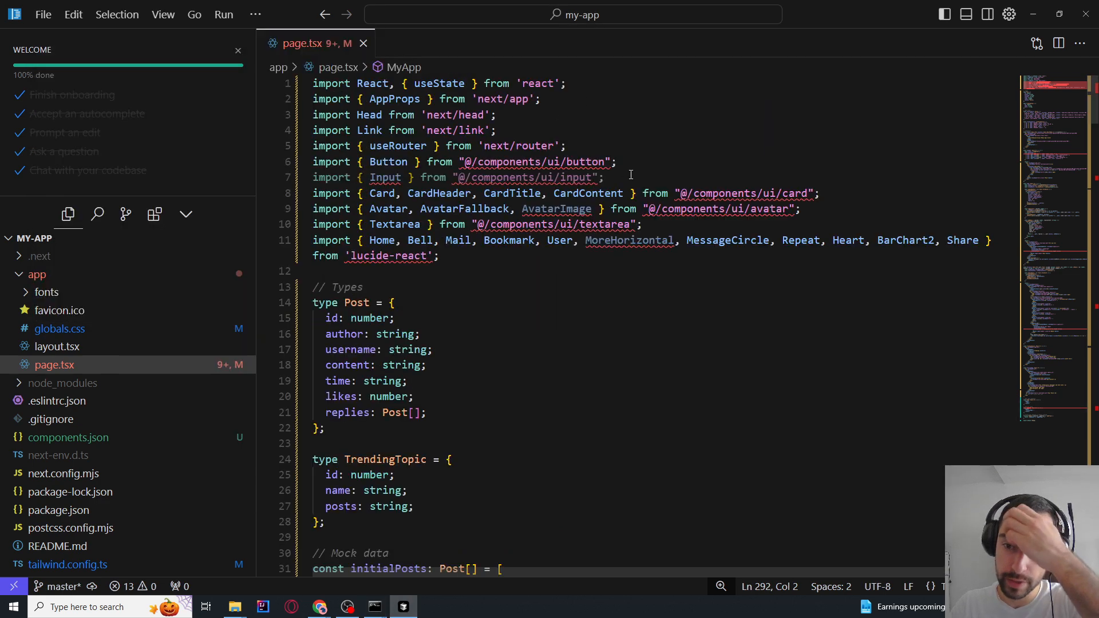
pyautogui.doubleClick(577, 177)
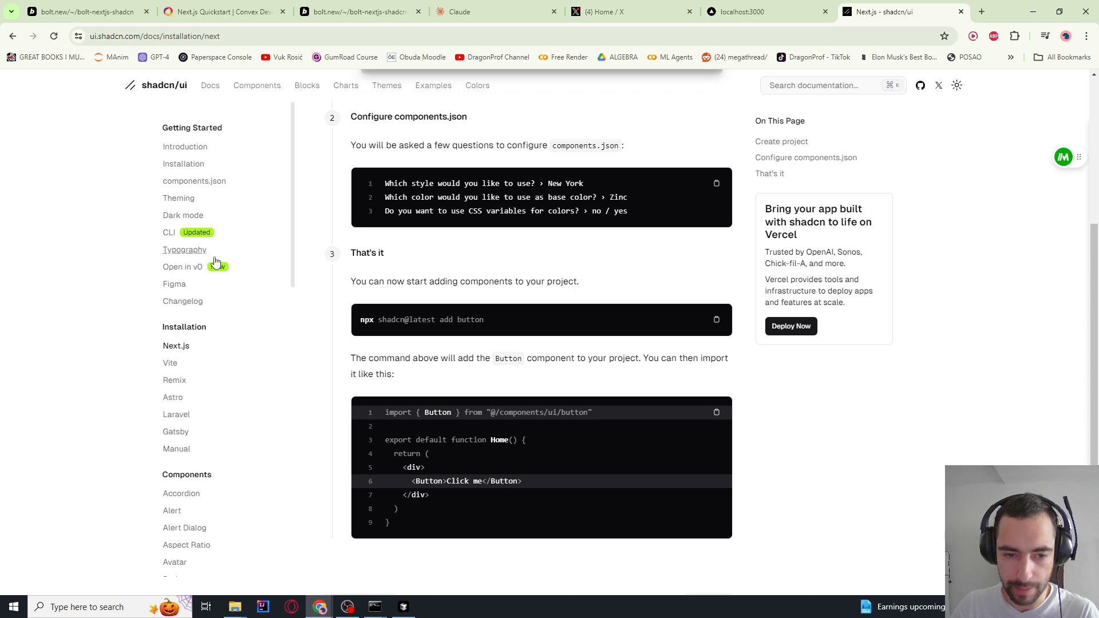
# In a blank tab, compose the shadcn add command for button, input, avatar and textarea
pyautogui.click(716, 319)
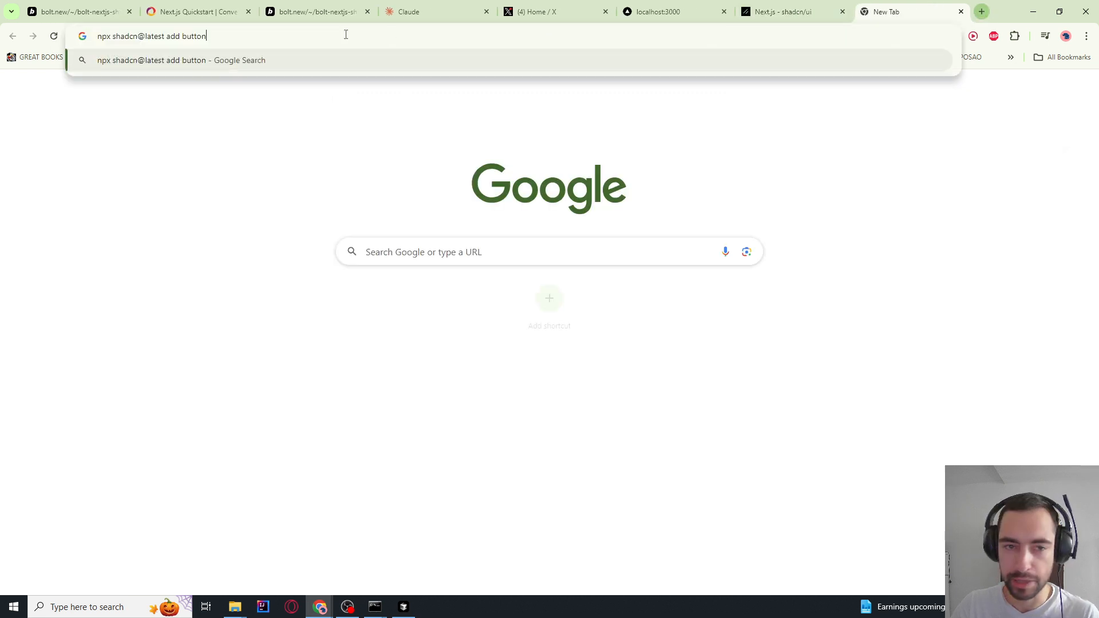
pyautogui.write('input a')
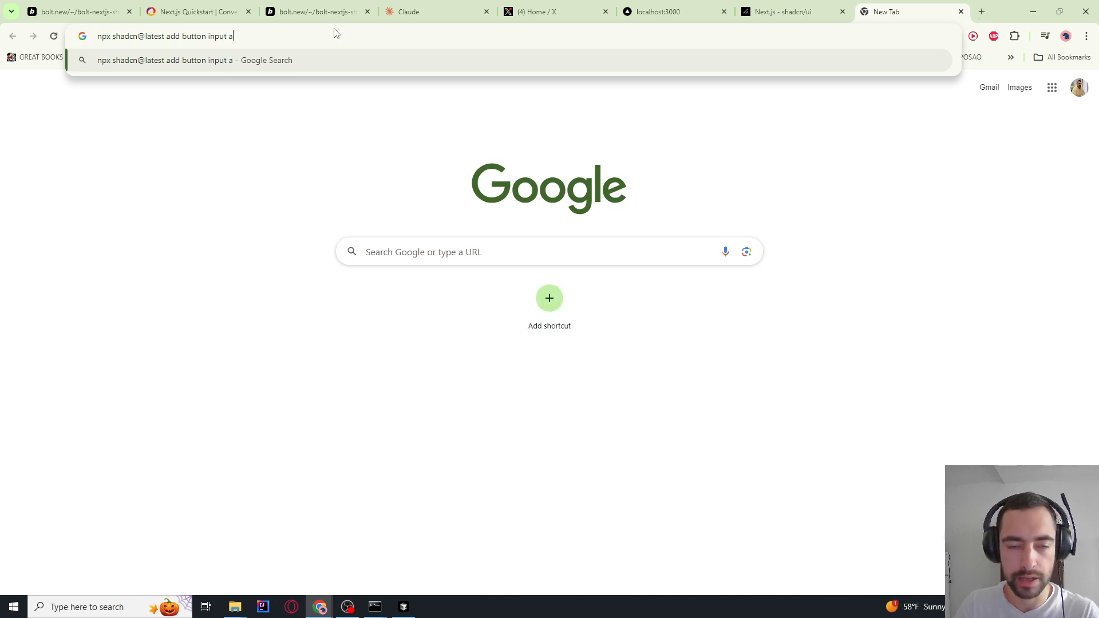
pyautogui.write('avatar texta')
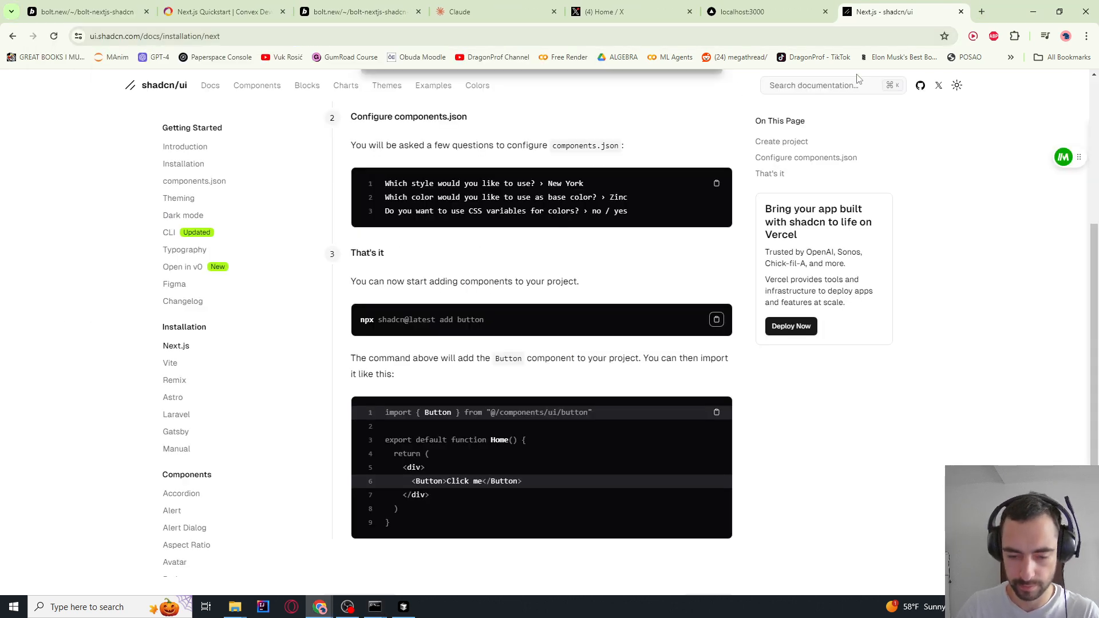
# Insert a "use client"; directive above the imports in page.tsx and save
pyautogui.click(403, 607)
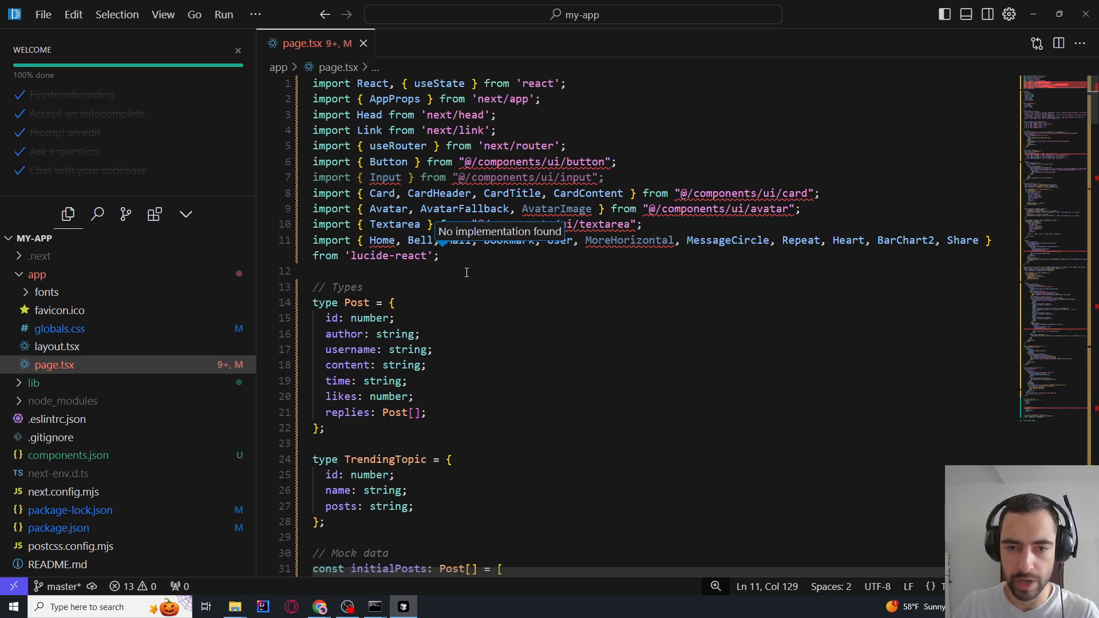
pyautogui.doubleClick(439, 82)
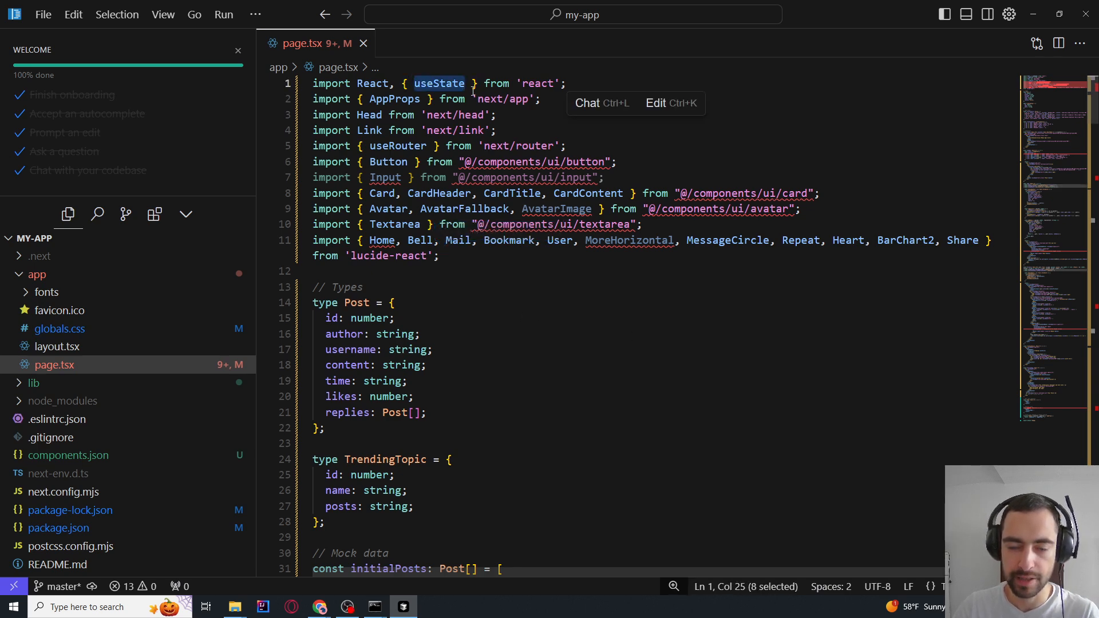
pyautogui.press('Enter')
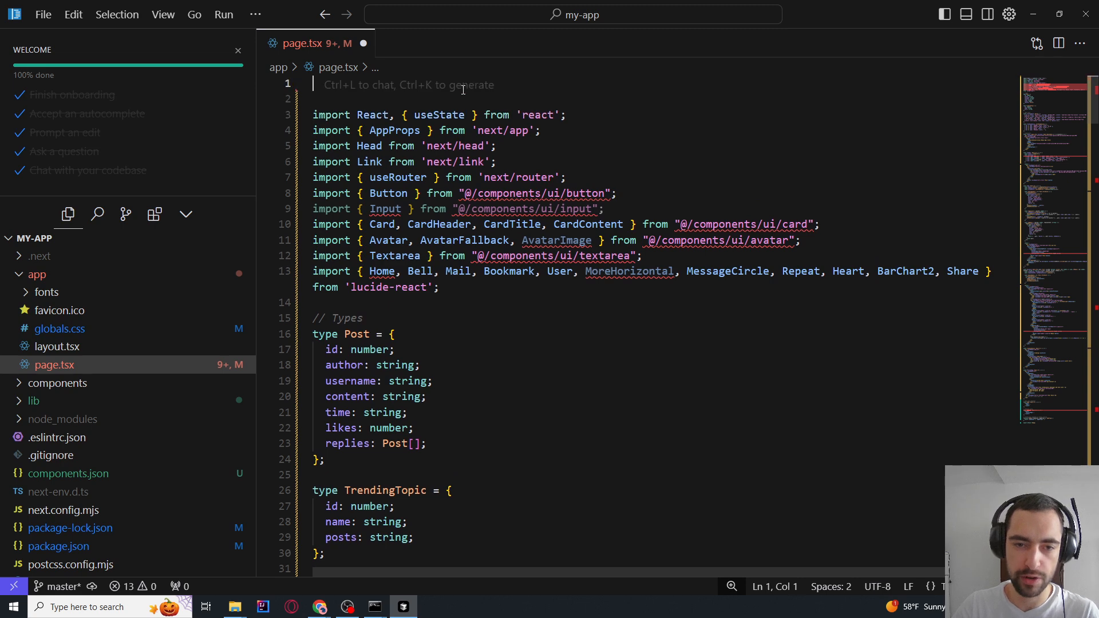
pyautogui.write('"use client"')
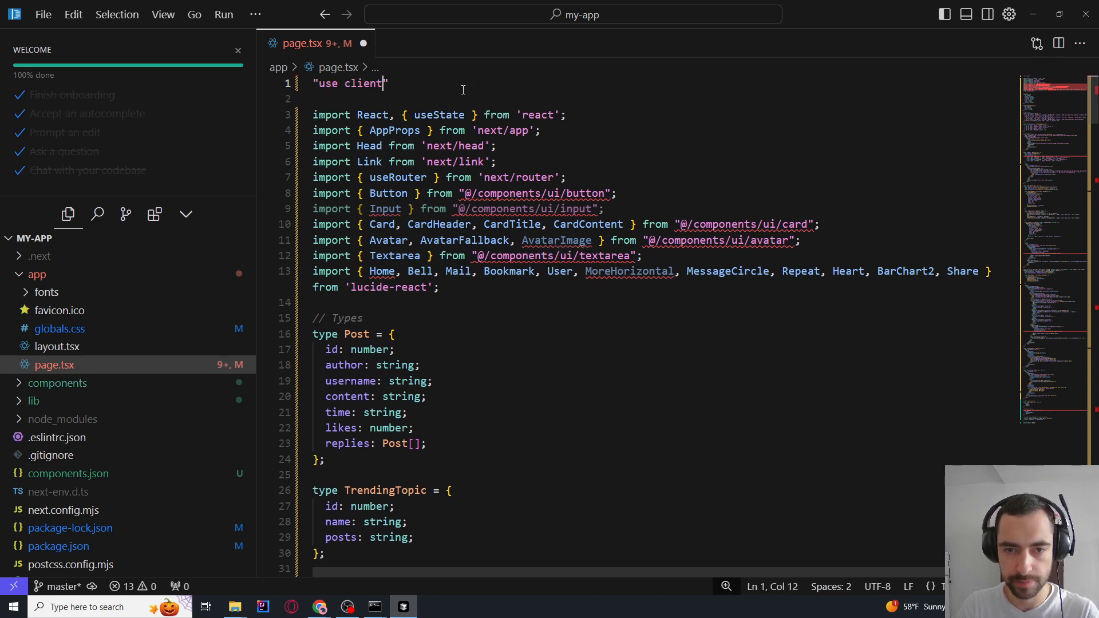
pyautogui.write(';')
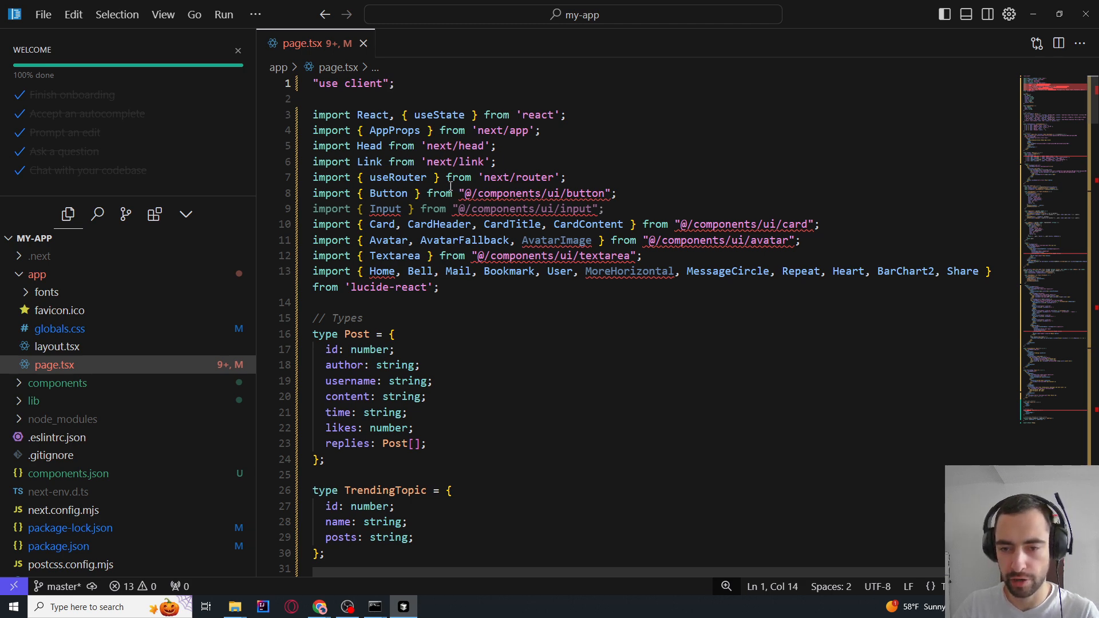
pyautogui.doubleClick(438, 116)
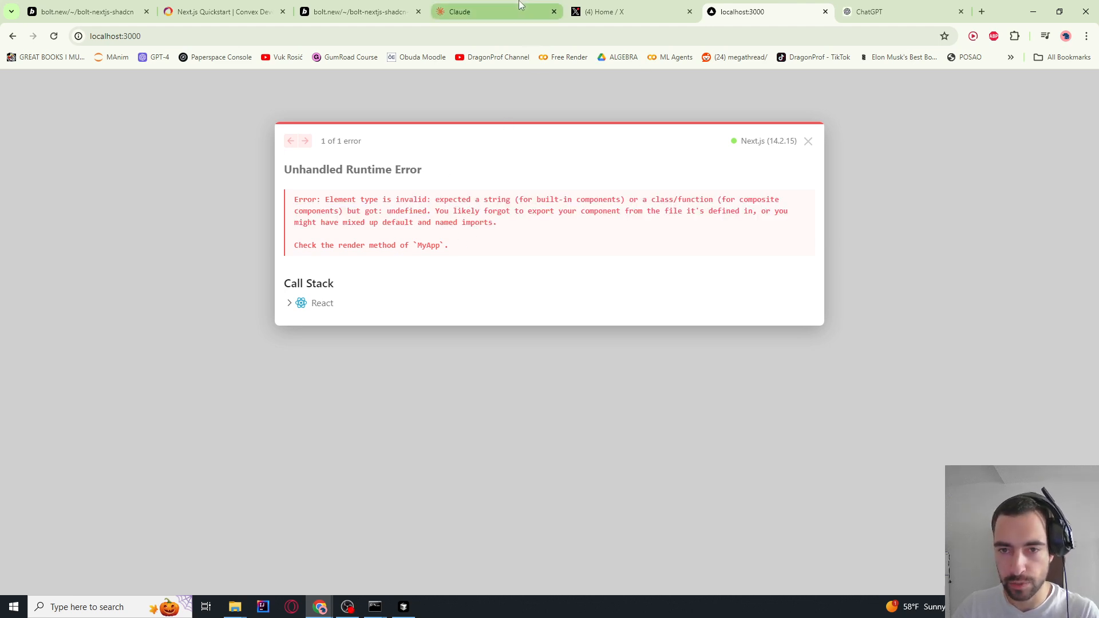
# Select the 'Element type is invalid' runtime error and ask ChatGPT what to fix
pyautogui.click(905, 12)
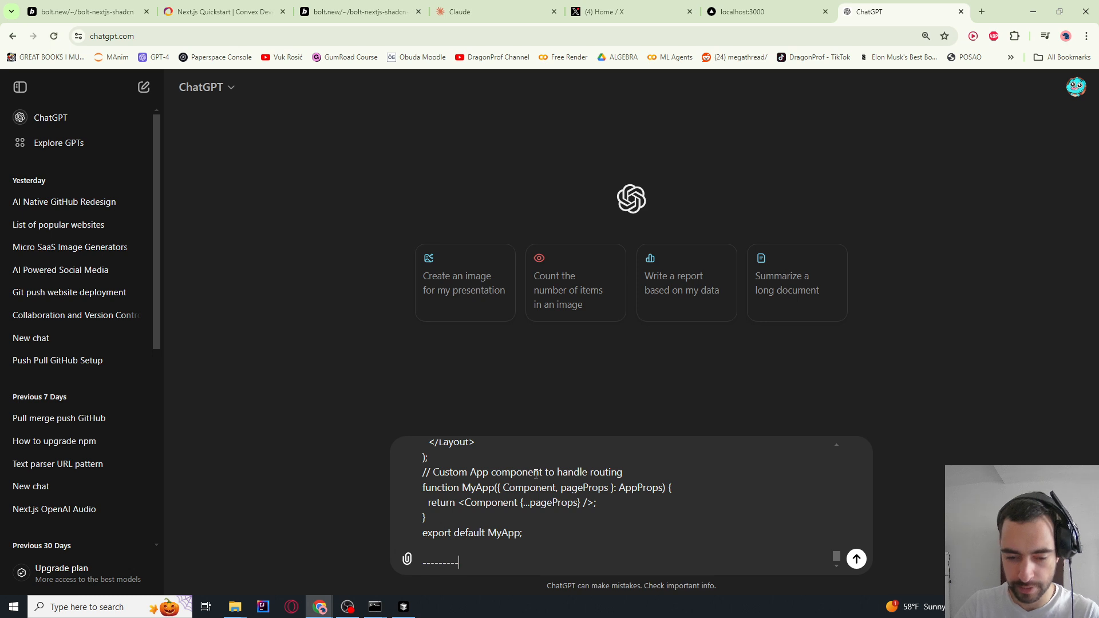
pyautogui.click(764, 12)
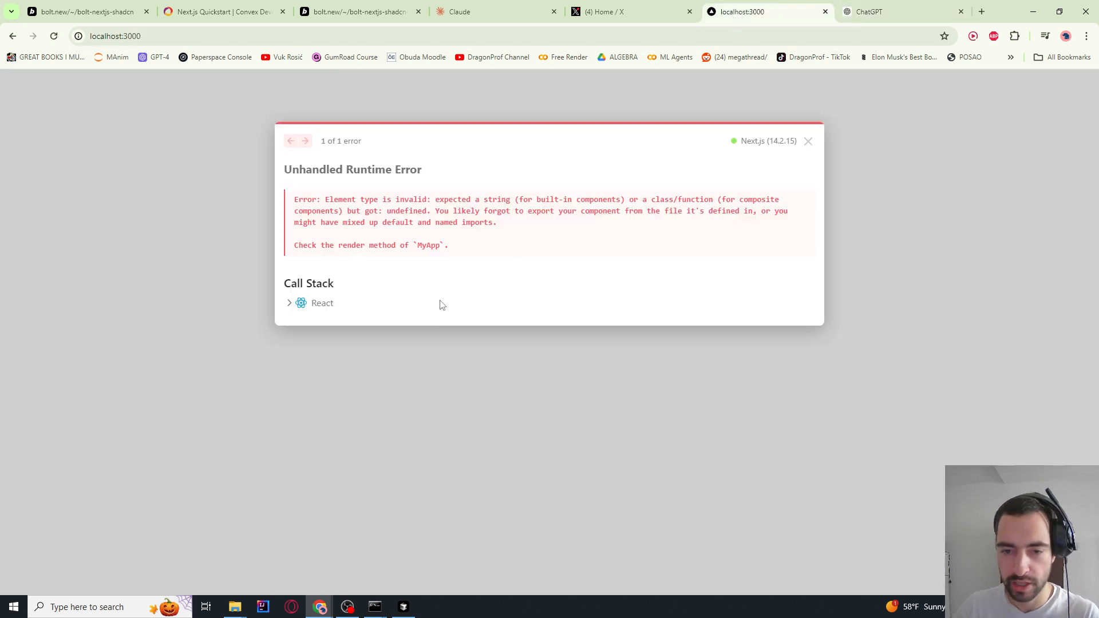
pyautogui.moveTo(295, 199); pyautogui.dragTo(449, 245)
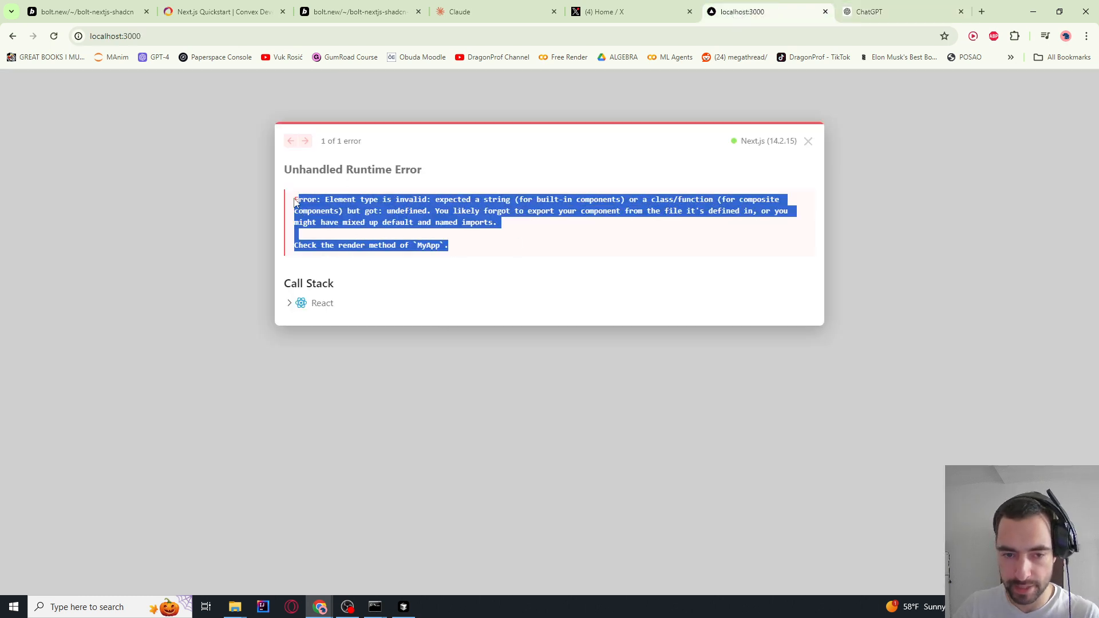
pyautogui.click(870, 12)
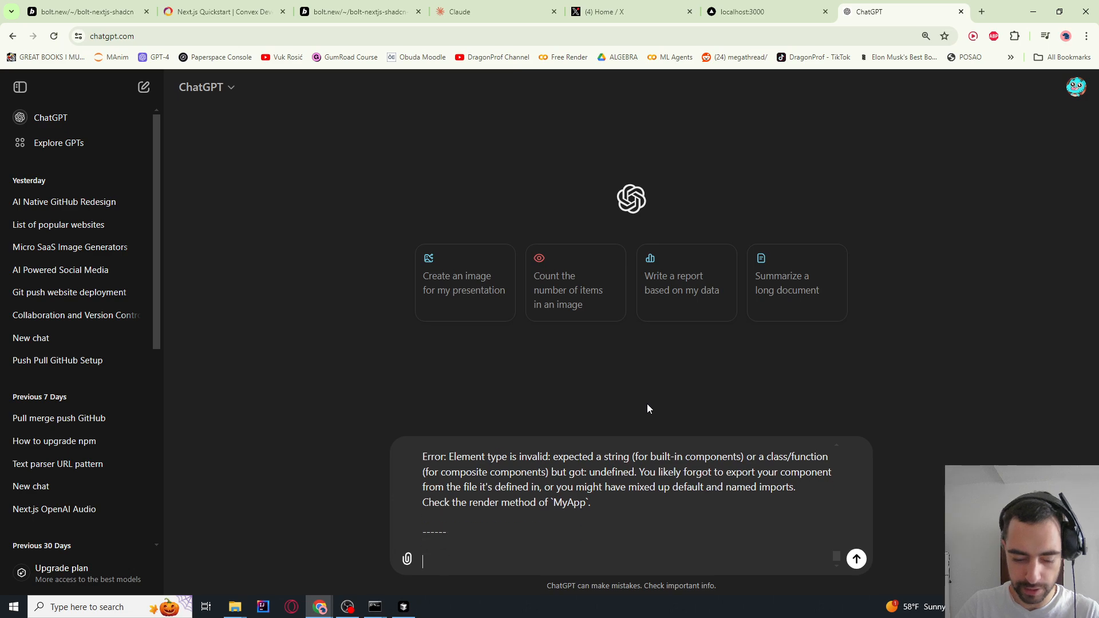
pyautogui.write('just tell me wh')
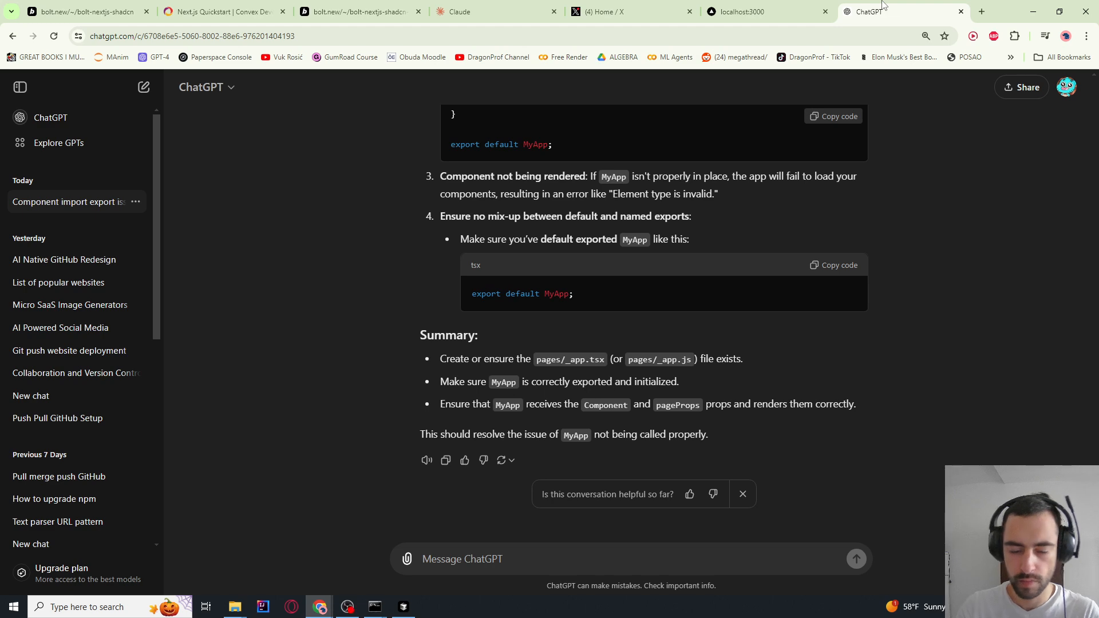
pyautogui.click(496, 11)
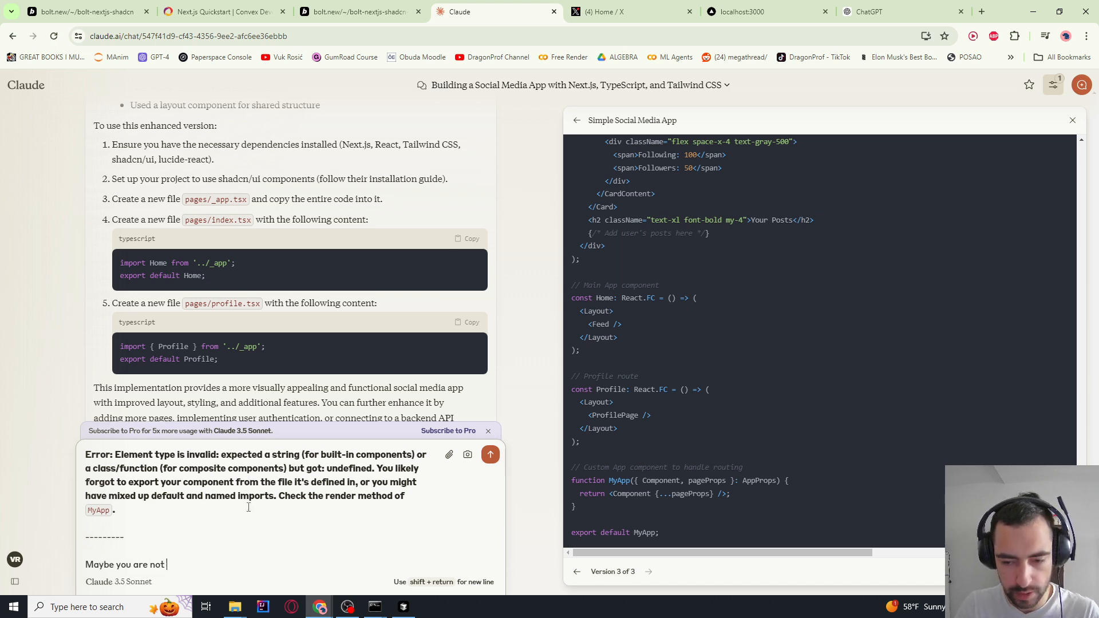
# Send Claude the error, noting MyApp isn't passing Component and pageProps
pyautogui.write('using MyApp anywehre and you are')
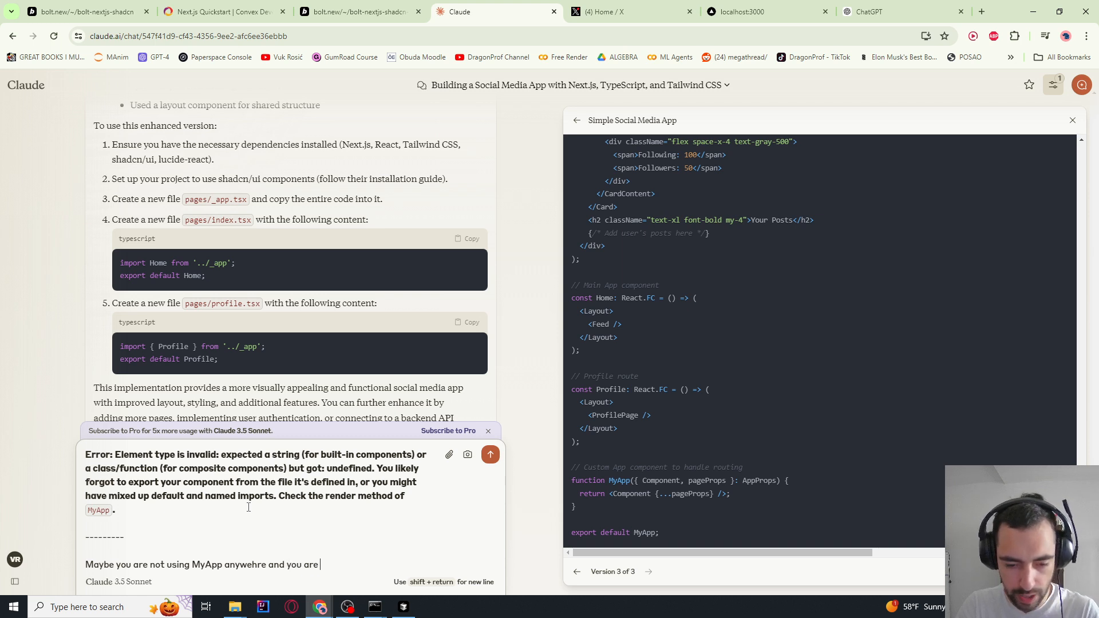
pyautogui.write('not pa')
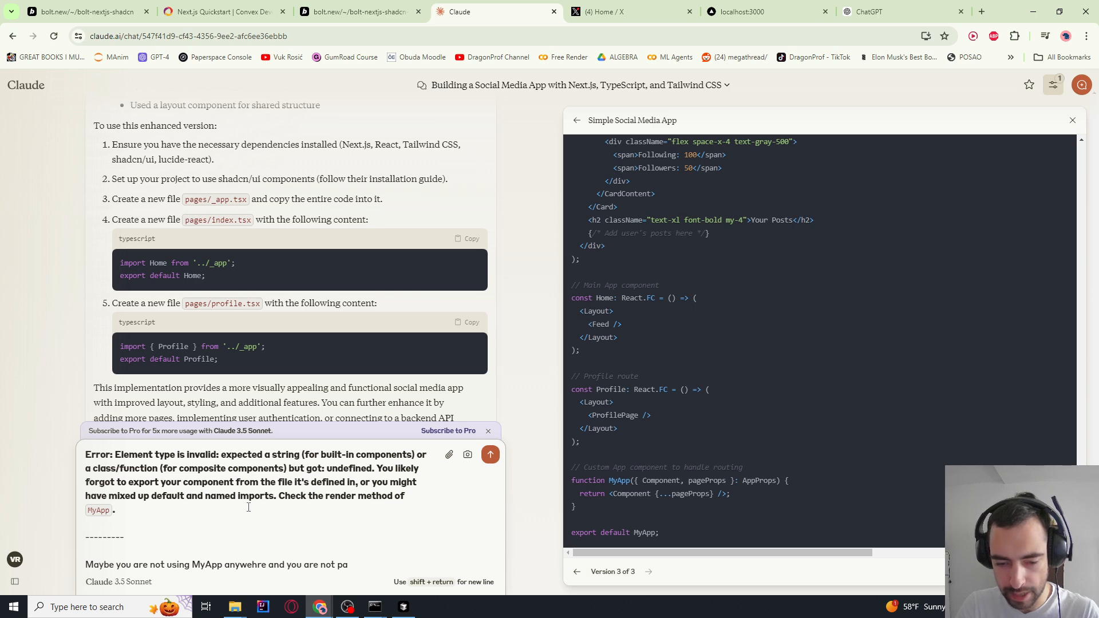
pyautogui.write('passing component')
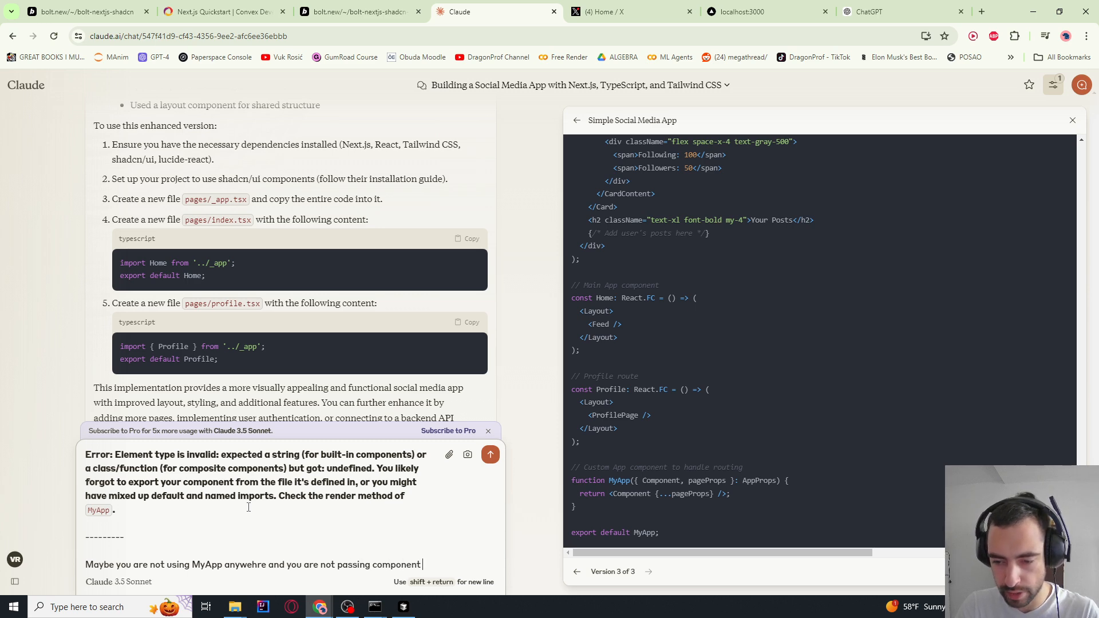
pyautogui.write('and pageProps props anywhere, think step by step how to solve tis')
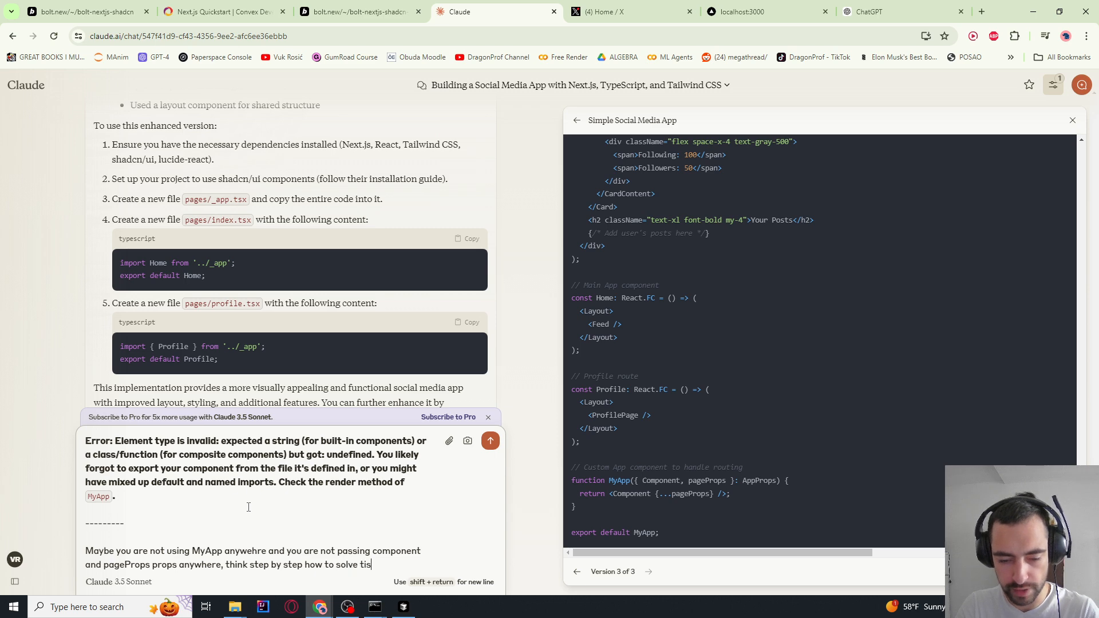
pyautogui.write('his')
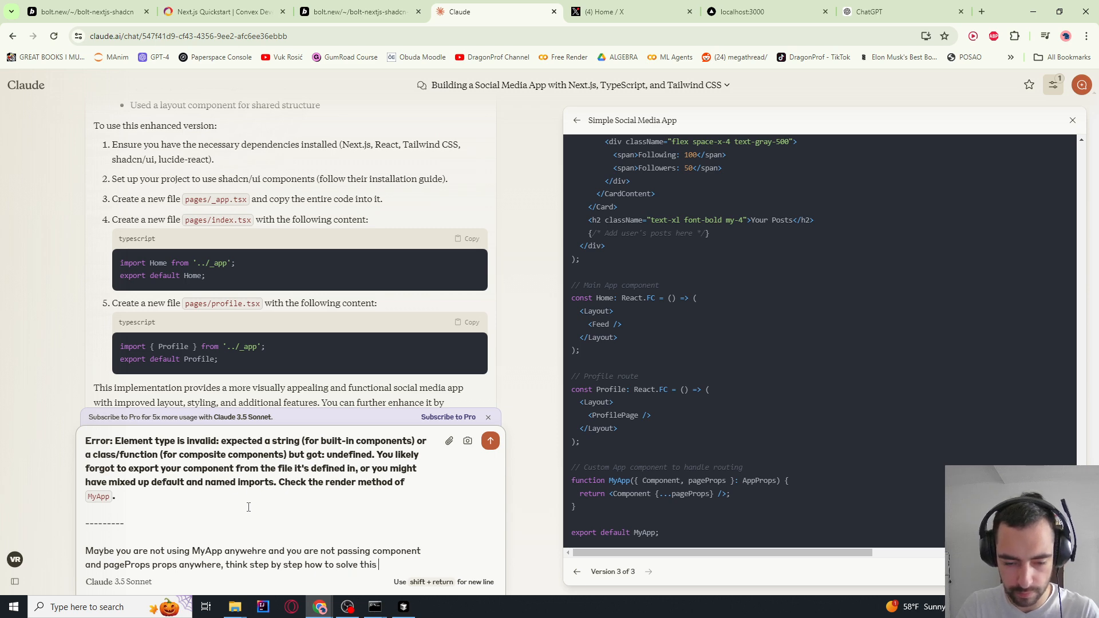
pyautogui.click(490, 440)
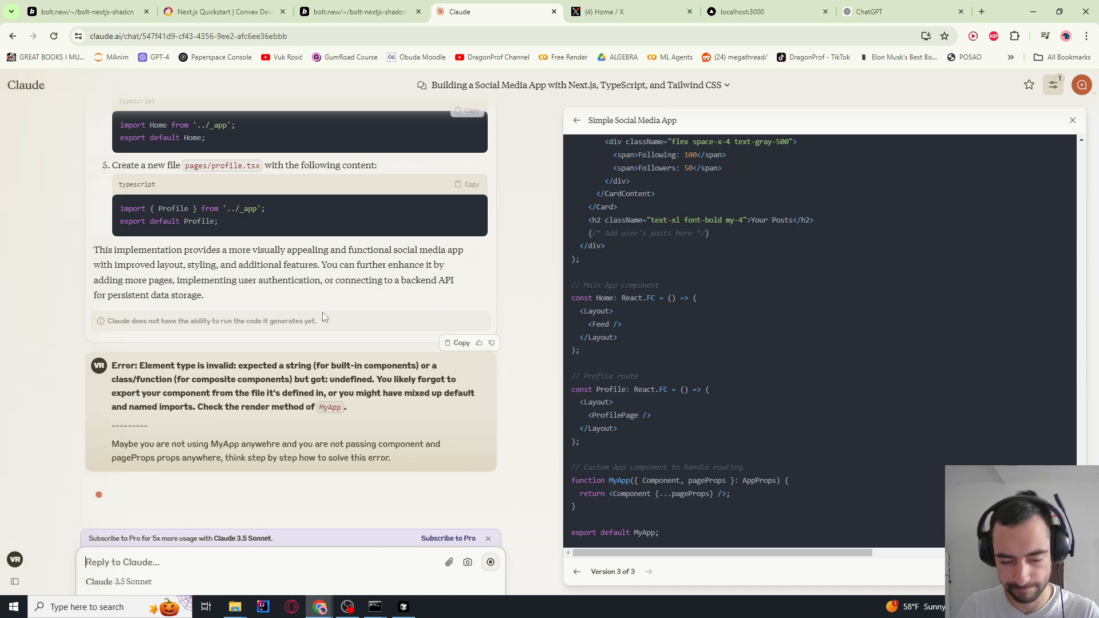
pyautogui.click(750, 12)
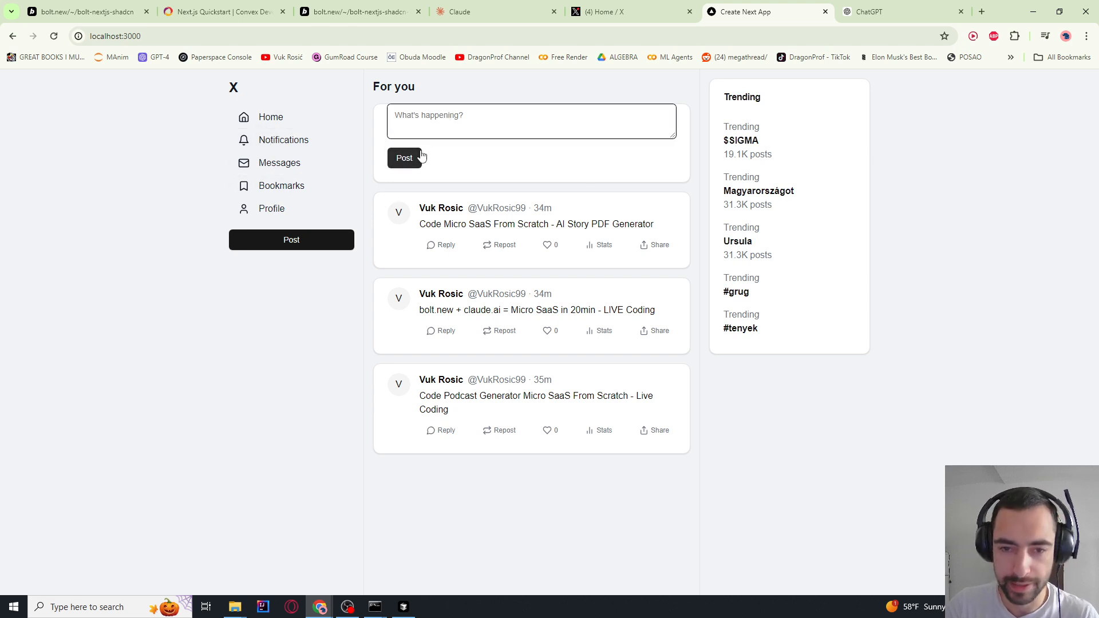
# Publish the sdc test post, unlike it, and submit a reply in its thread
pyautogui.click(404, 158)
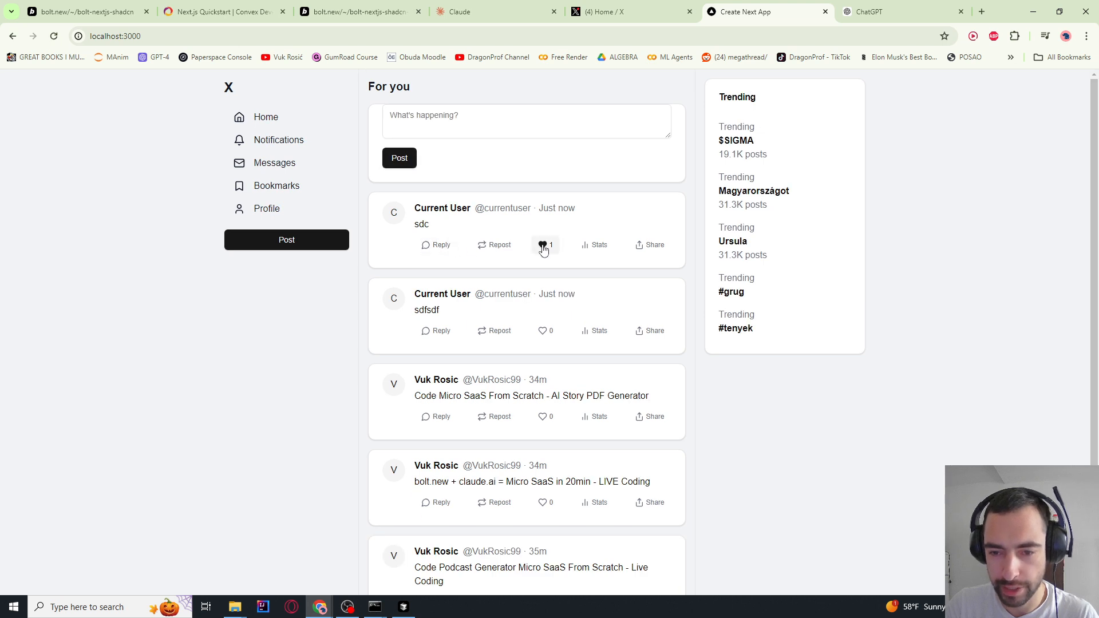
pyautogui.click(542, 244)
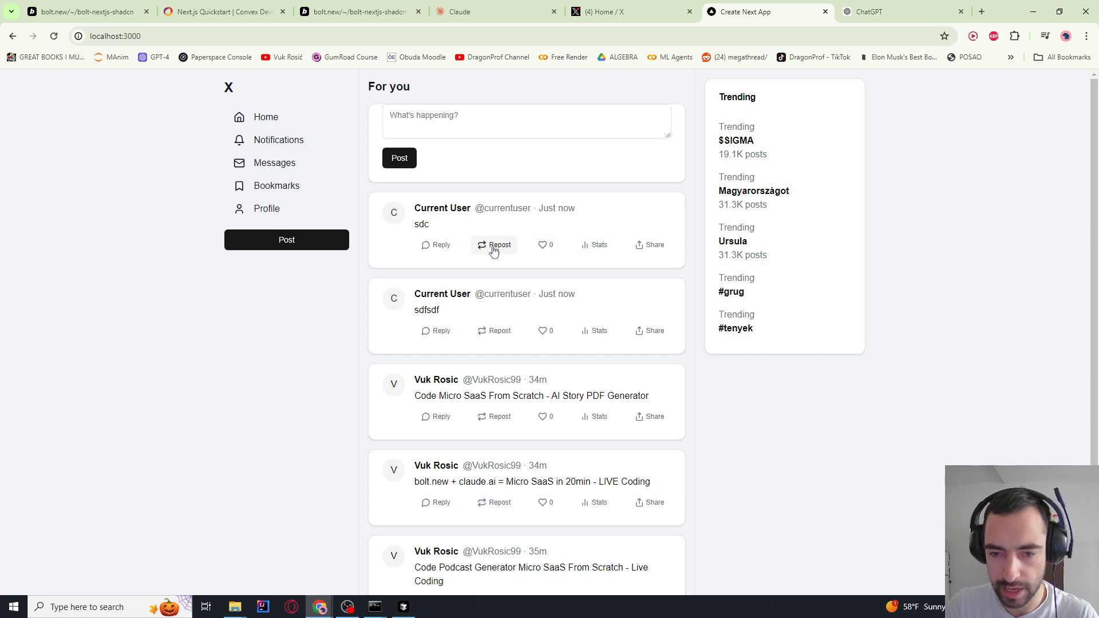
pyautogui.moveTo(466, 246)
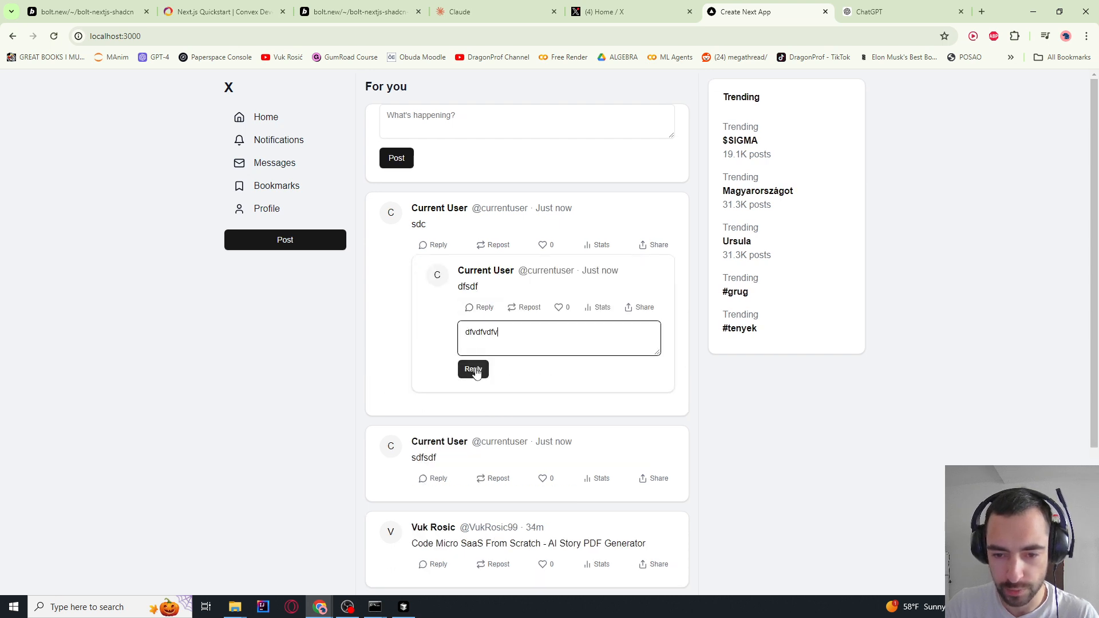
pyautogui.click(474, 370)
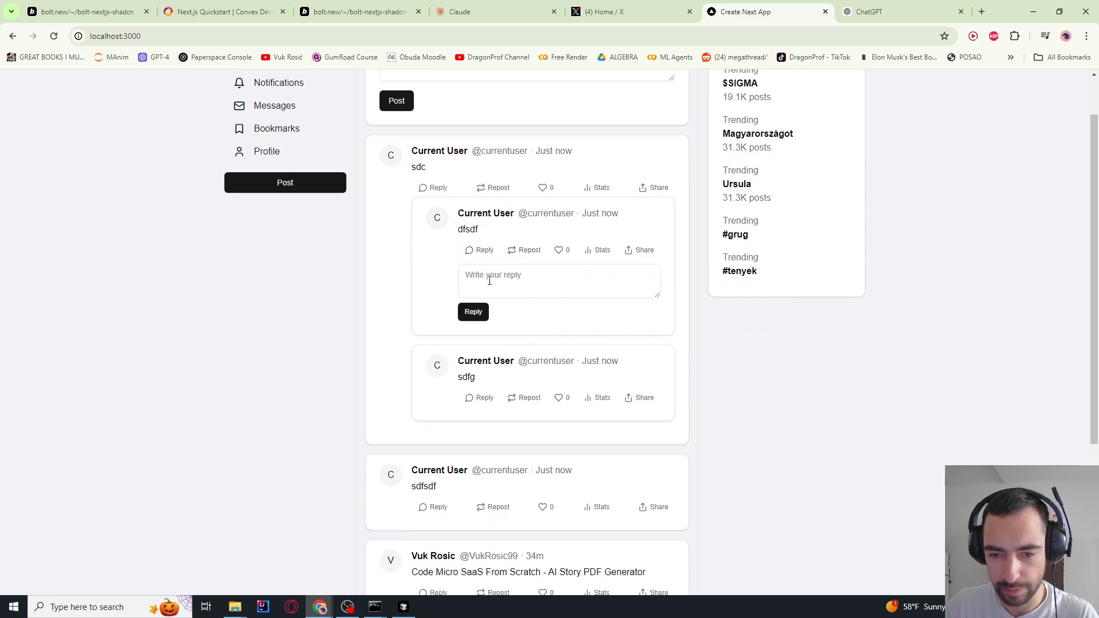
pyautogui.scroll(-3)
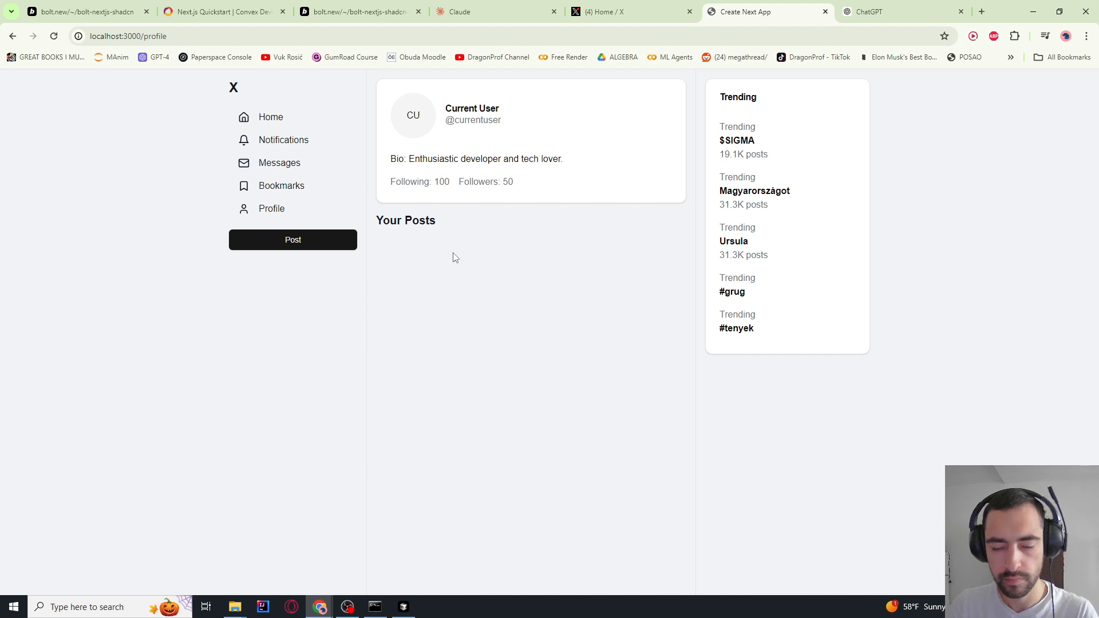
pyautogui.moveTo(219, 132)
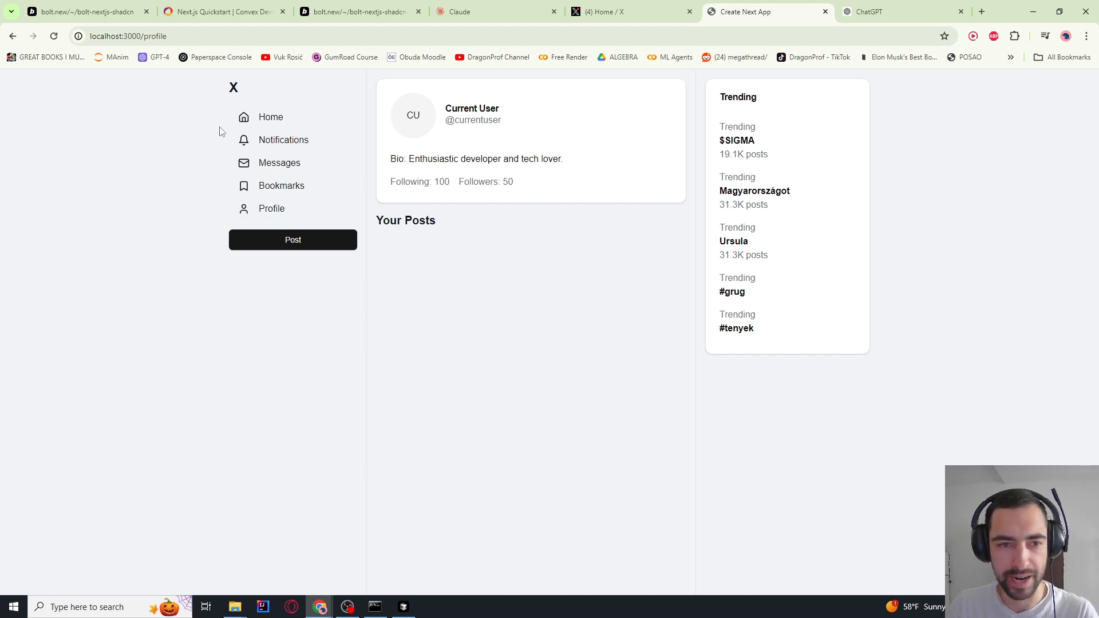
# Return from /profile to the home feed and publish a new post
pyautogui.click(154, 35)
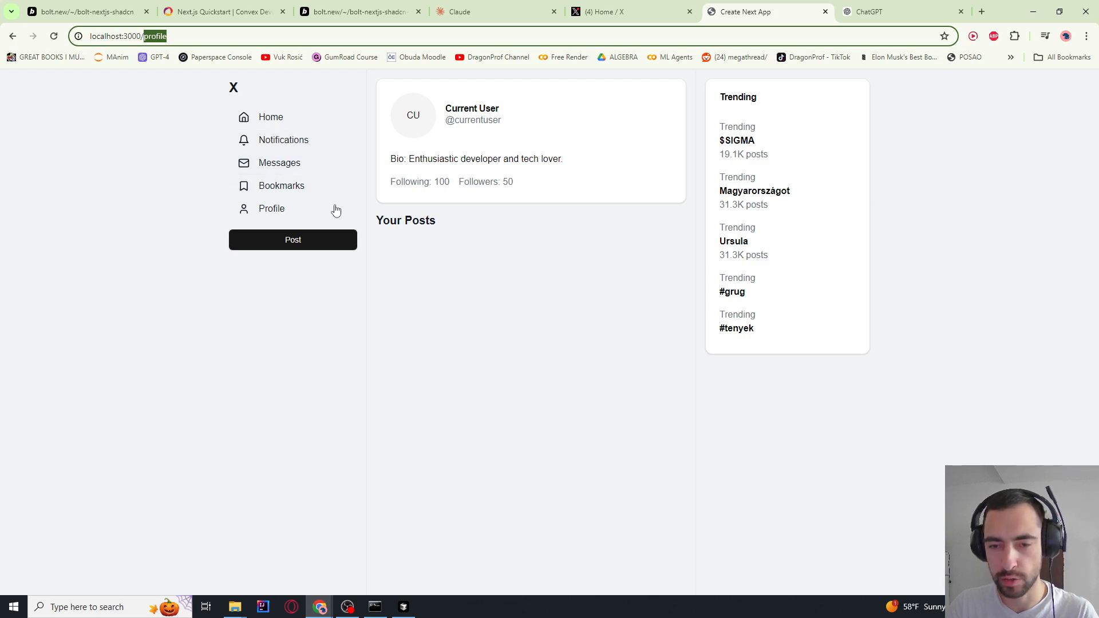
pyautogui.doubleClick(405, 220)
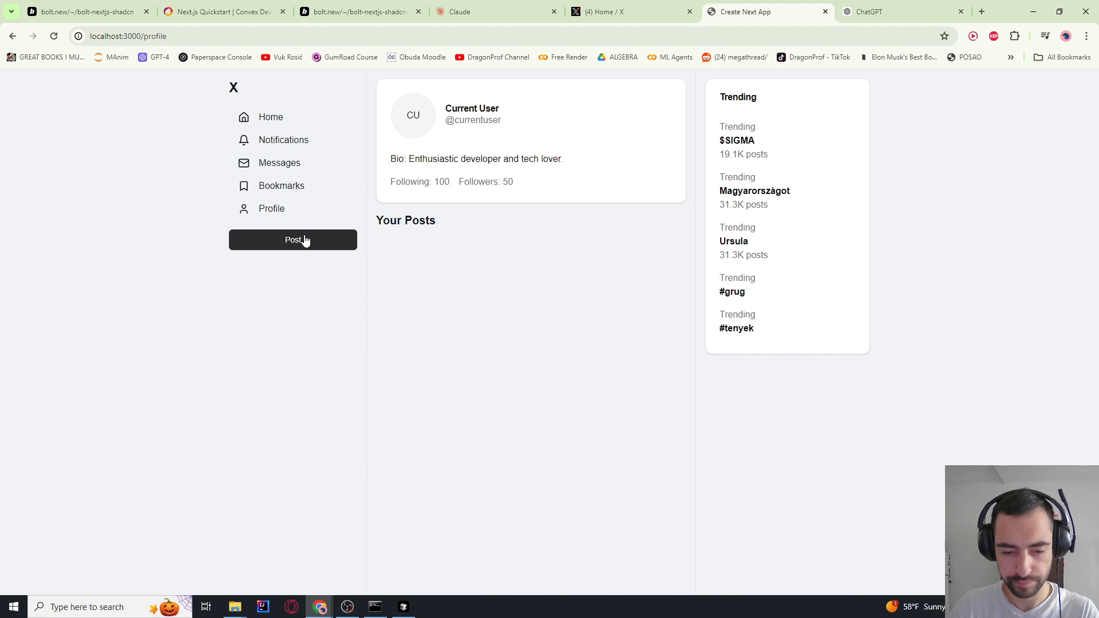
pyautogui.click(271, 117)
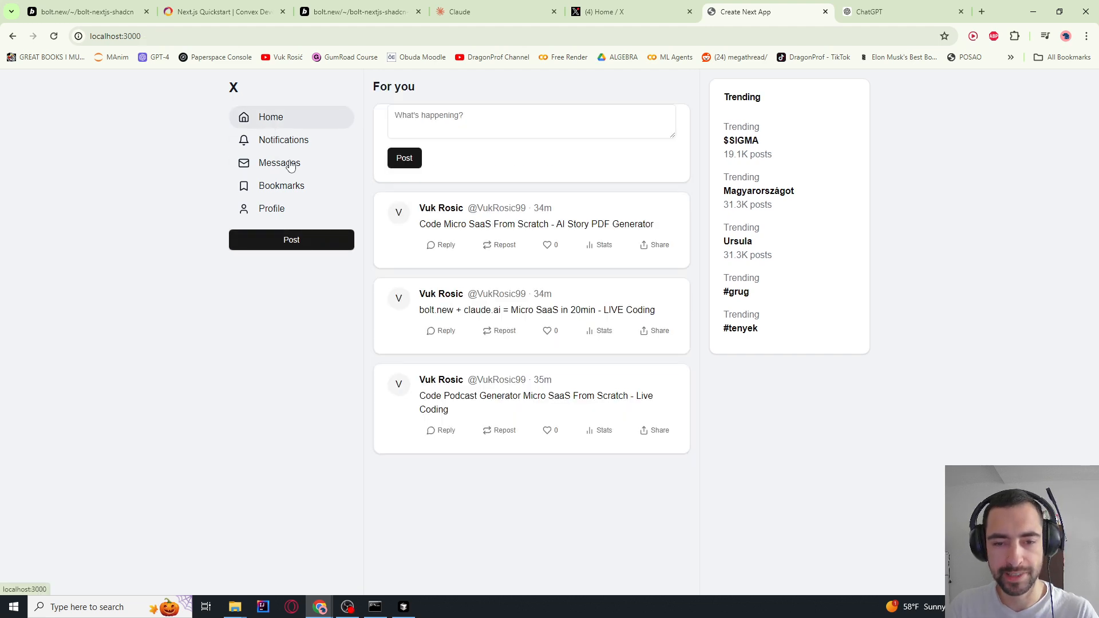
pyautogui.click(531, 121)
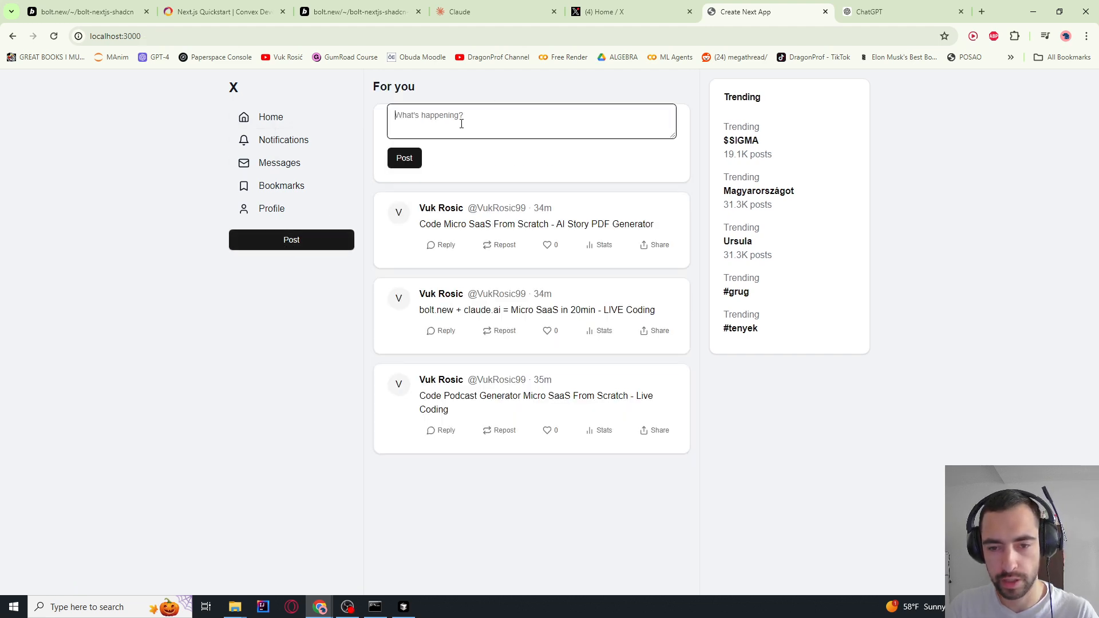
pyautogui.click(404, 158)
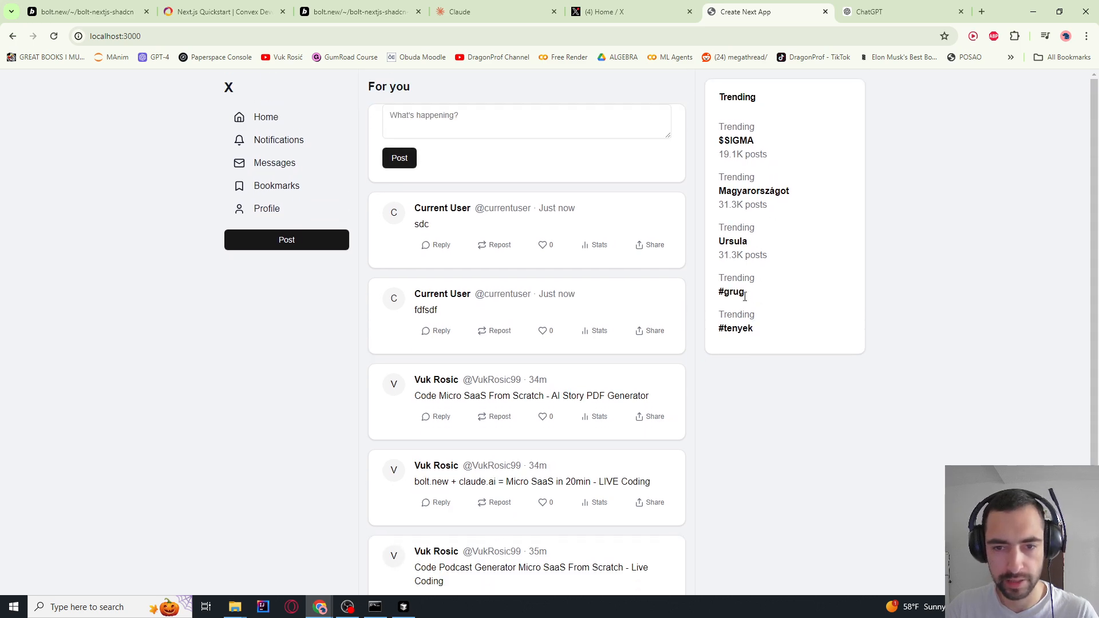
pyautogui.scroll(-3)
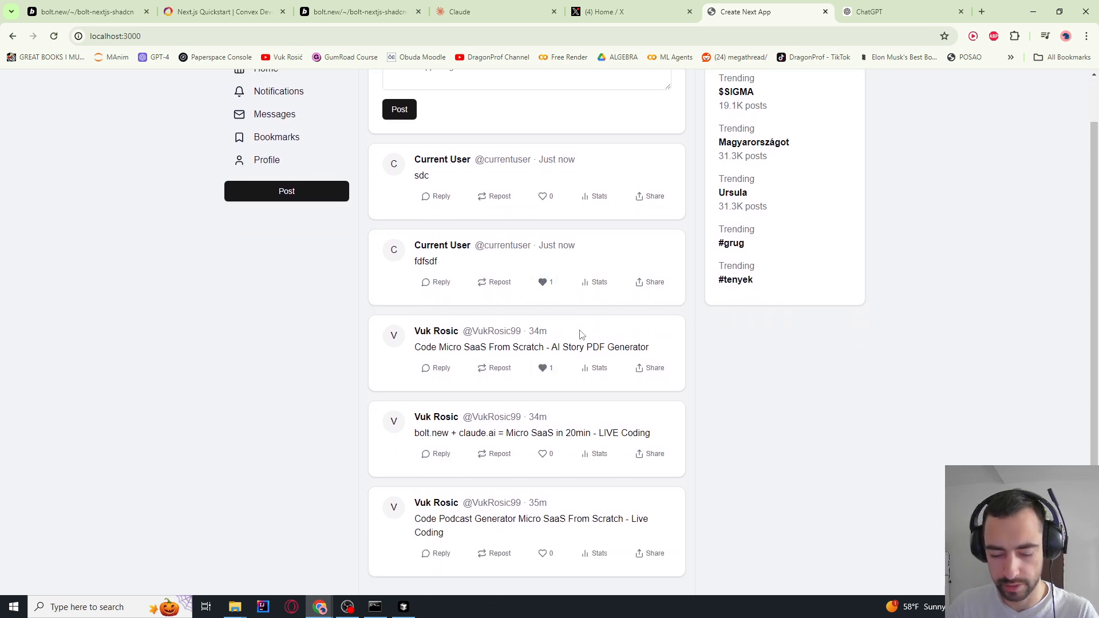
# Start a new Claude chat with page.tsx attached and a step-by-step improvement prompt
pyautogui.click(459, 12)
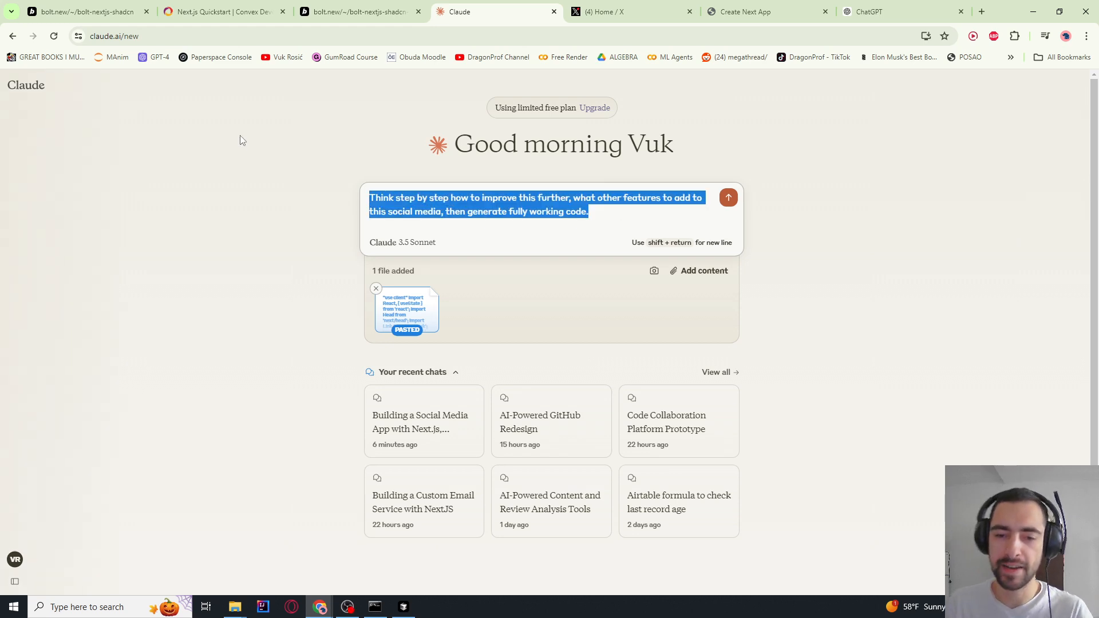
pyautogui.moveTo(299, 203)
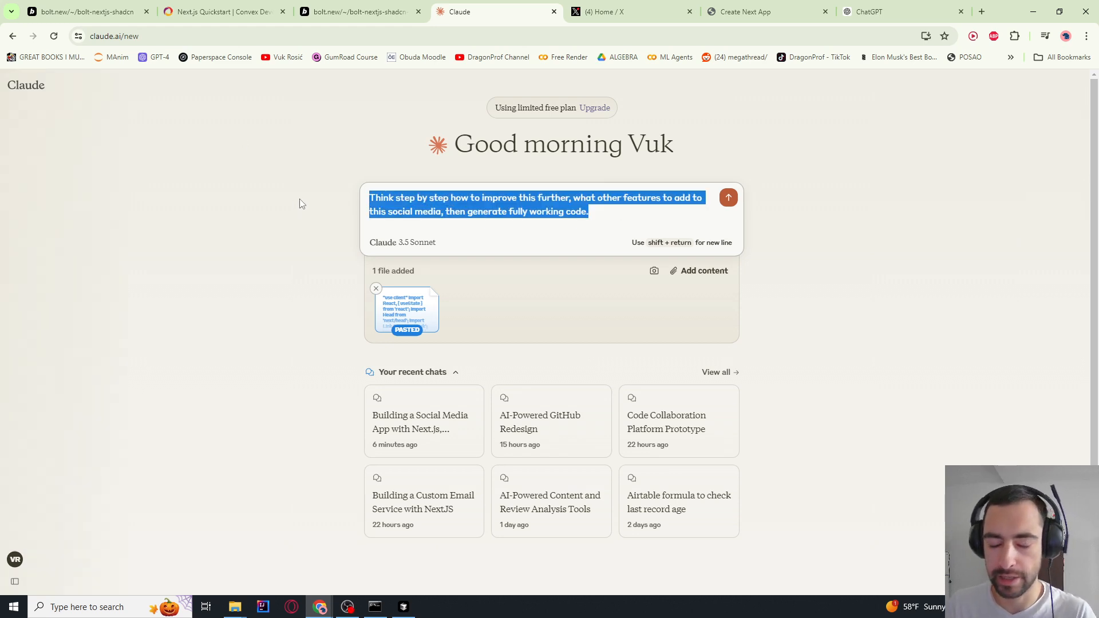
pyautogui.moveTo(320, 222)
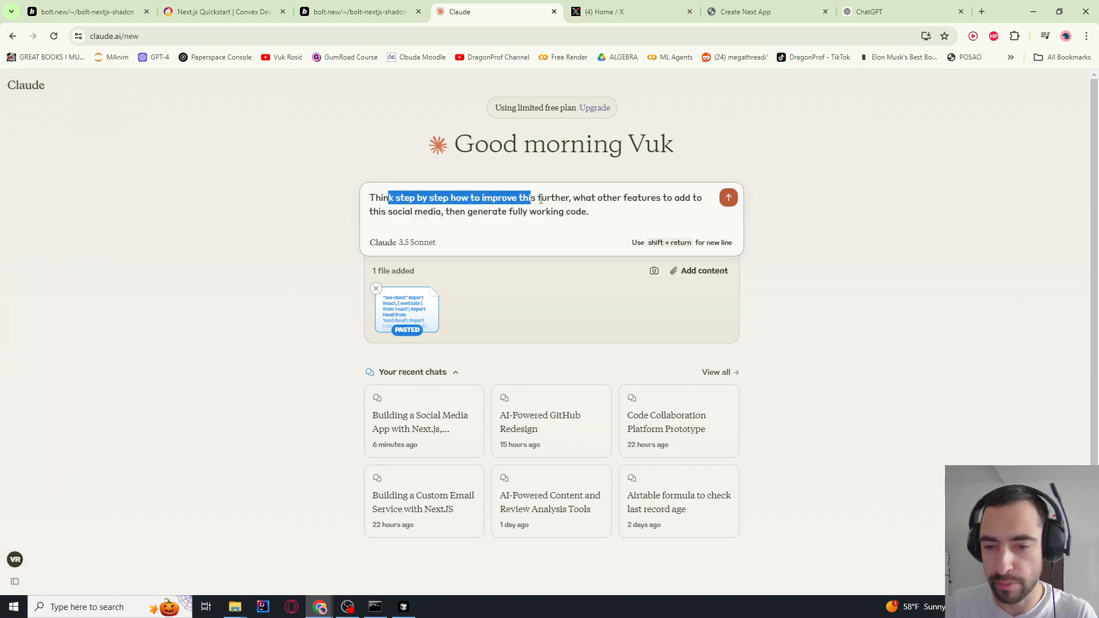
pyautogui.click(453, 211)
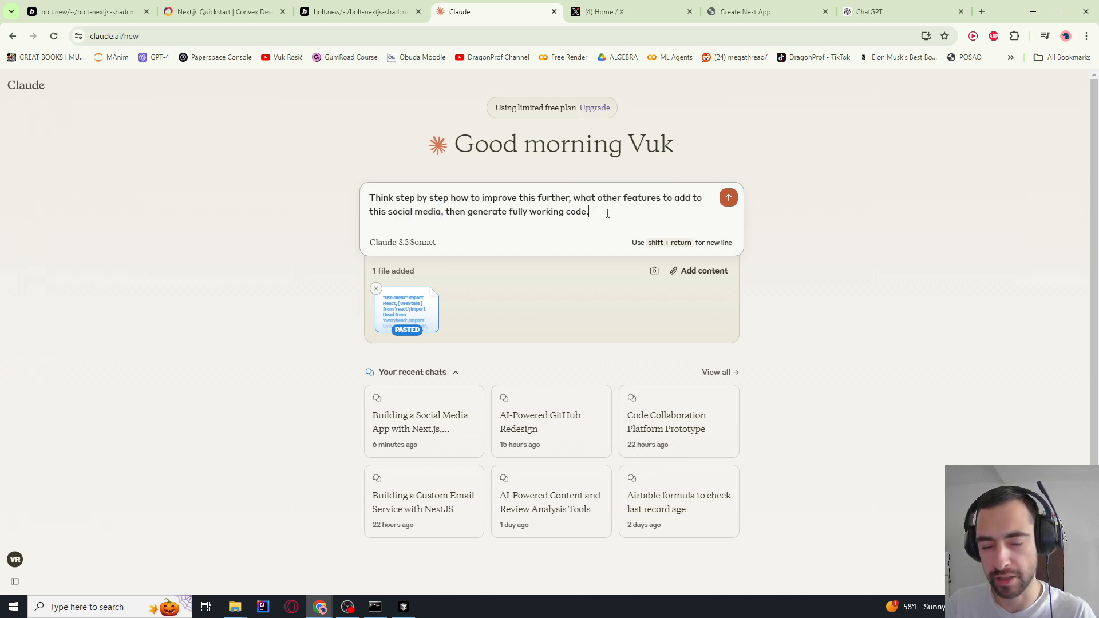
pyautogui.click(376, 288)
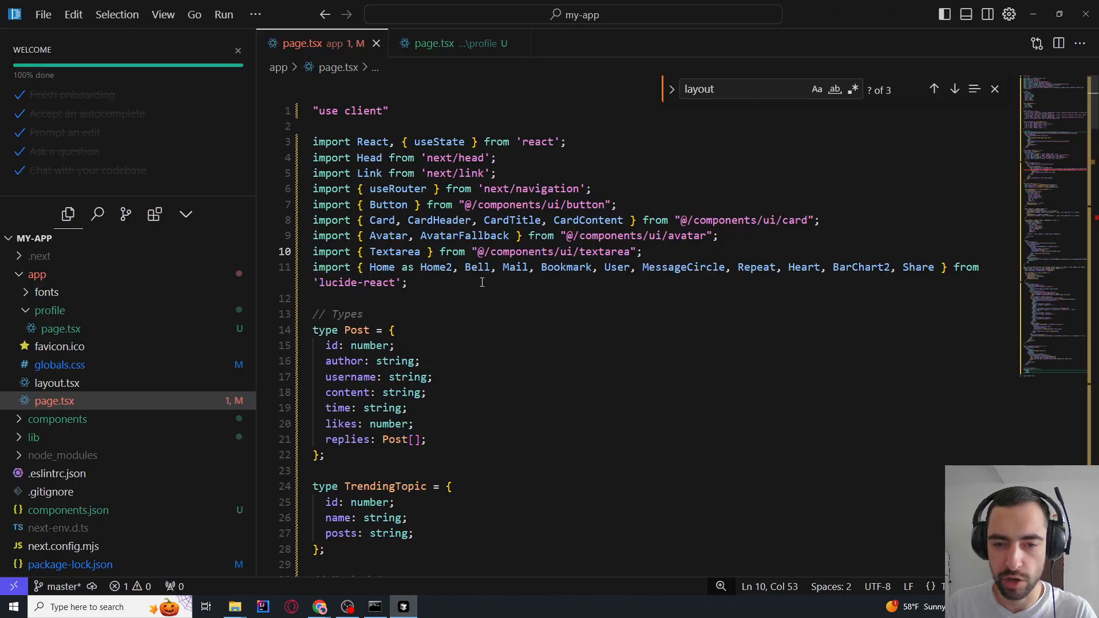
pyautogui.scroll(-3)
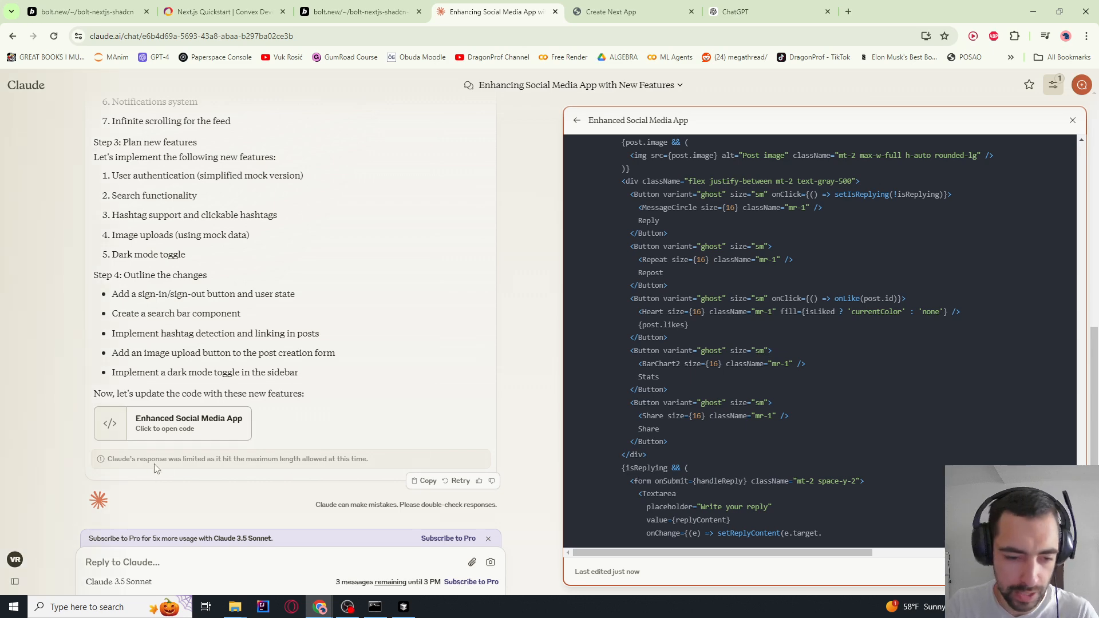
pyautogui.moveTo(769, 385)
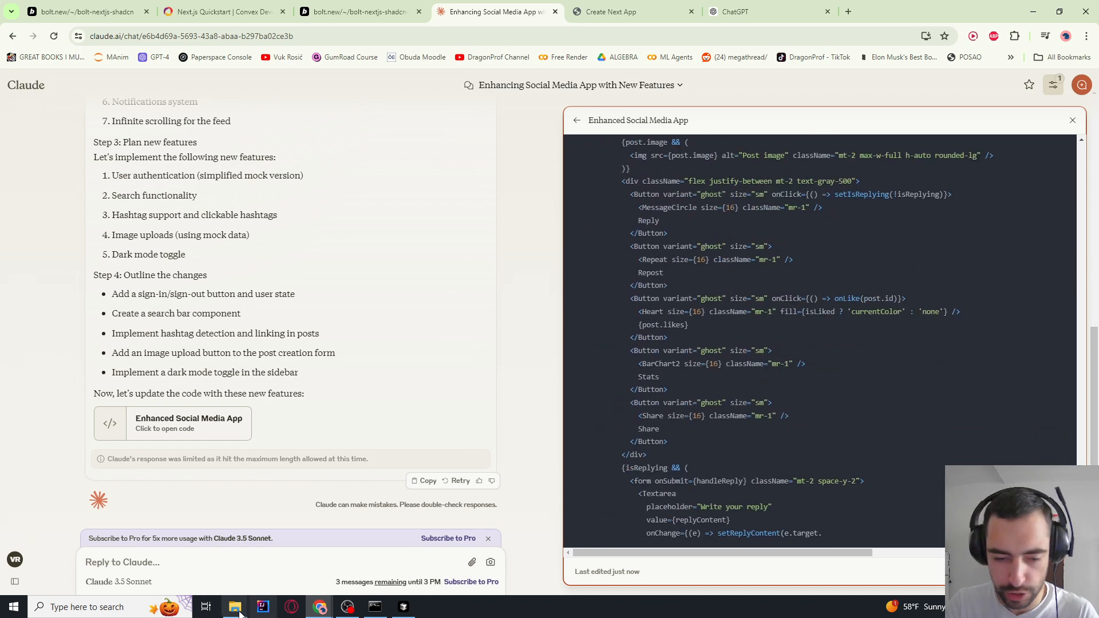
pyautogui.write('con')
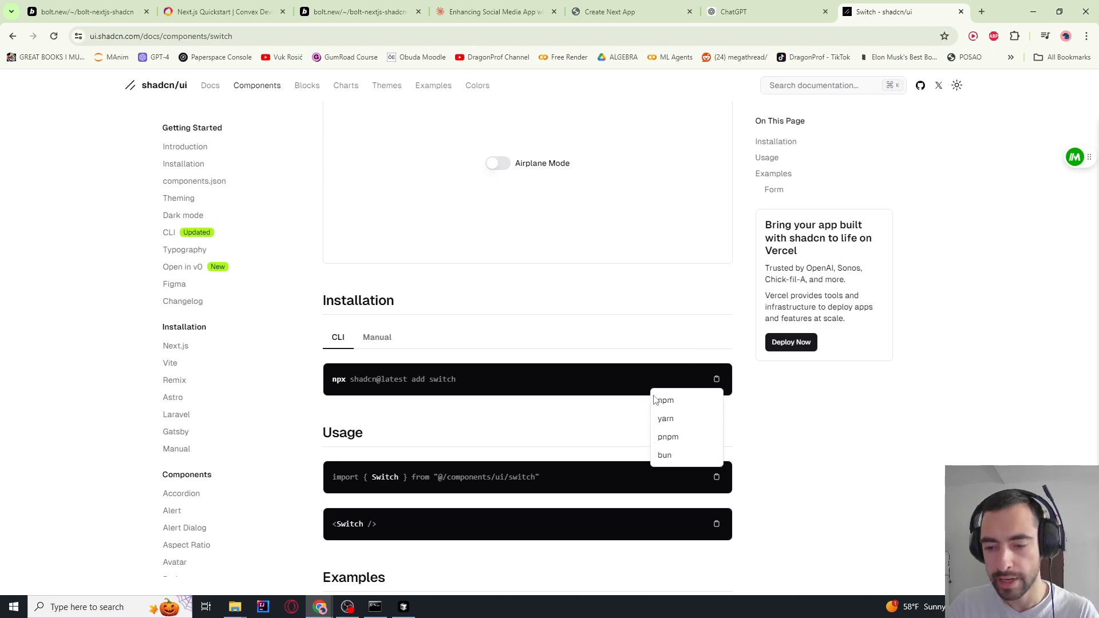
# Copy the npx shadcn add switch install command from the shadcn Switch docs
pyautogui.click(715, 379)
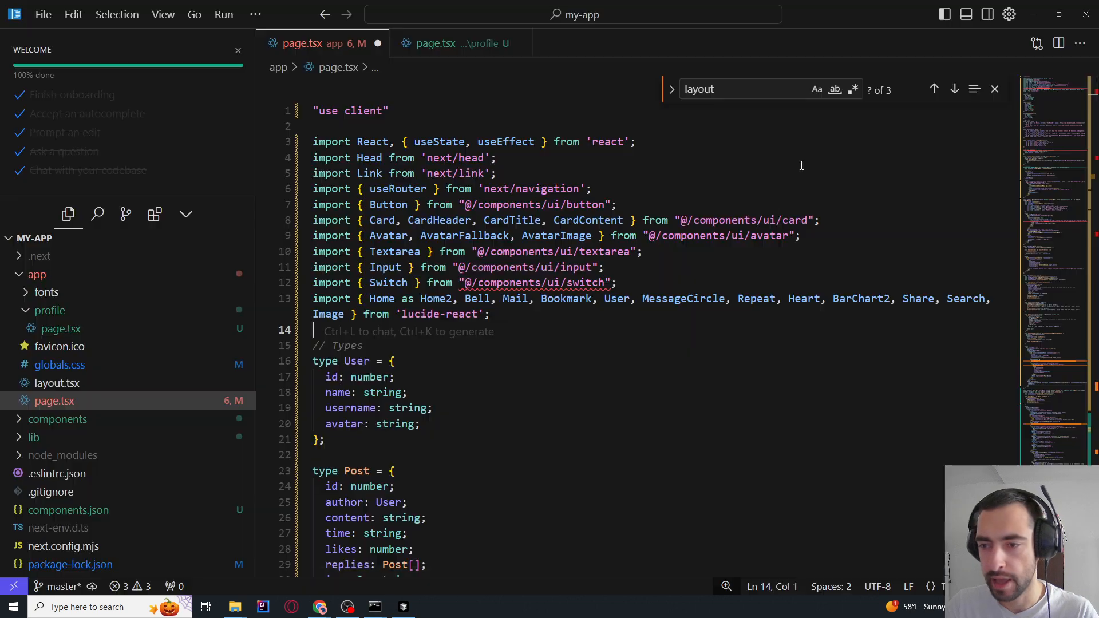
pyautogui.scroll(-3)
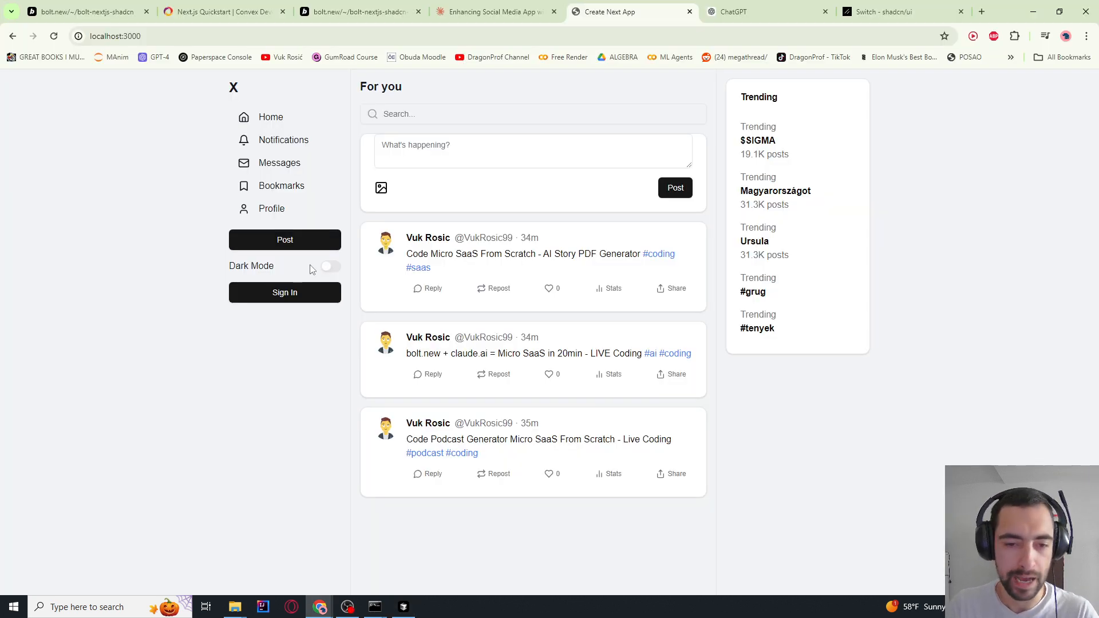
# Toggle dark mode on and off, then search the posts for 'bolt.' and 'vuk'
pyautogui.click(329, 268)
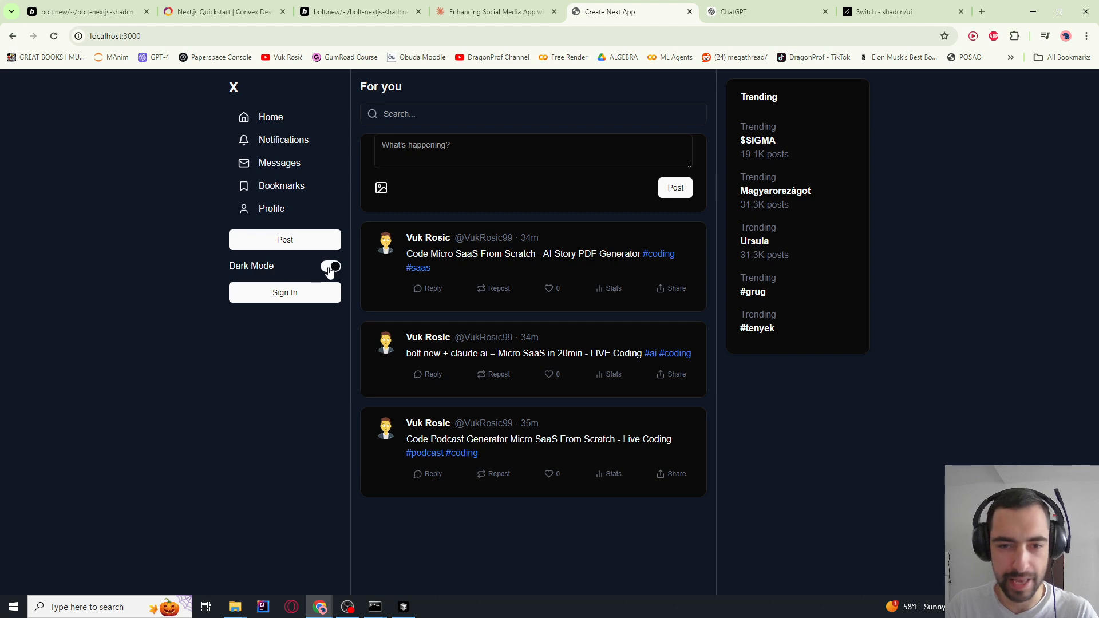
pyautogui.click(329, 268)
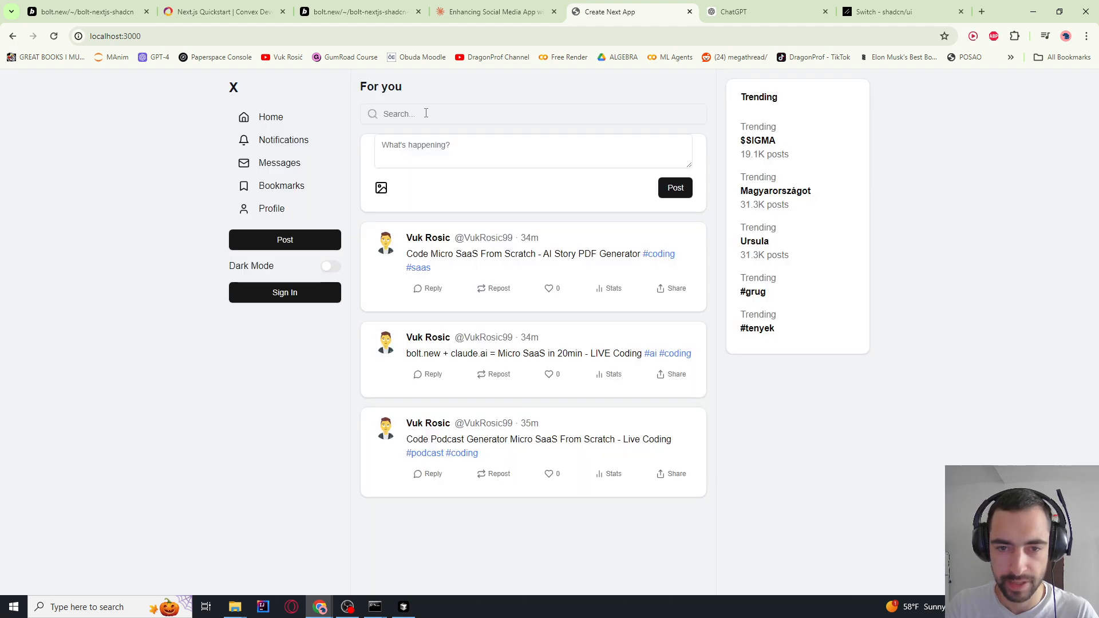
pyautogui.click(330, 266)
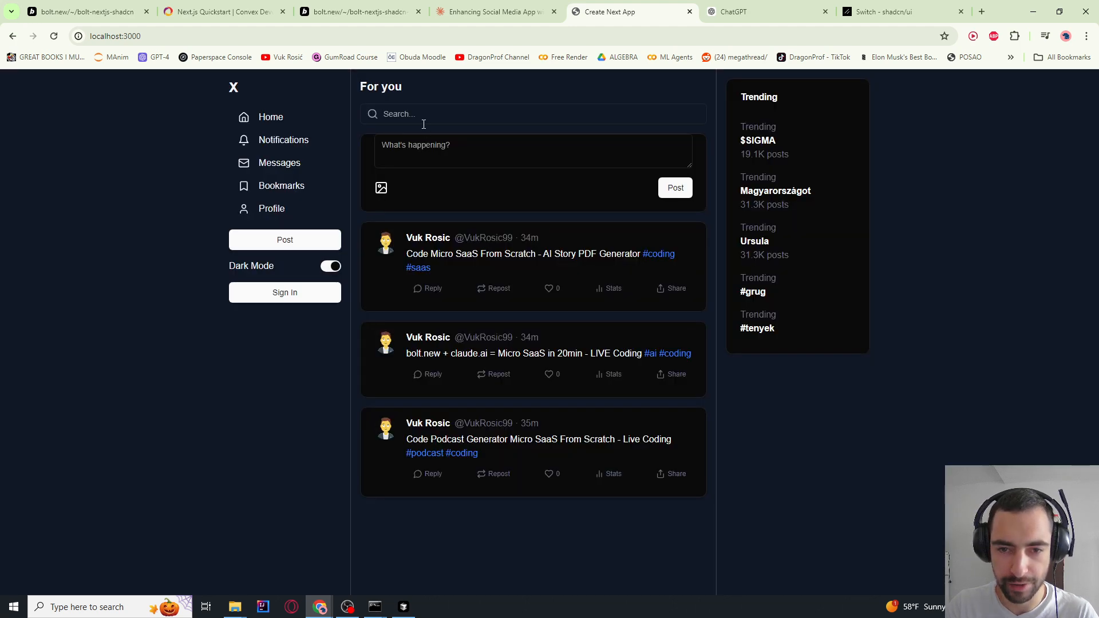
pyautogui.write('b')
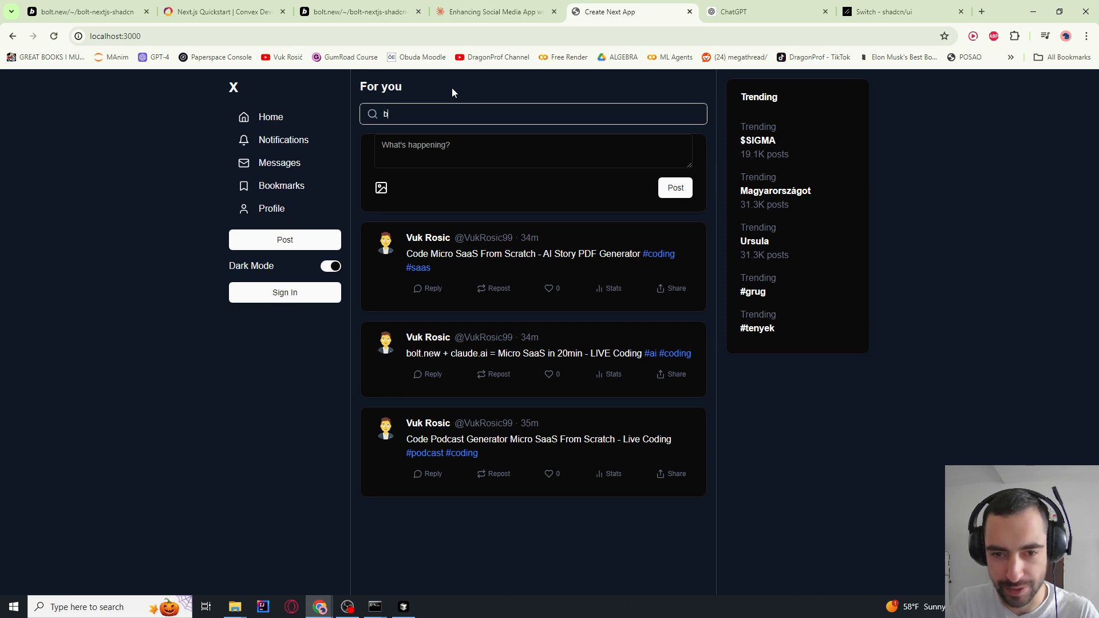
pyautogui.write('olt.new')
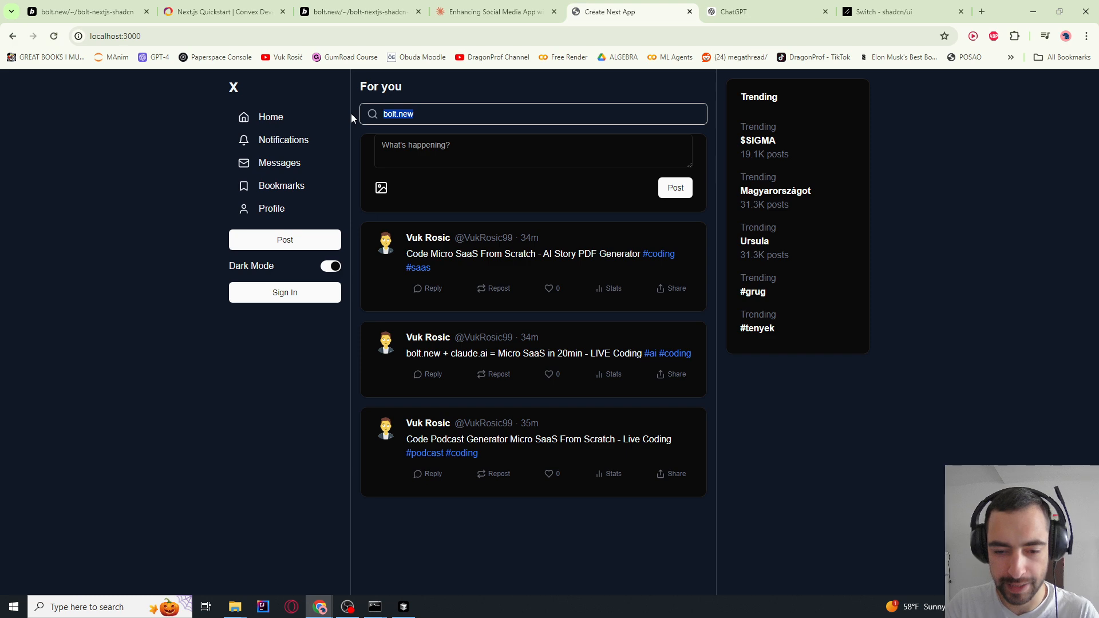
pyautogui.write('vuk')
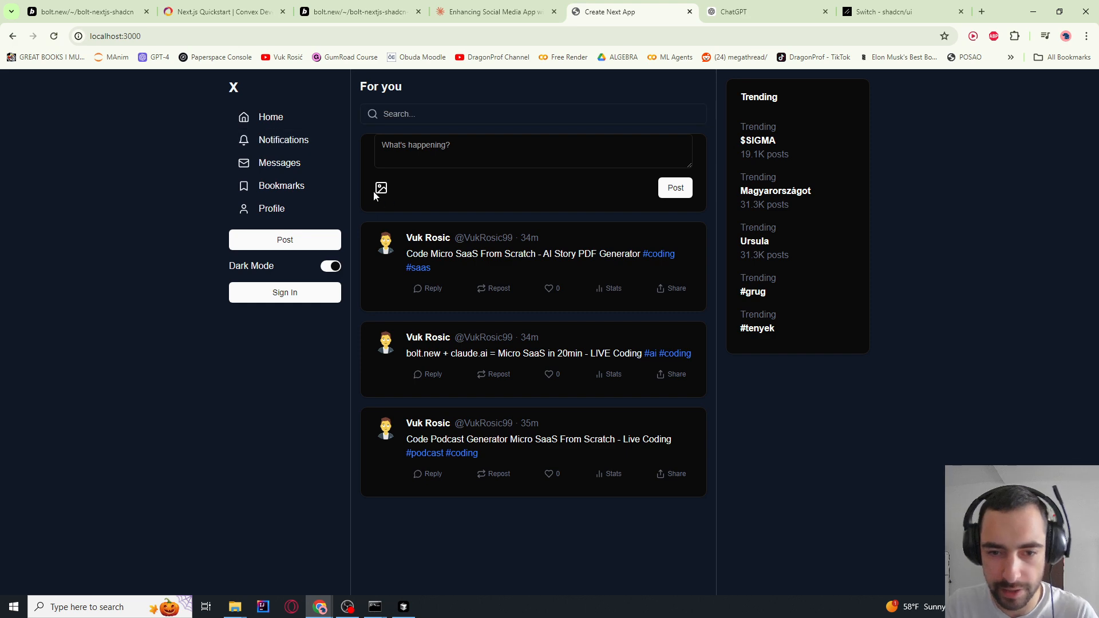
# Attach the Artificial.png image to a new post
pyautogui.click(381, 187)
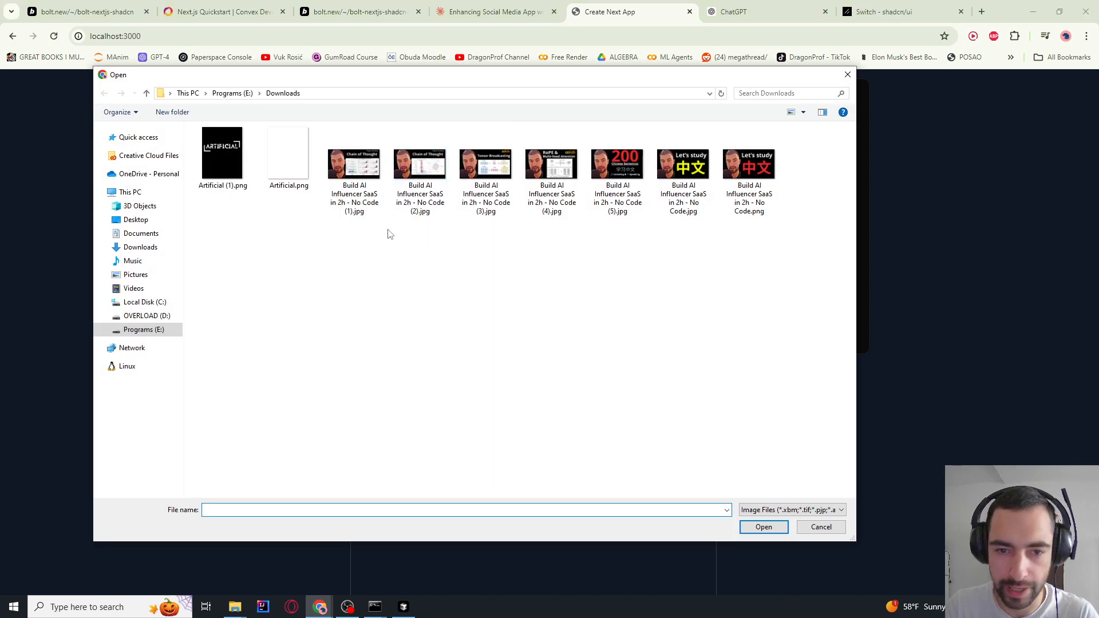
pyautogui.click(222, 150)
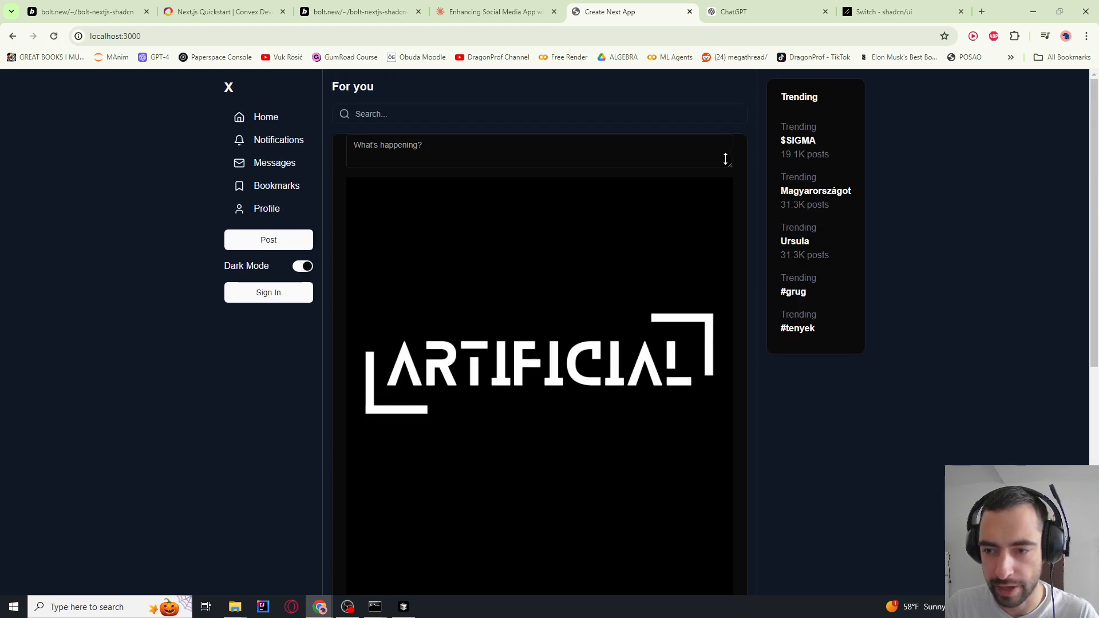
pyautogui.scroll(-3)
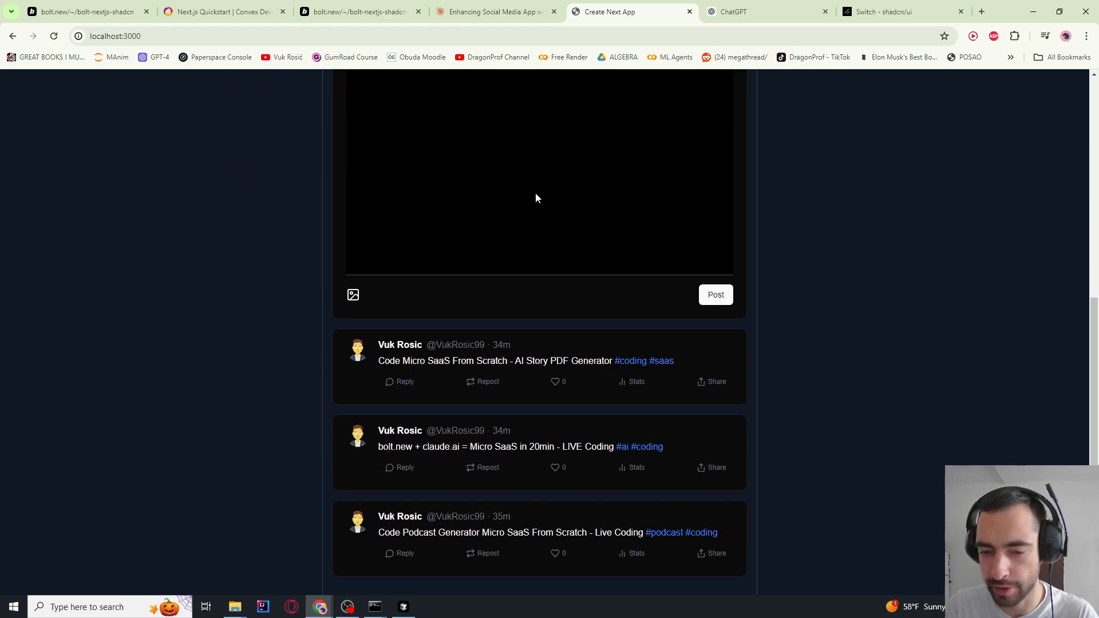
pyautogui.moveTo(625, 365)
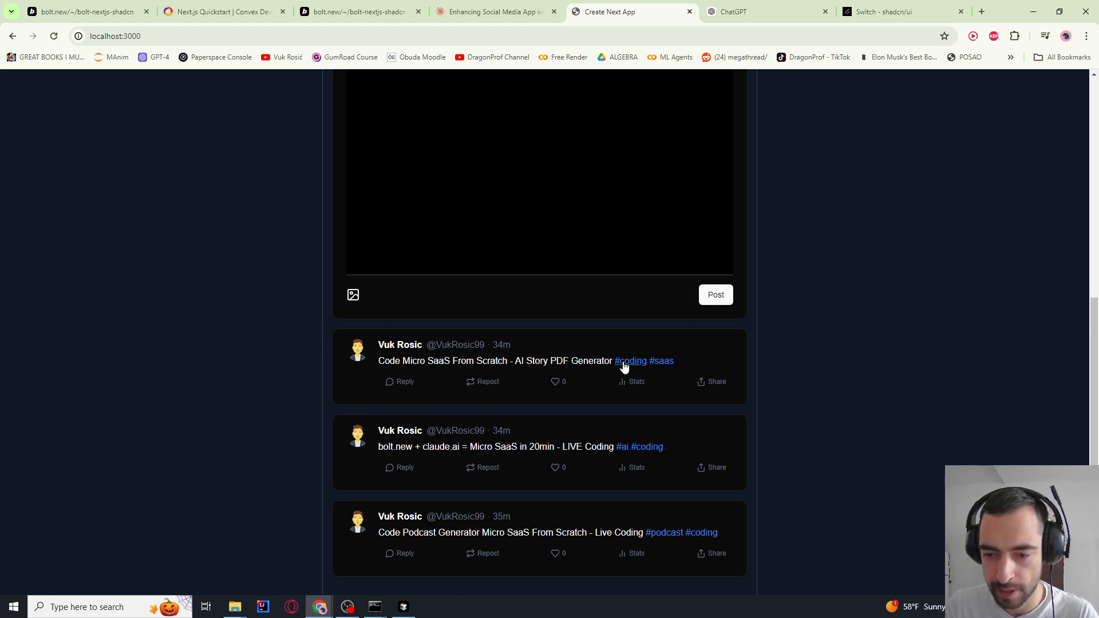
pyautogui.moveTo(711, 381)
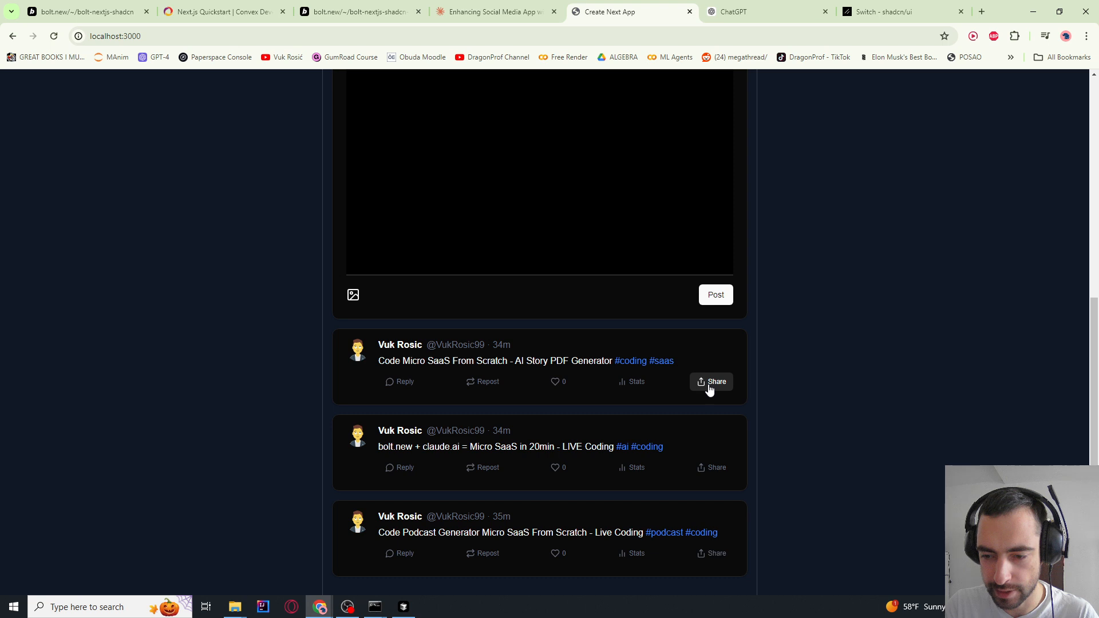
pyautogui.moveTo(631, 381)
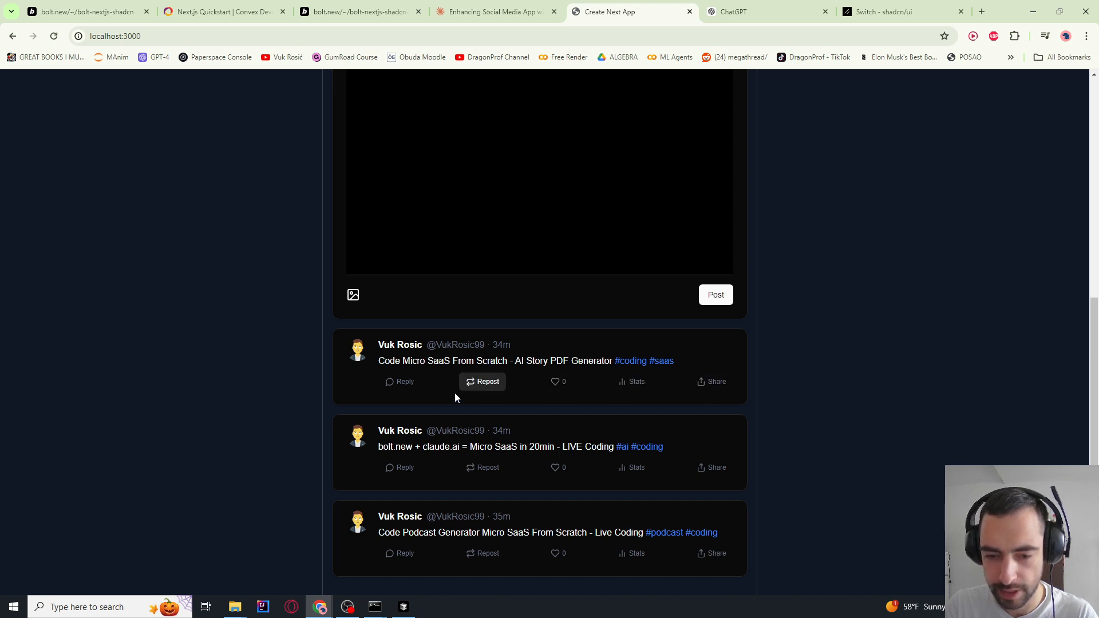
# Reply to the first post and like the AI Story PDF Generator post
pyautogui.click(400, 381)
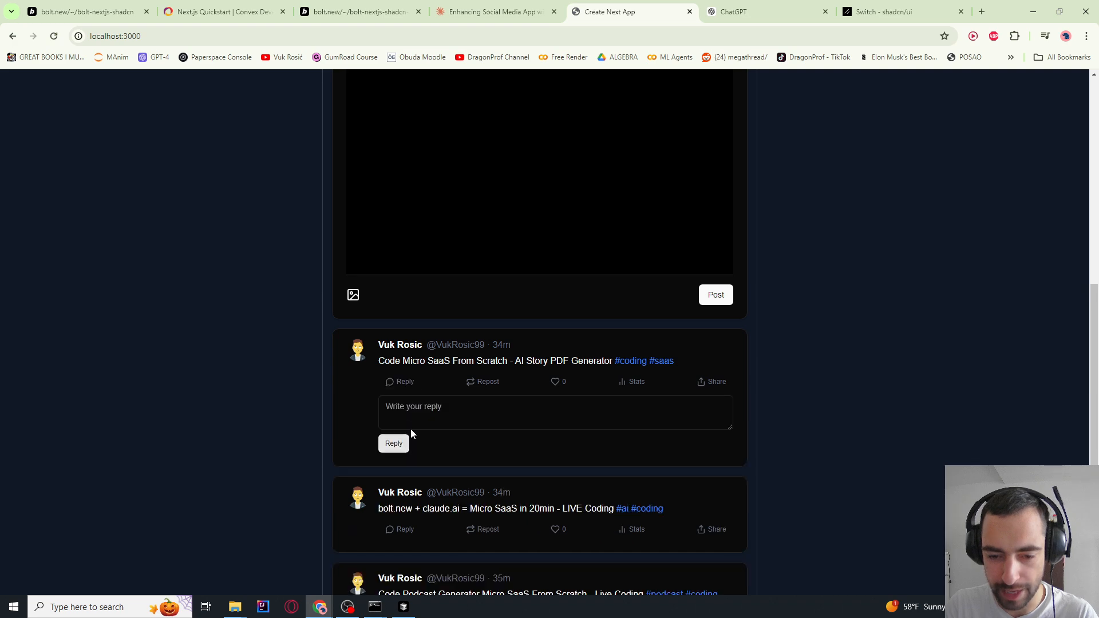
pyautogui.click(394, 443)
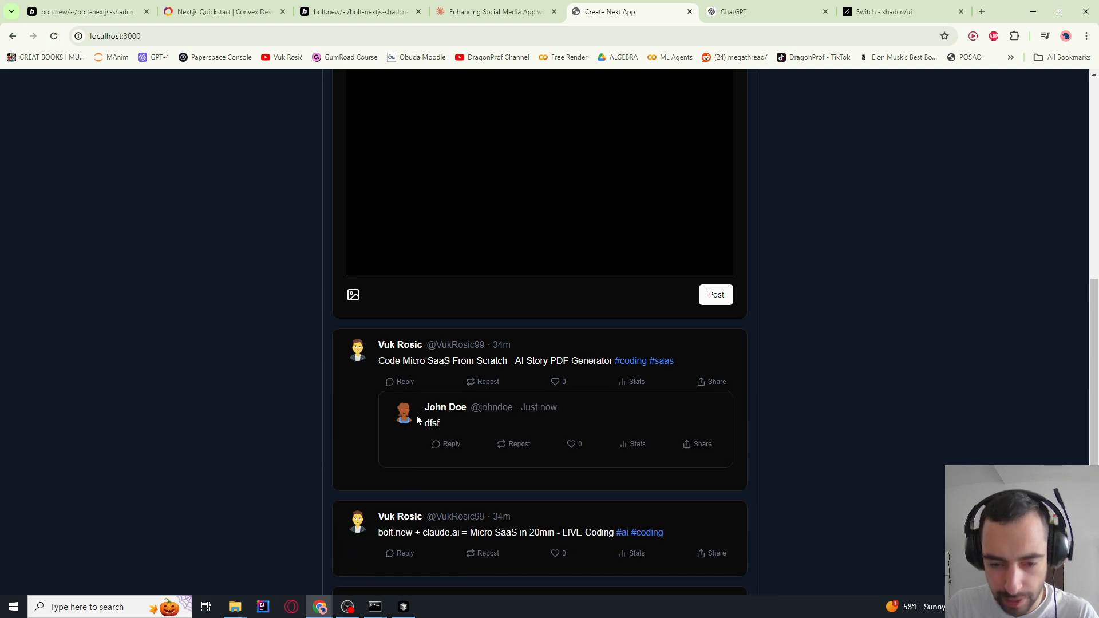
pyautogui.scroll(-3)
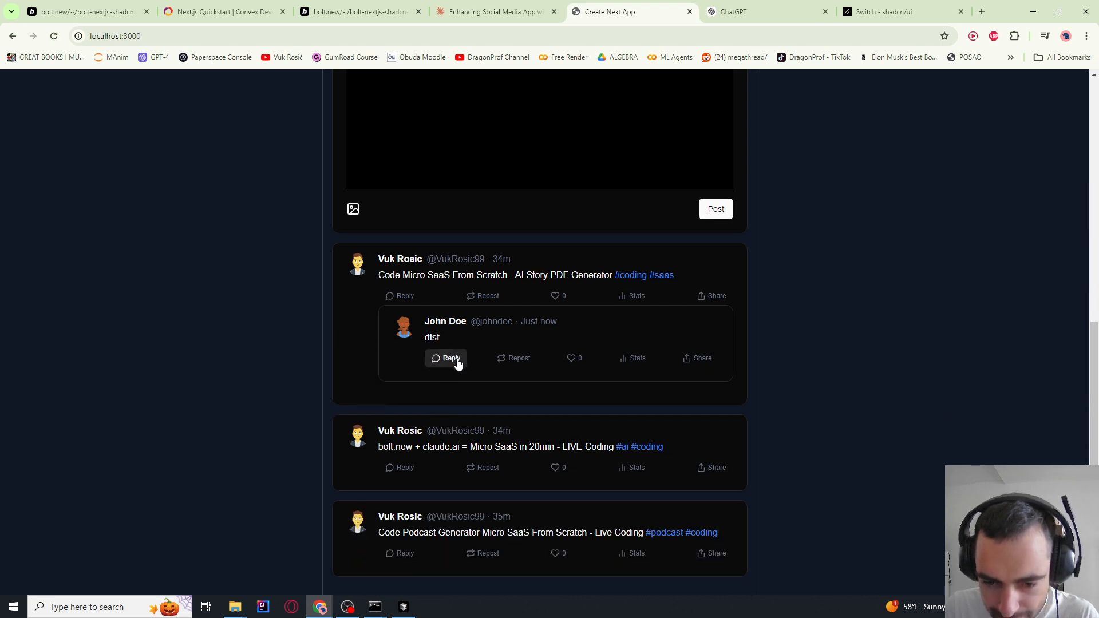
pyautogui.moveTo(441, 377)
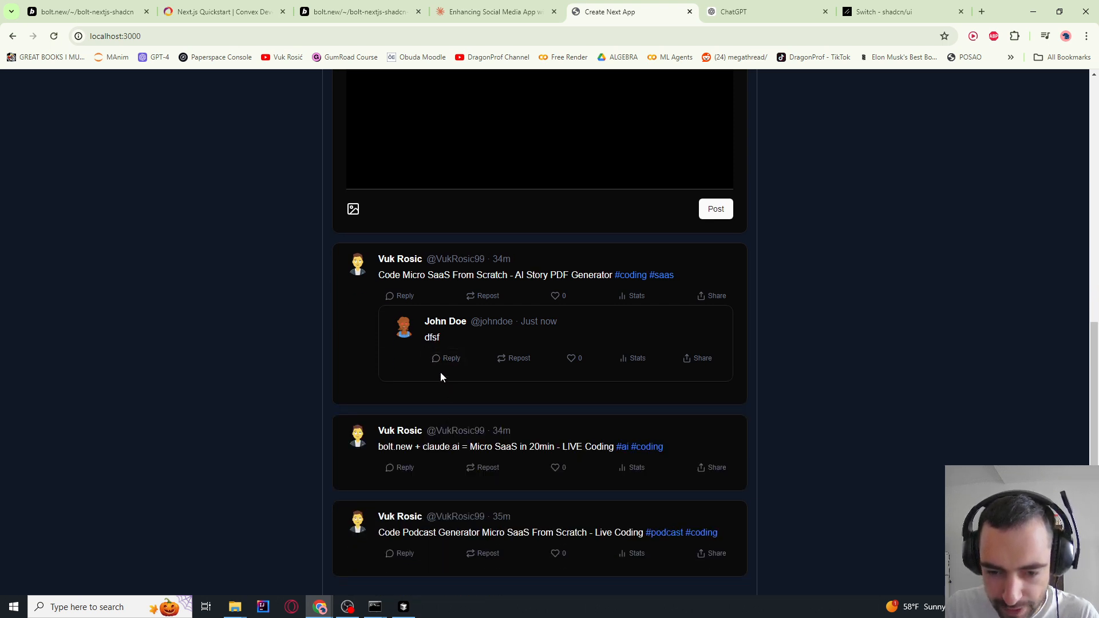
pyautogui.click(554, 296)
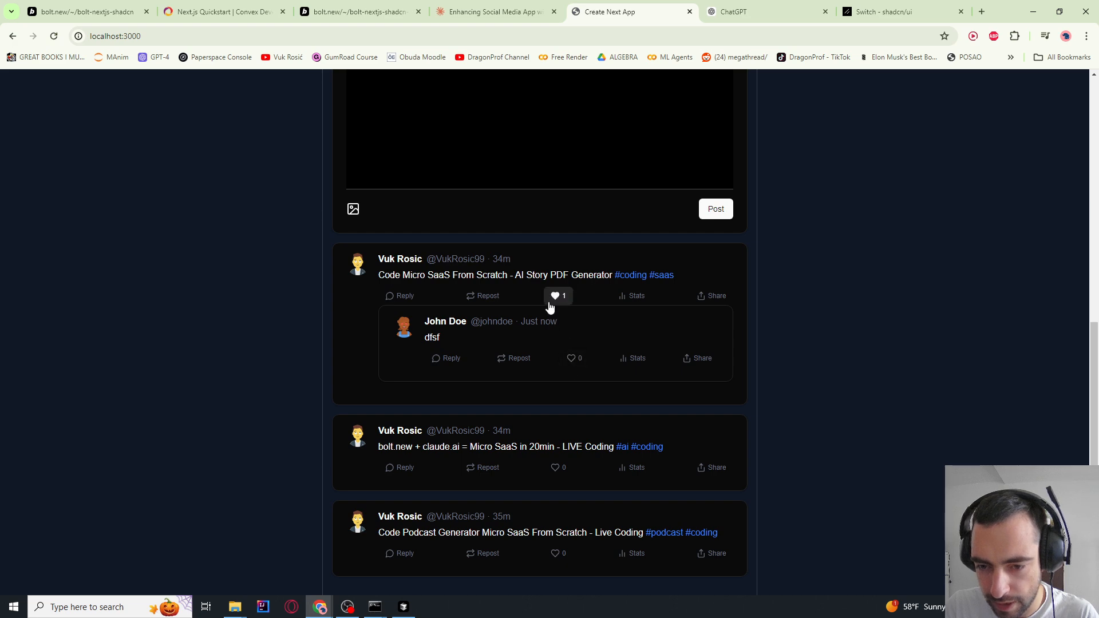
pyautogui.moveTo(652, 351)
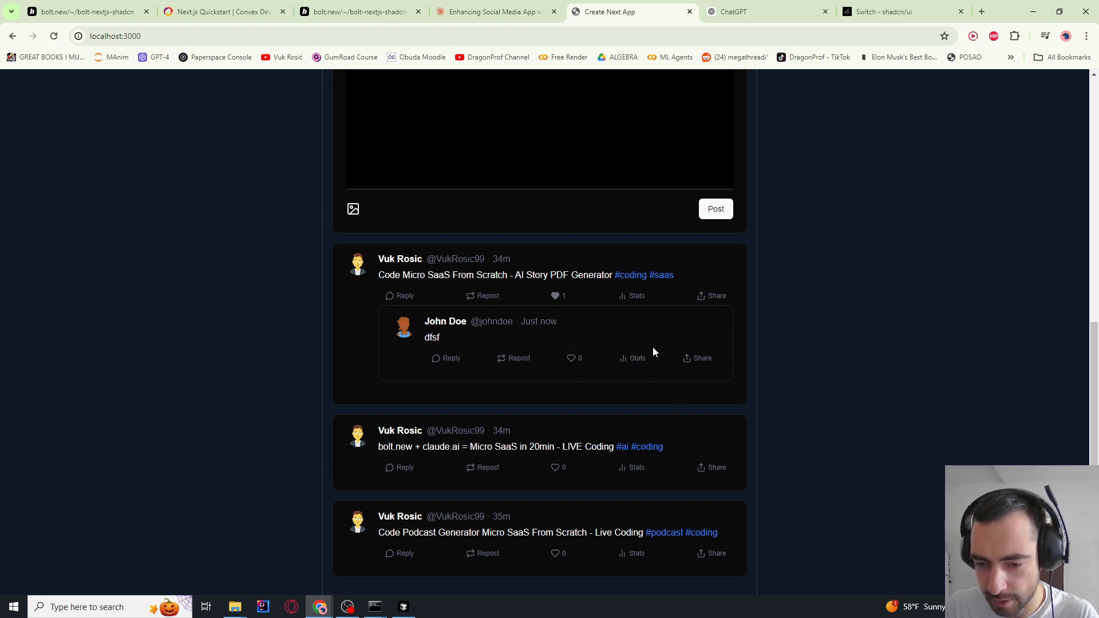
pyautogui.moveTo(630, 274)
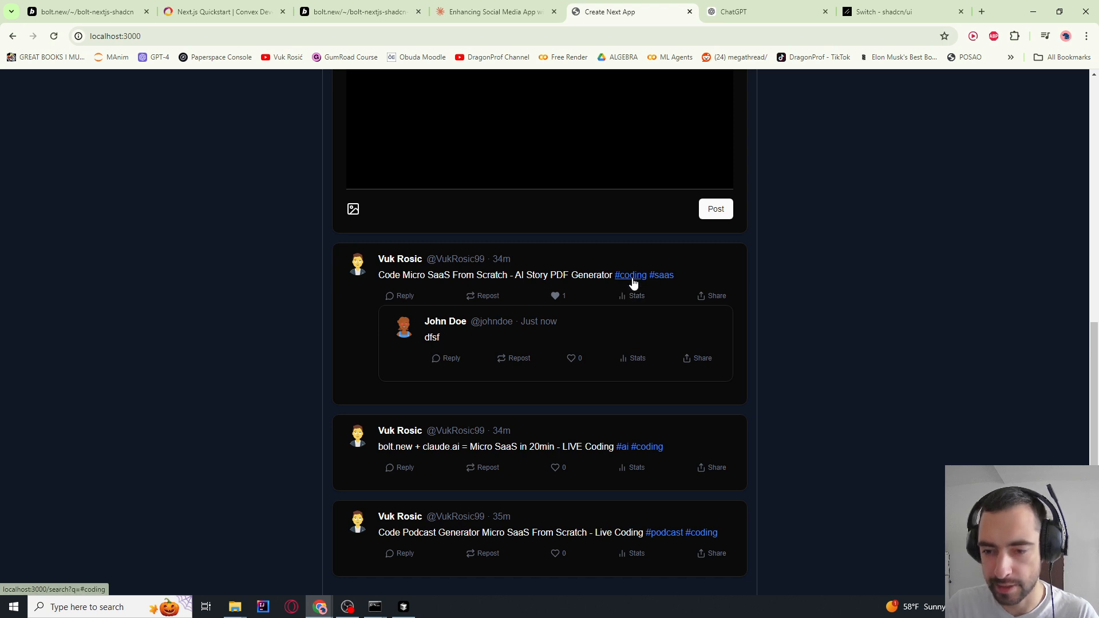
# Open #coding and Notifications, return home, enable dark mode and reload
pyautogui.click(630, 275)
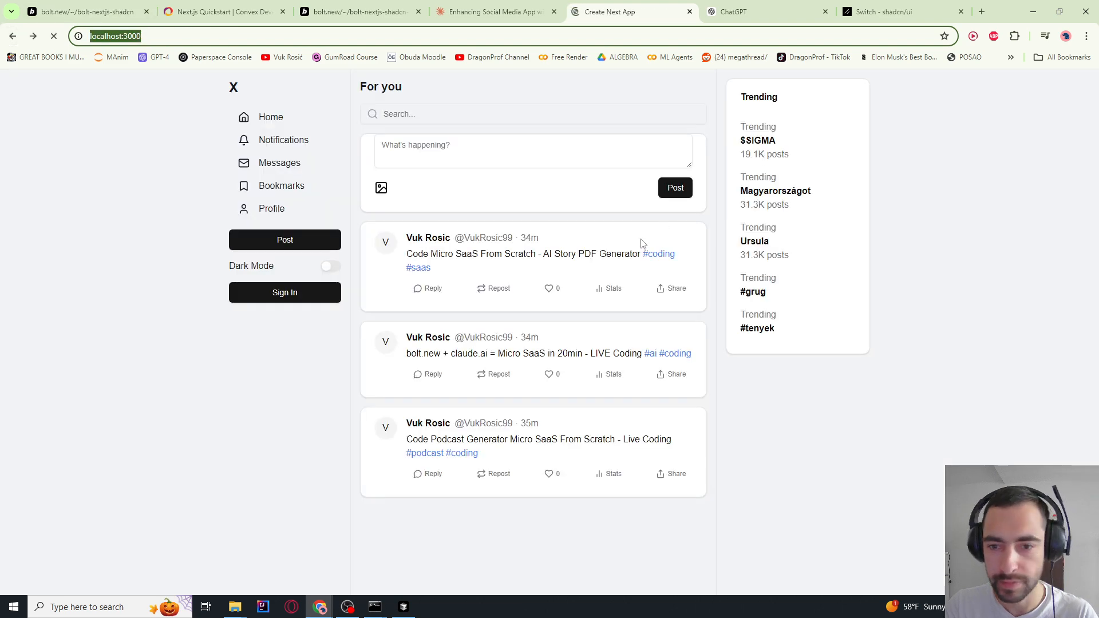
pyautogui.click(330, 266)
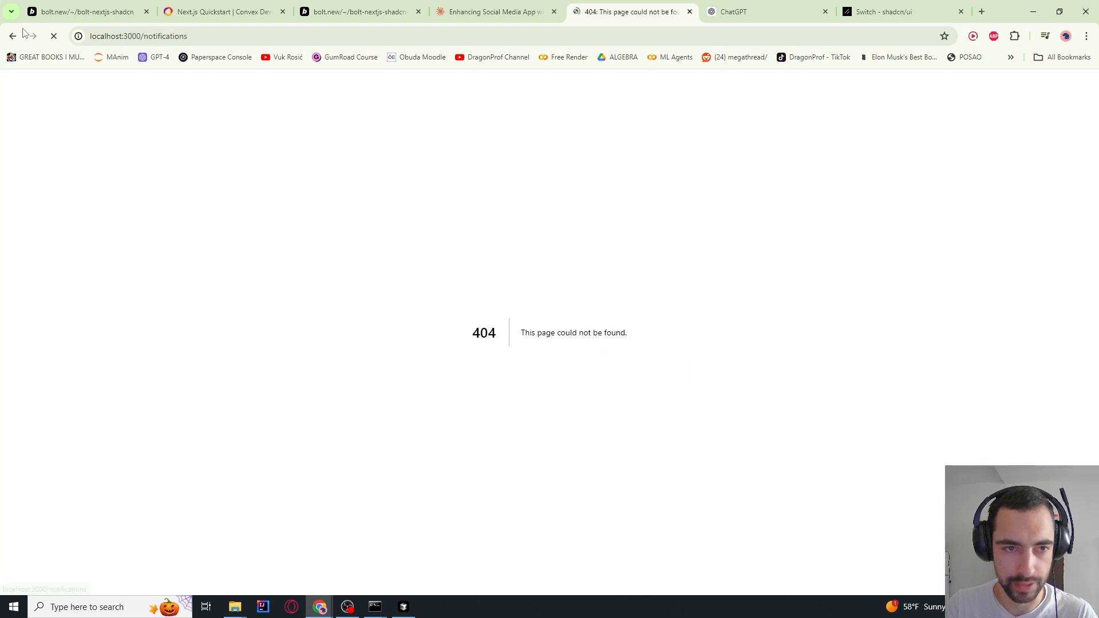
pyautogui.click(12, 36)
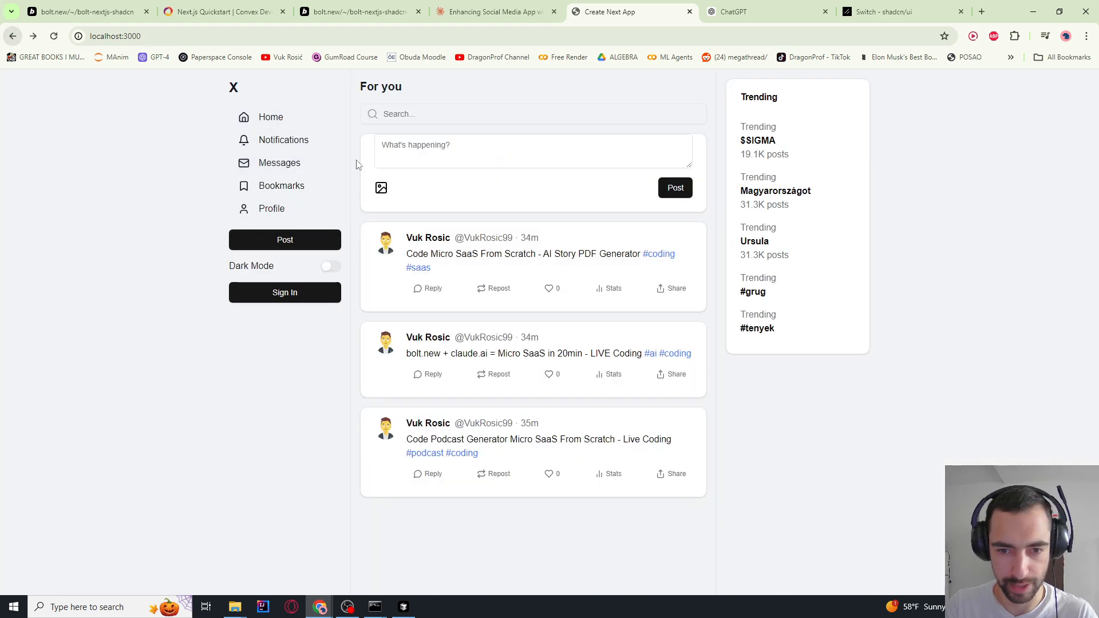
pyautogui.click(330, 265)
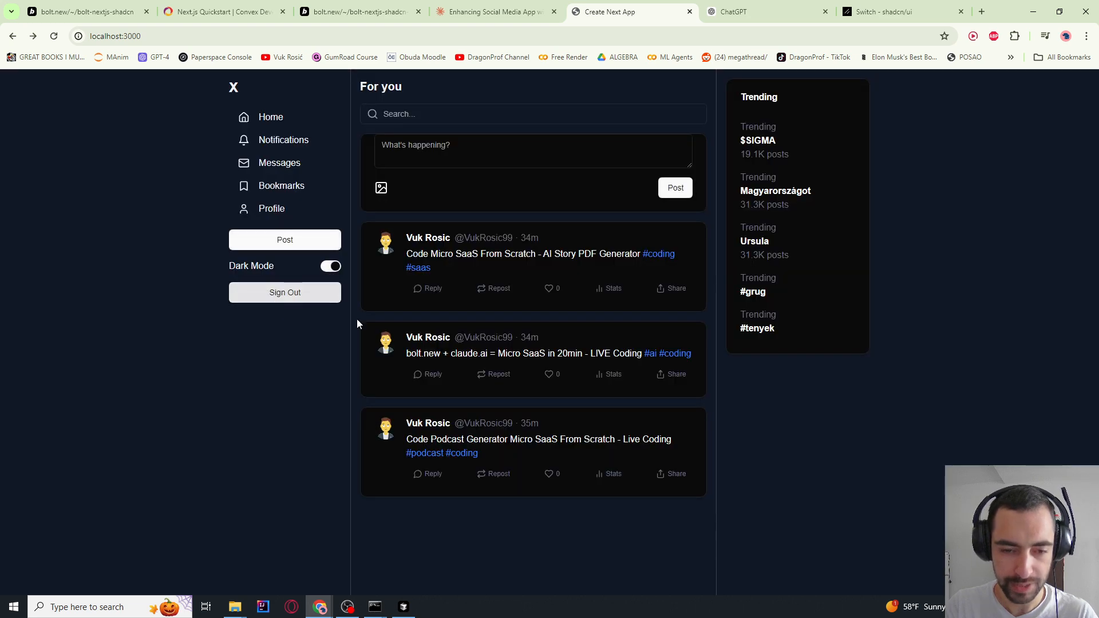
pyautogui.click(141, 35)
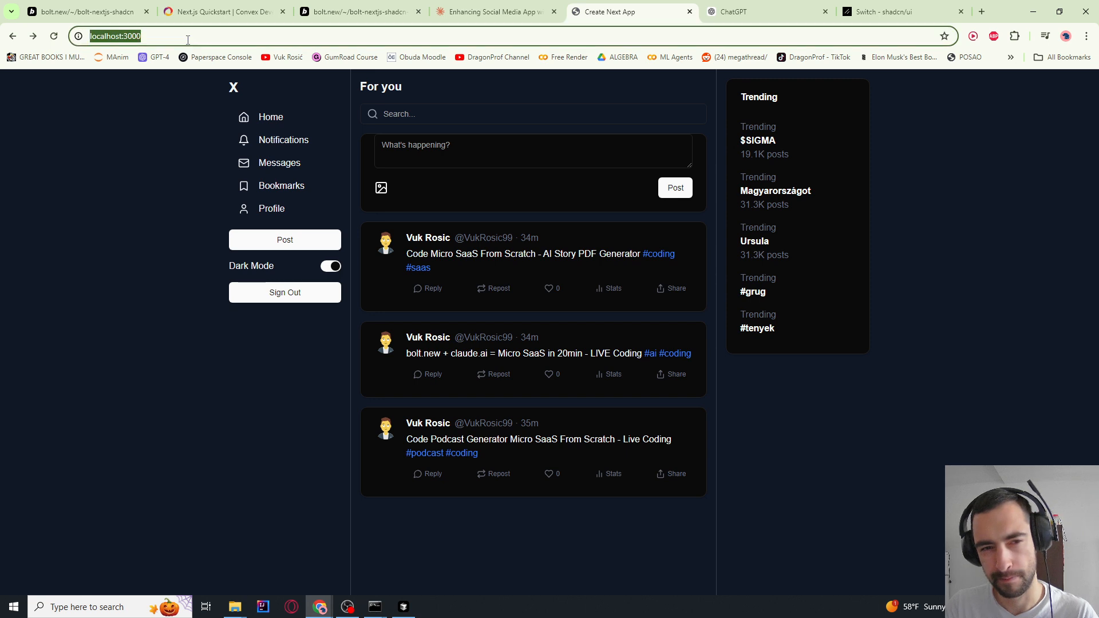
pyautogui.click(285, 292)
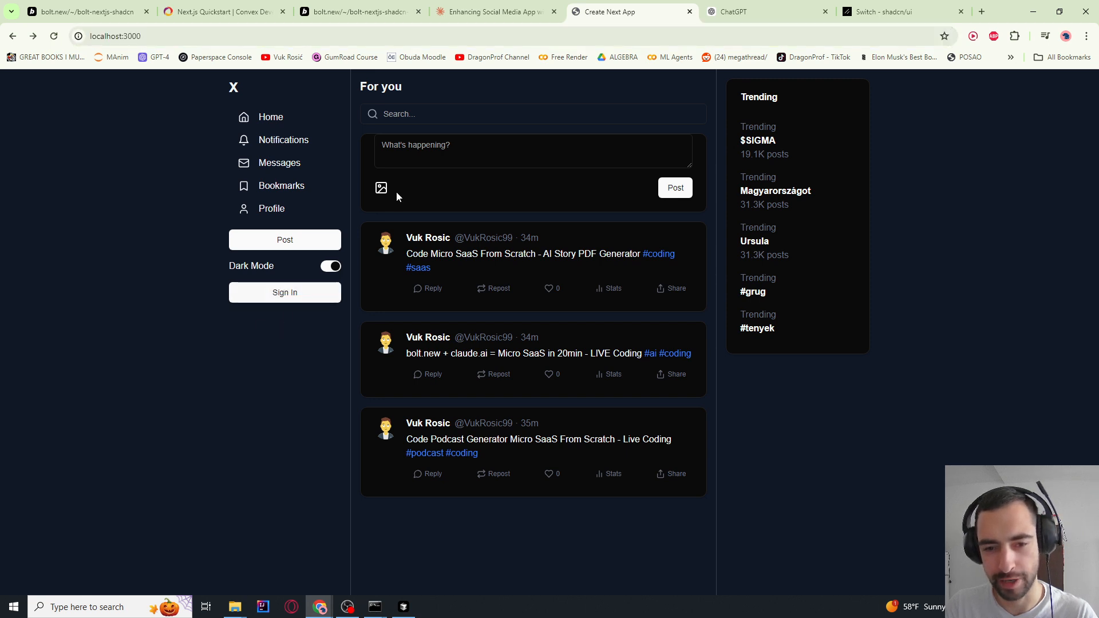
pyautogui.moveTo(854, 318)
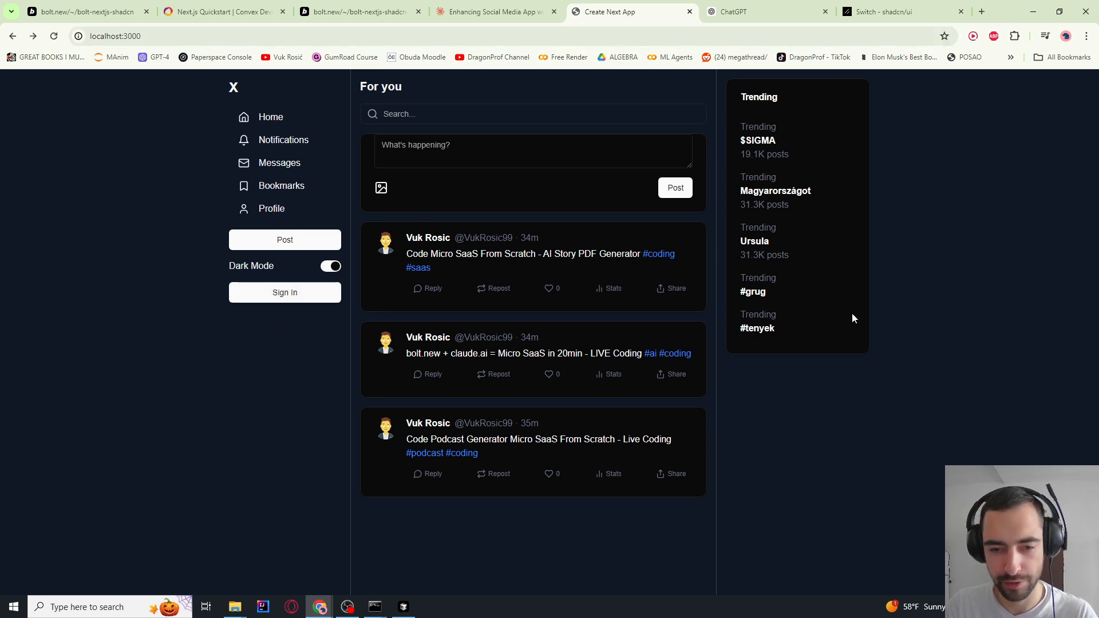
pyautogui.moveTo(871, 304)
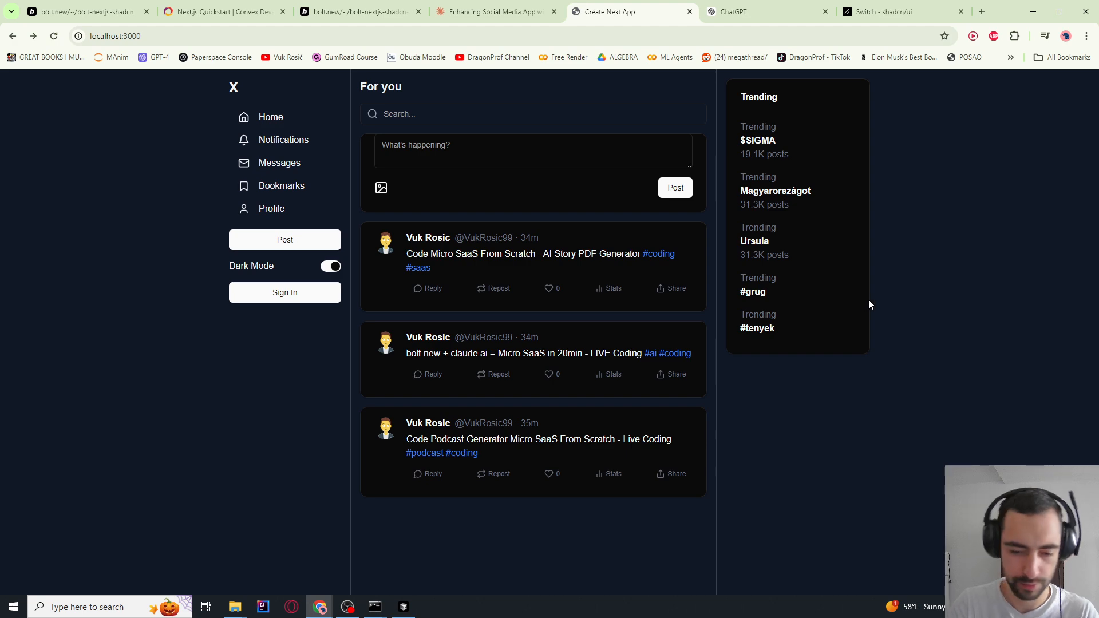
pyautogui.click(494, 12)
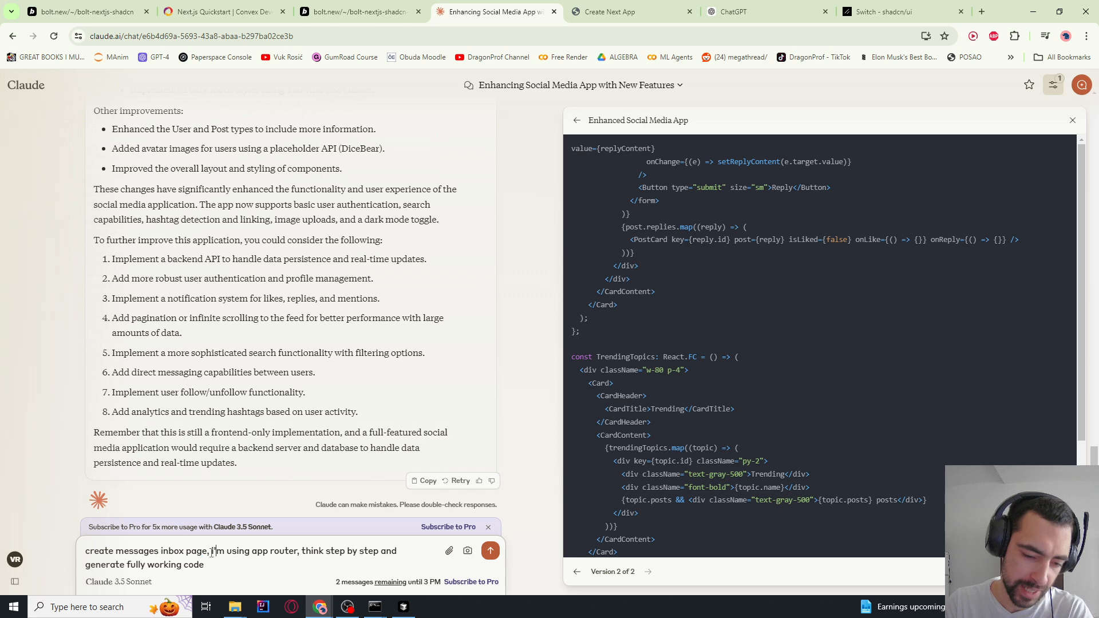
# Send Claude the drafted request for an App Router messages inbox page
pyautogui.moveTo(212, 551); pyautogui.dragTo(290, 551)
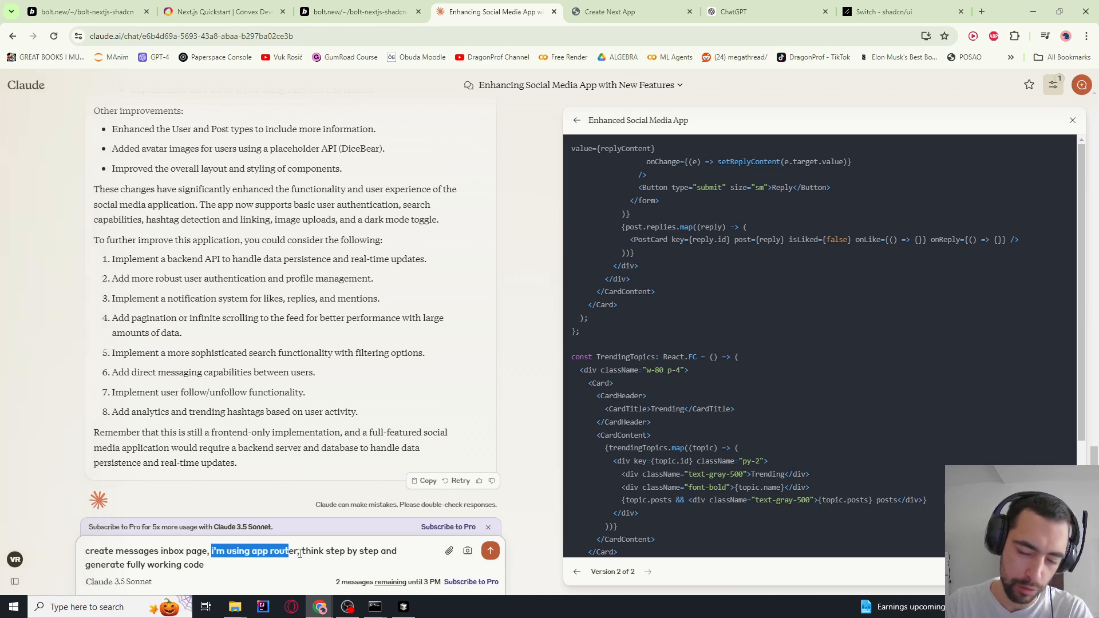
pyautogui.click(490, 550)
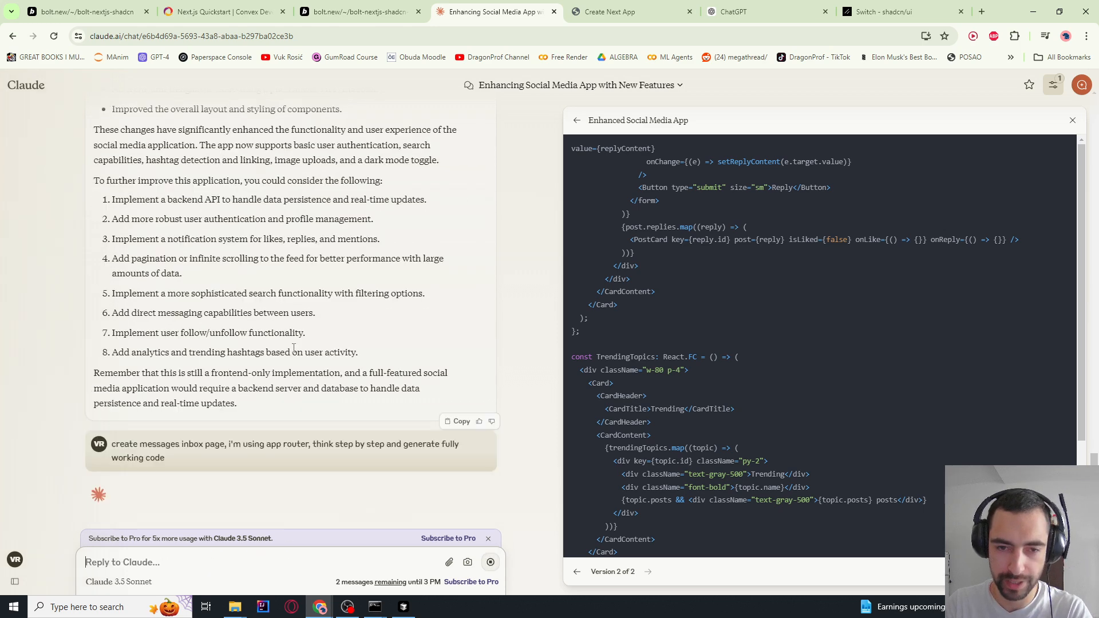
pyautogui.moveTo(281, 351)
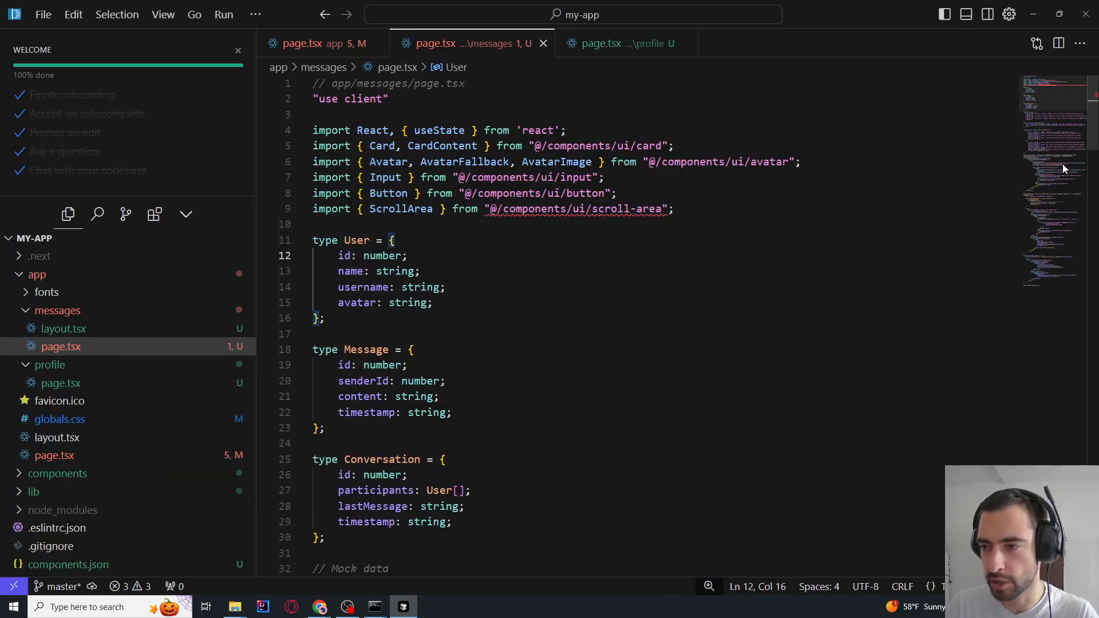
# Install the scroll-area component with npx shadcn@latest add scroll-area
pyautogui.scroll(-3)
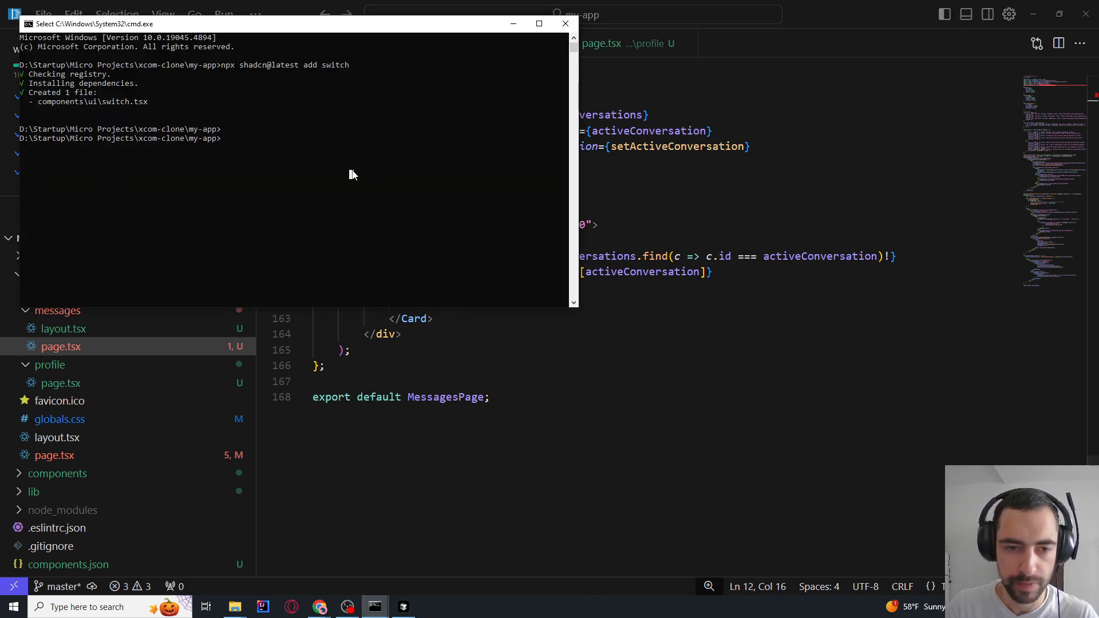
pyautogui.write('npx shadcn@latest add s')
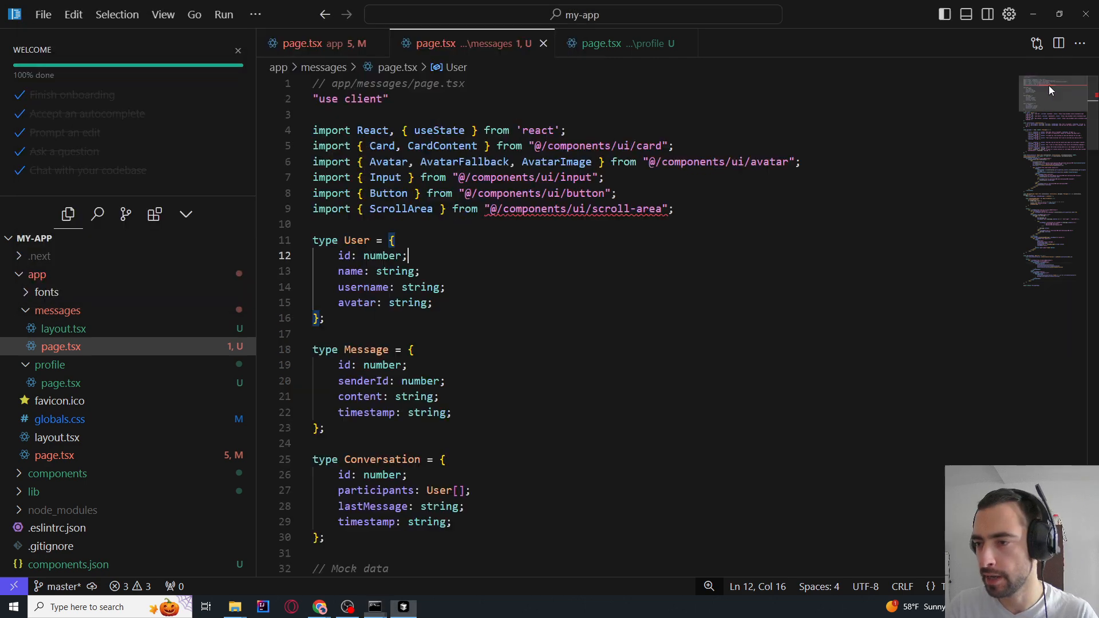
pyautogui.moveTo(577, 209)
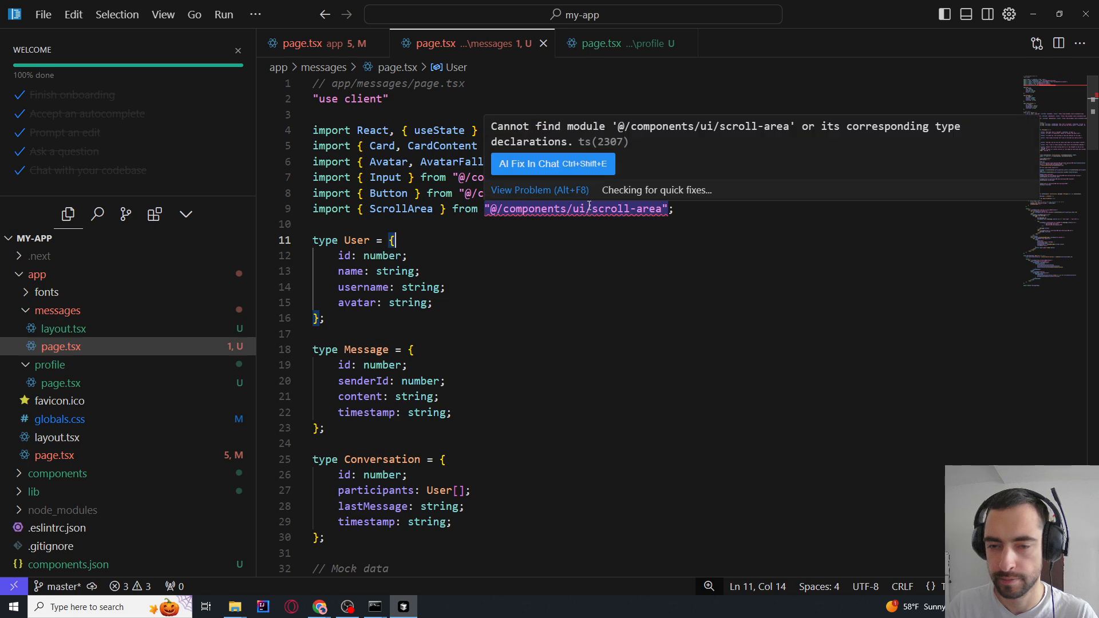
pyautogui.moveTo(57, 282)
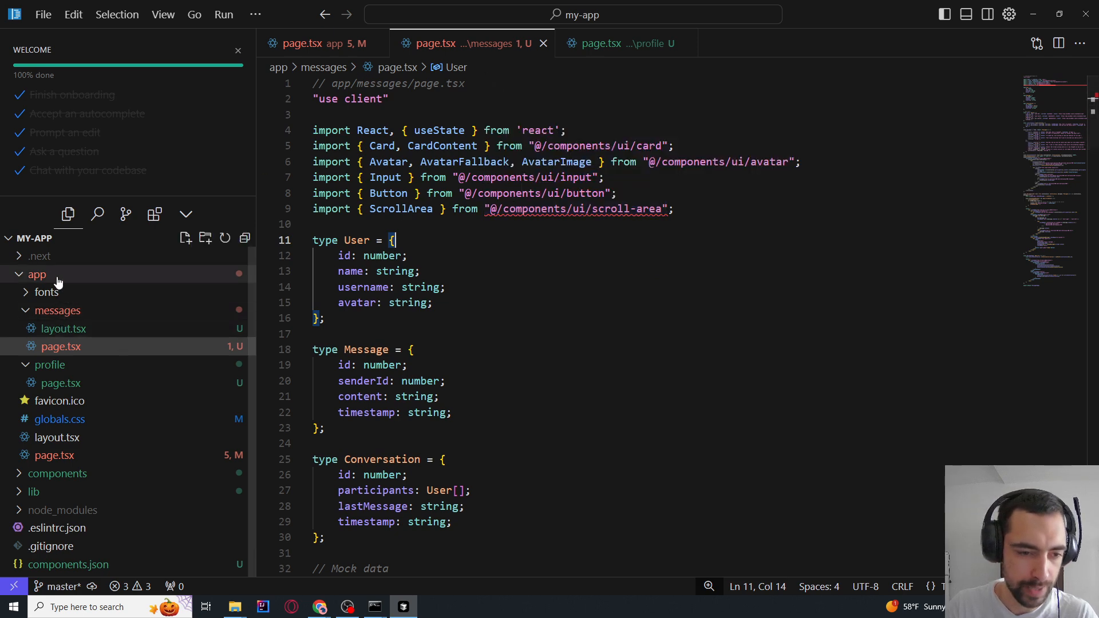
pyautogui.moveTo(57, 310)
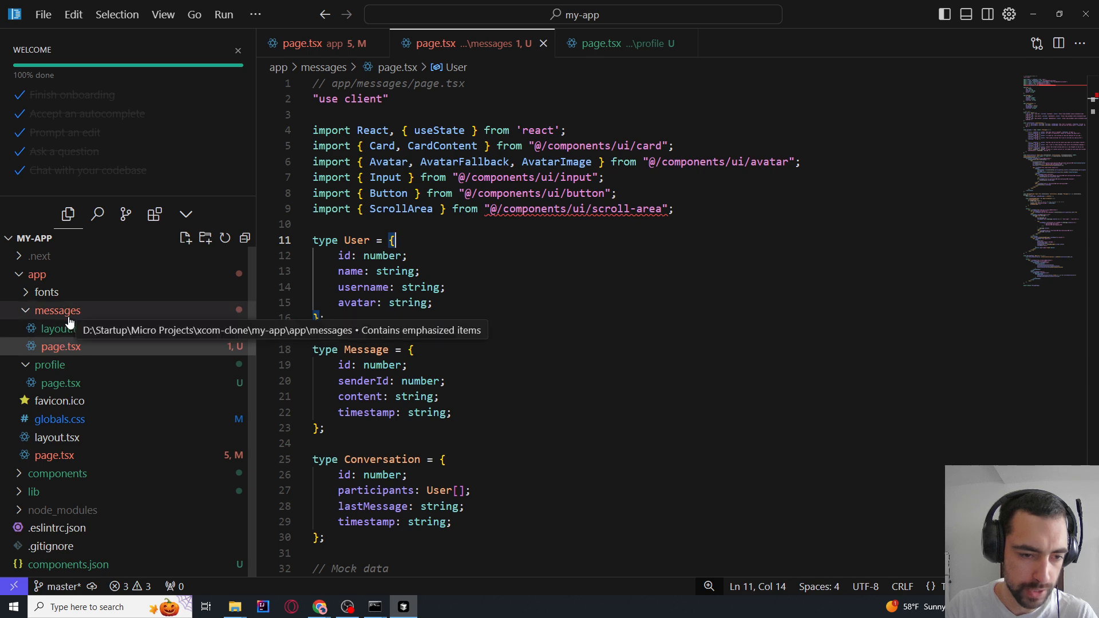
pyautogui.press('Alt+Tab')
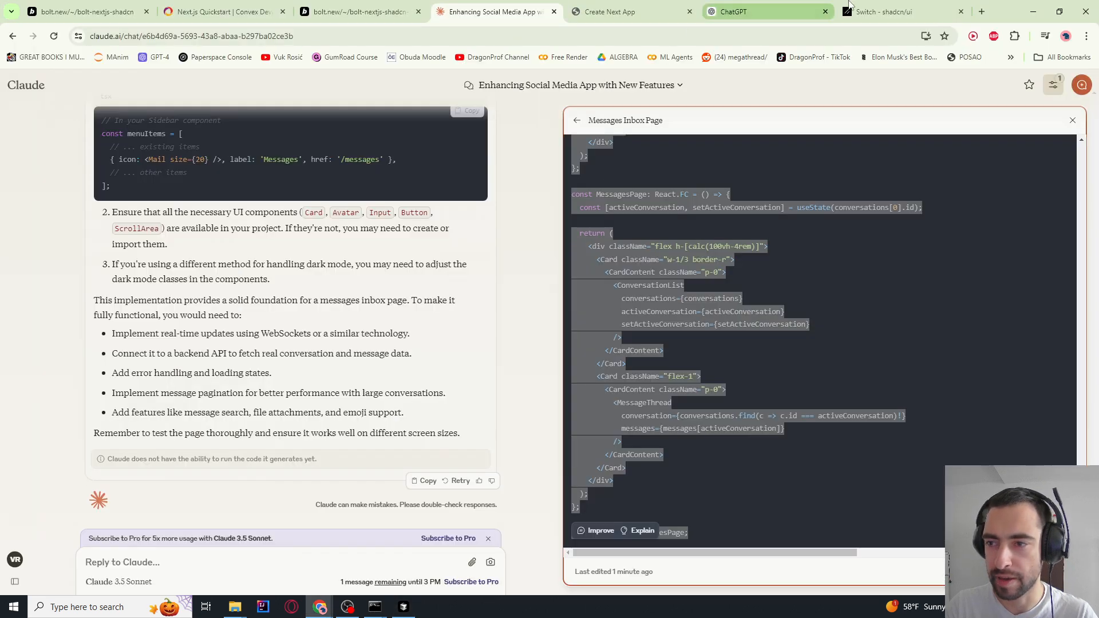
pyautogui.click(629, 11)
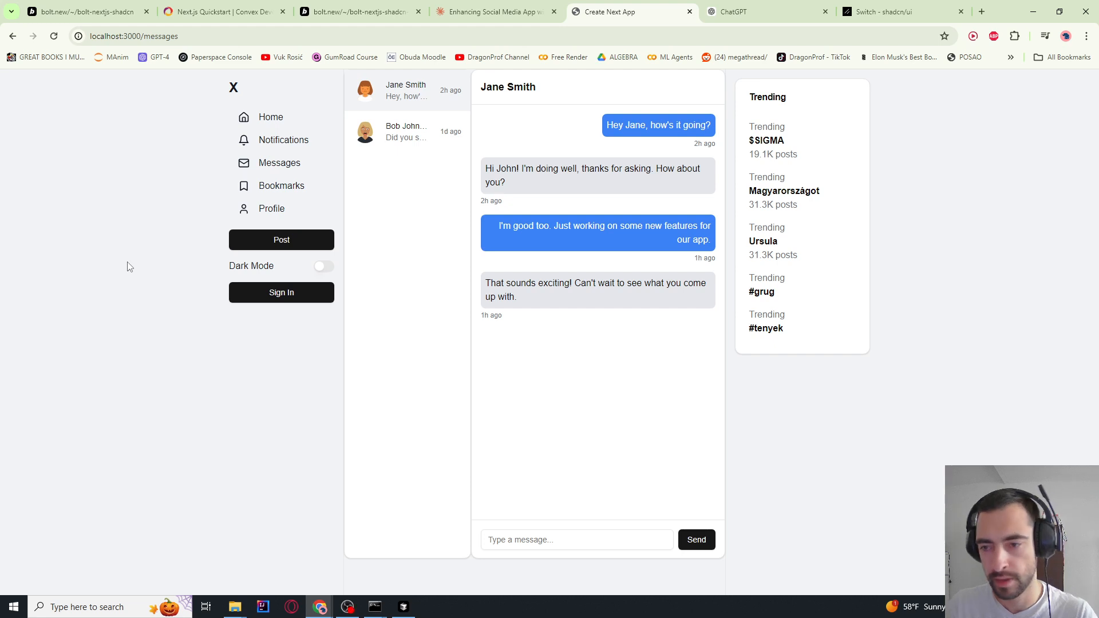
pyautogui.moveTo(418, 114)
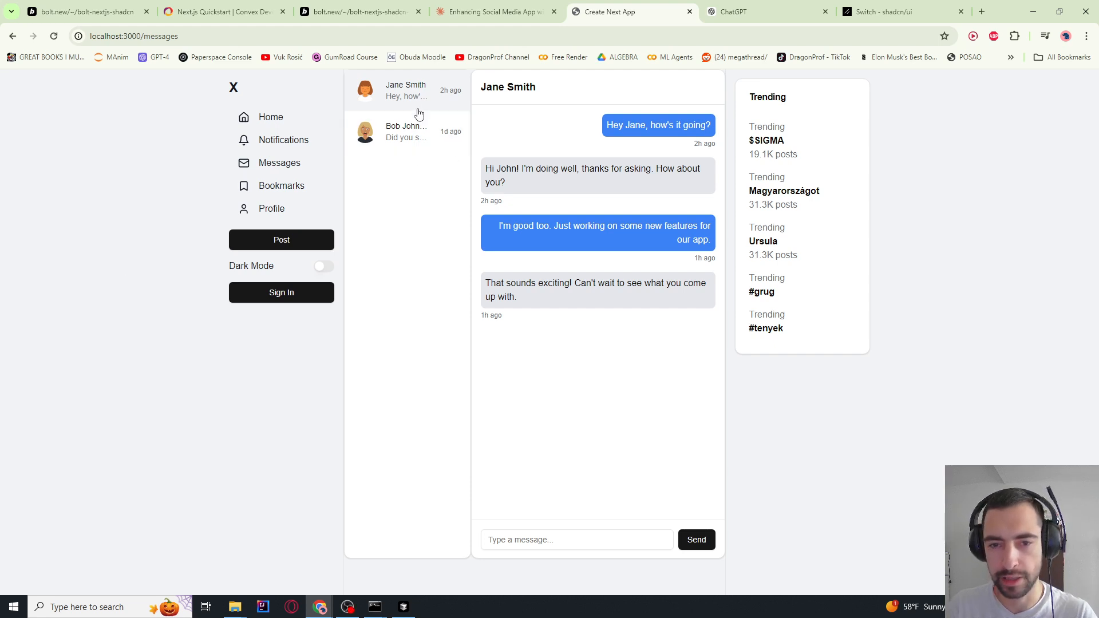
pyautogui.click(400, 132)
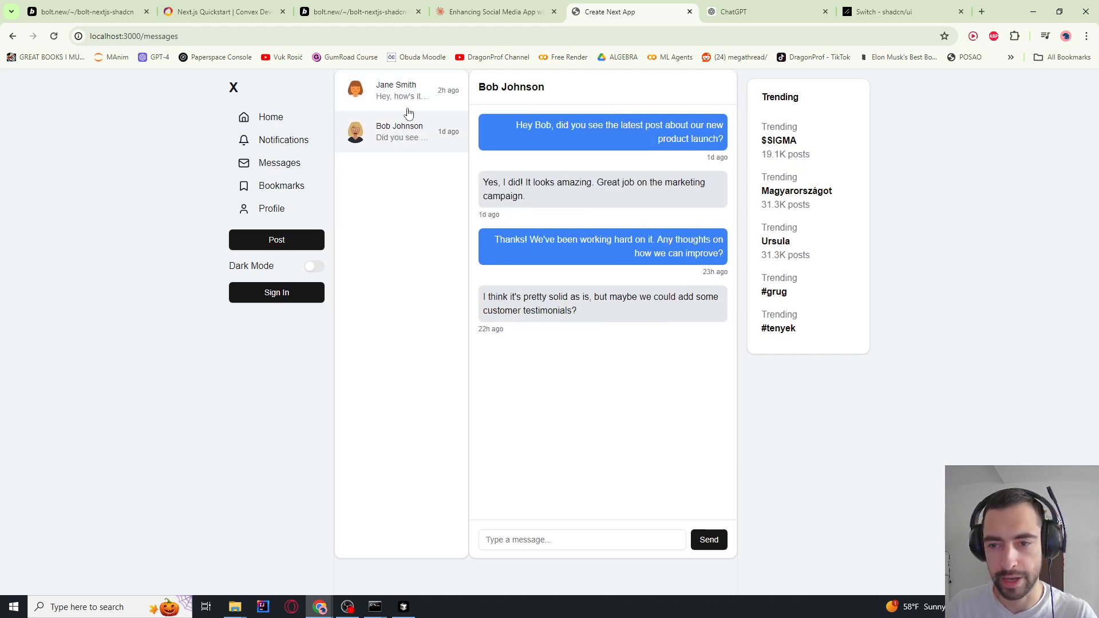
pyautogui.click(396, 90)
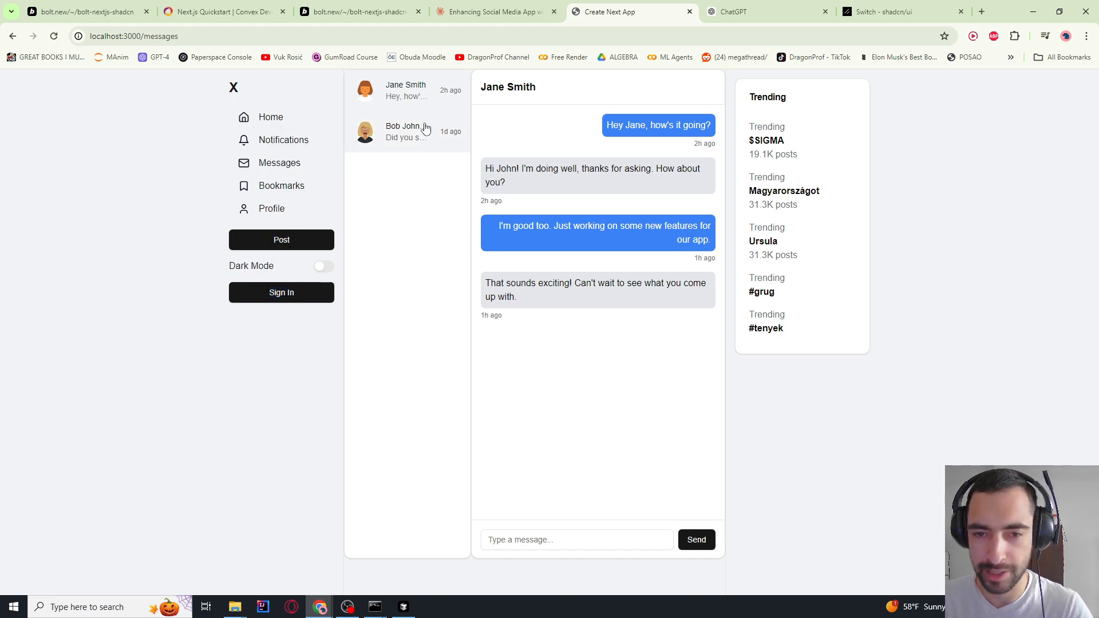
pyautogui.click(402, 131)
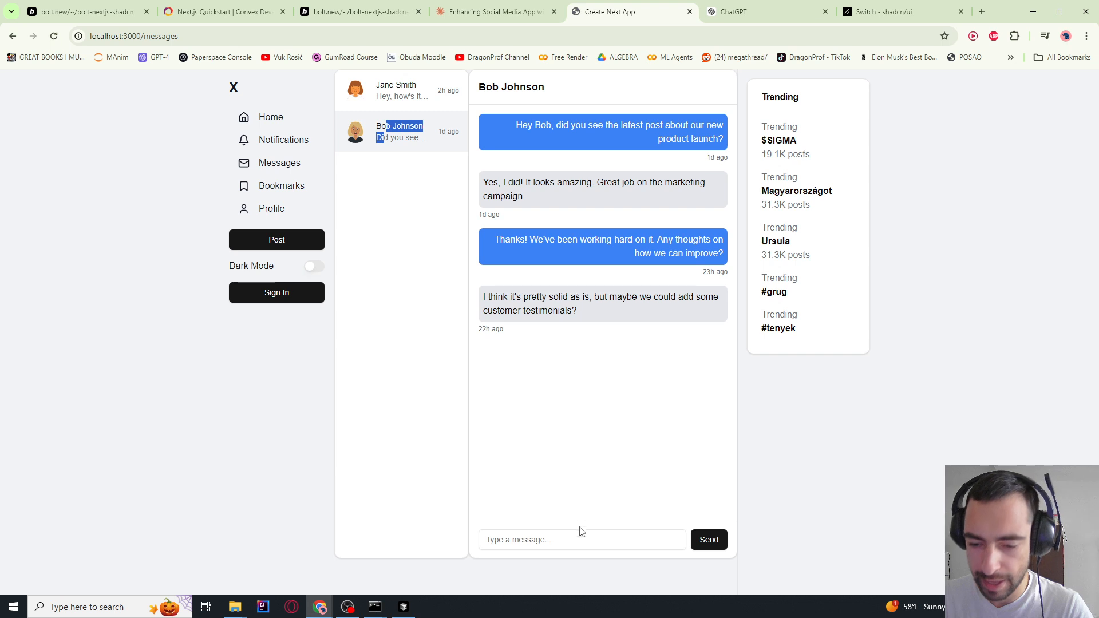
pyautogui.click(580, 540)
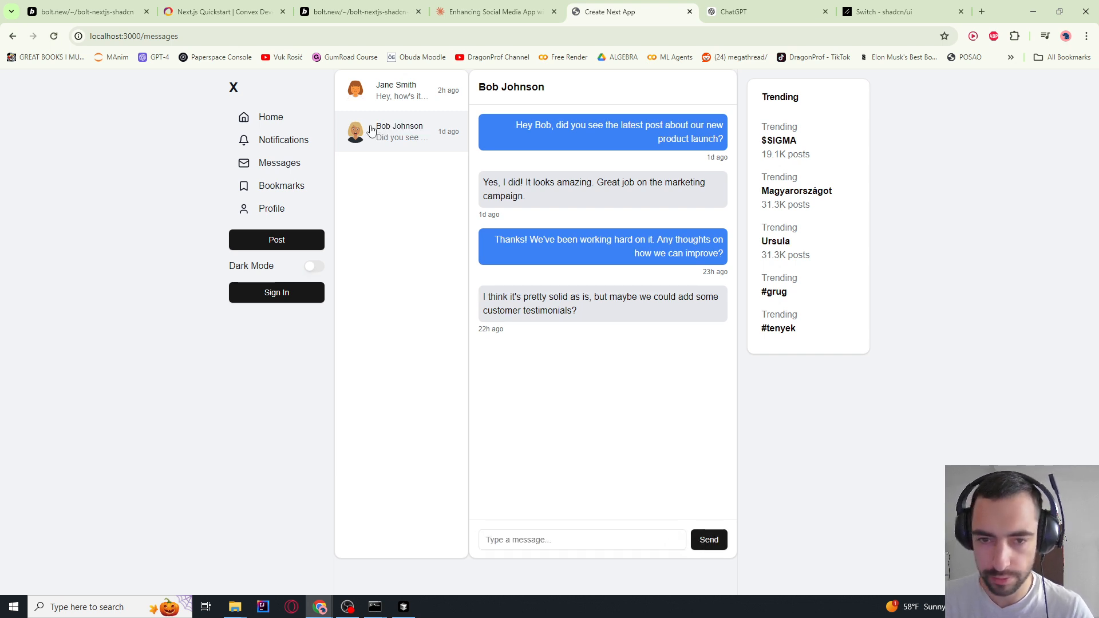
pyautogui.click(401, 90)
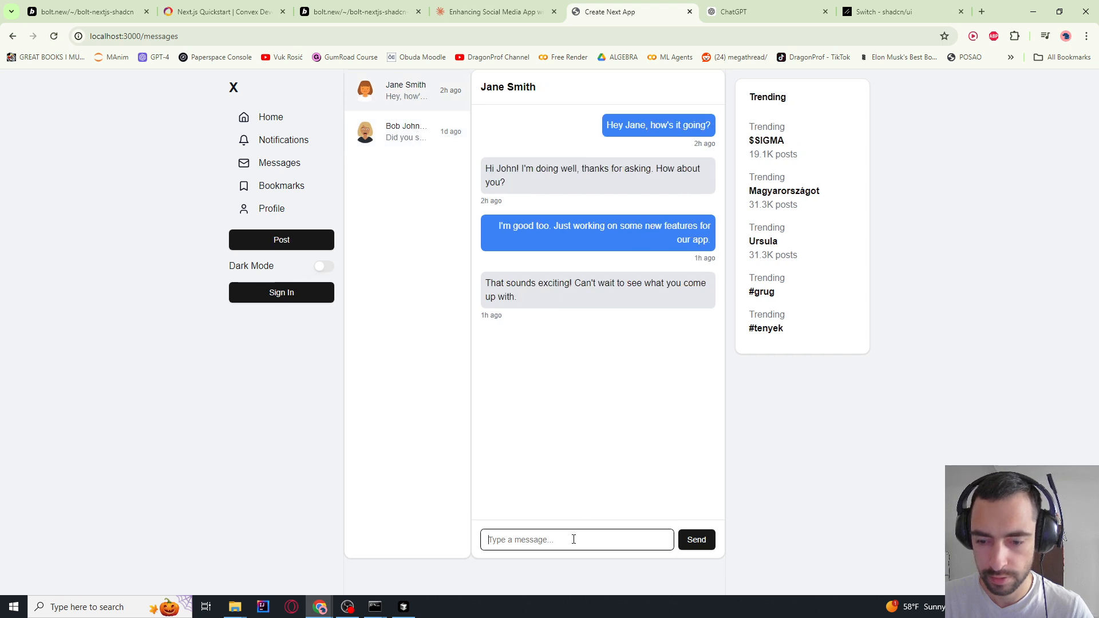
pyautogui.write('fdg')
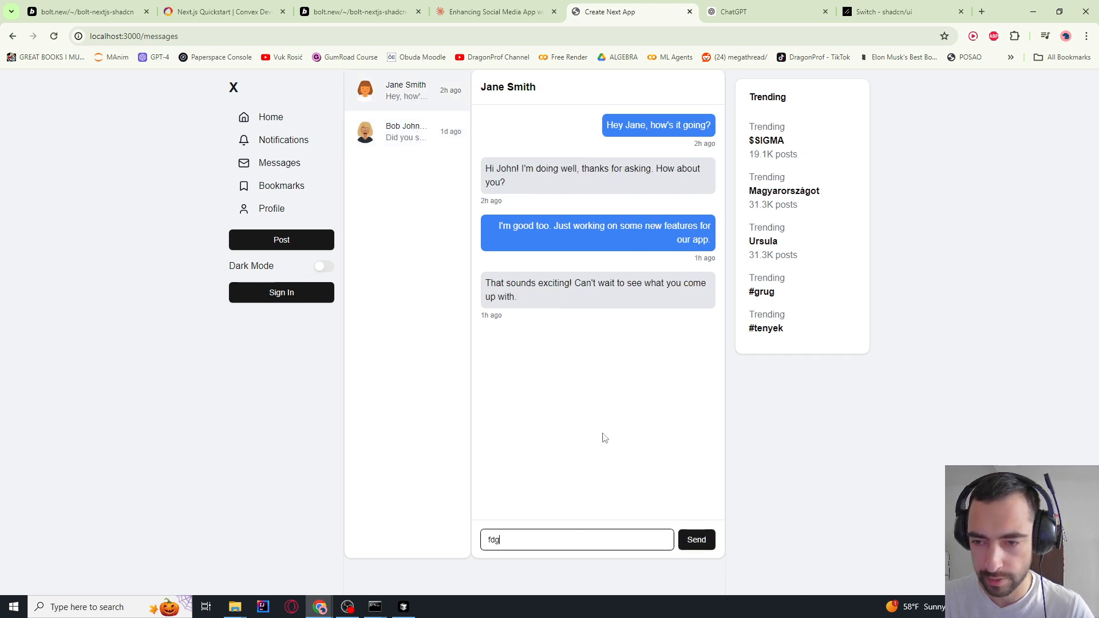
pyautogui.moveTo(450, 428)
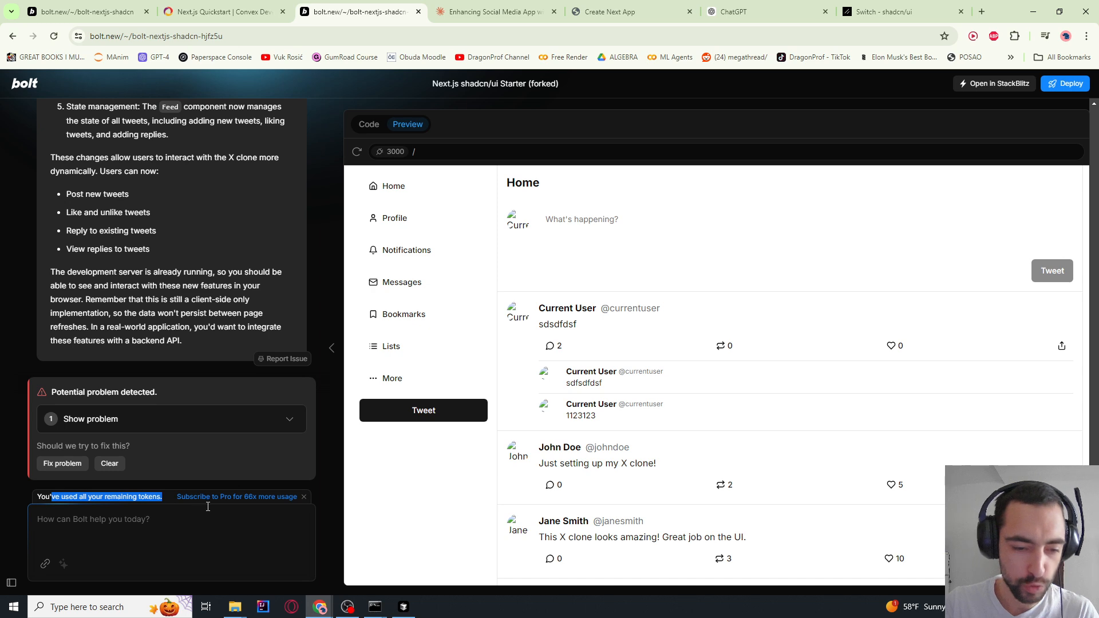
# Check the bolt.new and Claude tabs, then return to the local X clone
pyautogui.click(495, 11)
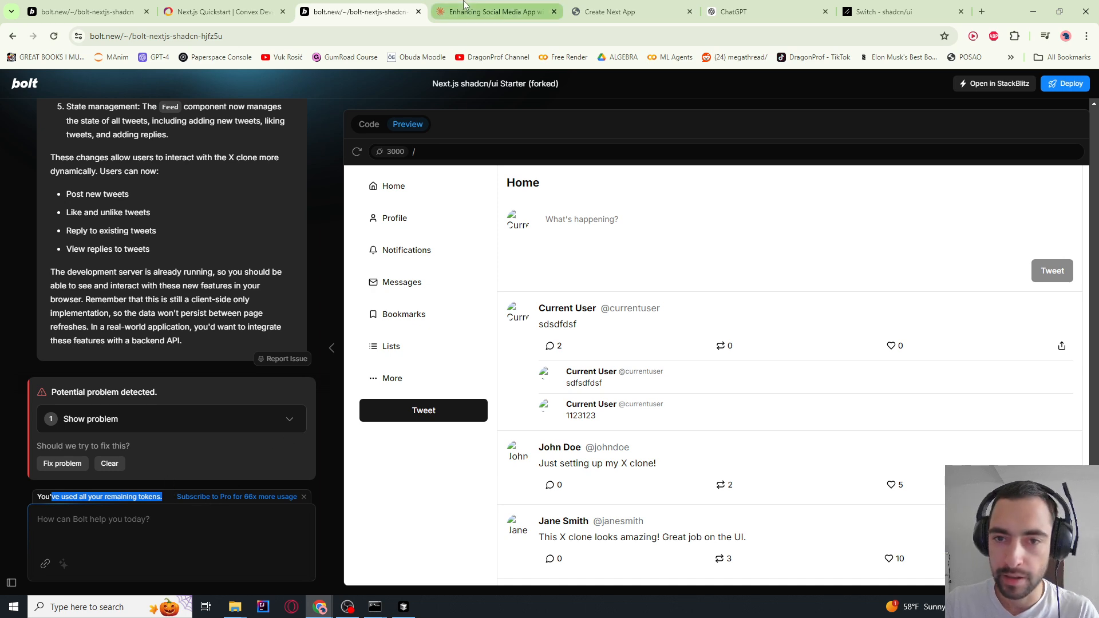
pyautogui.click(495, 12)
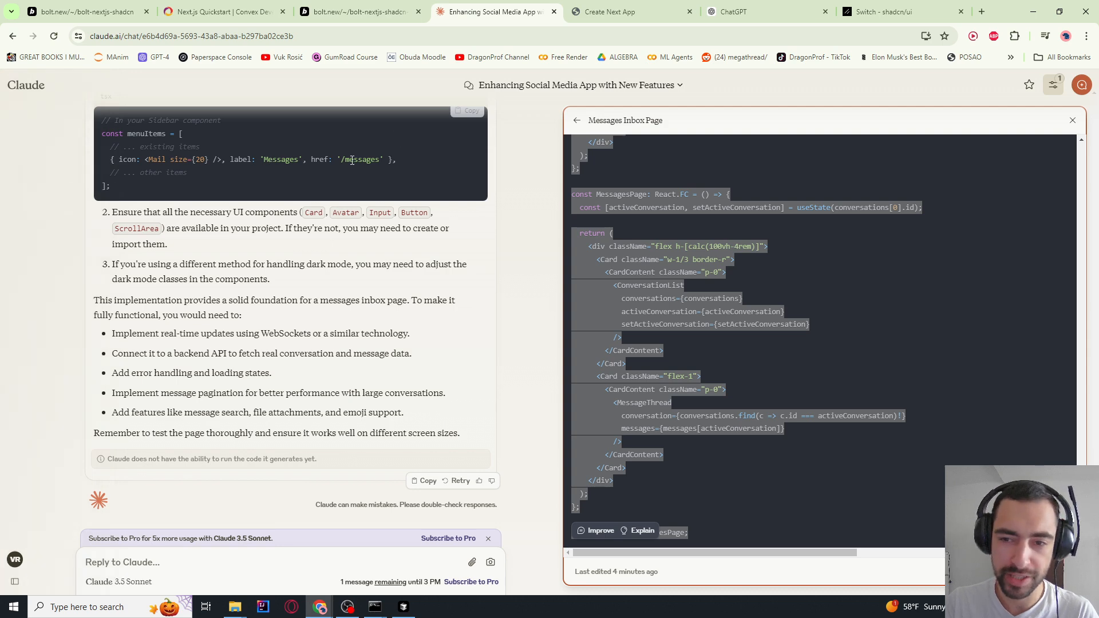
pyautogui.click(358, 11)
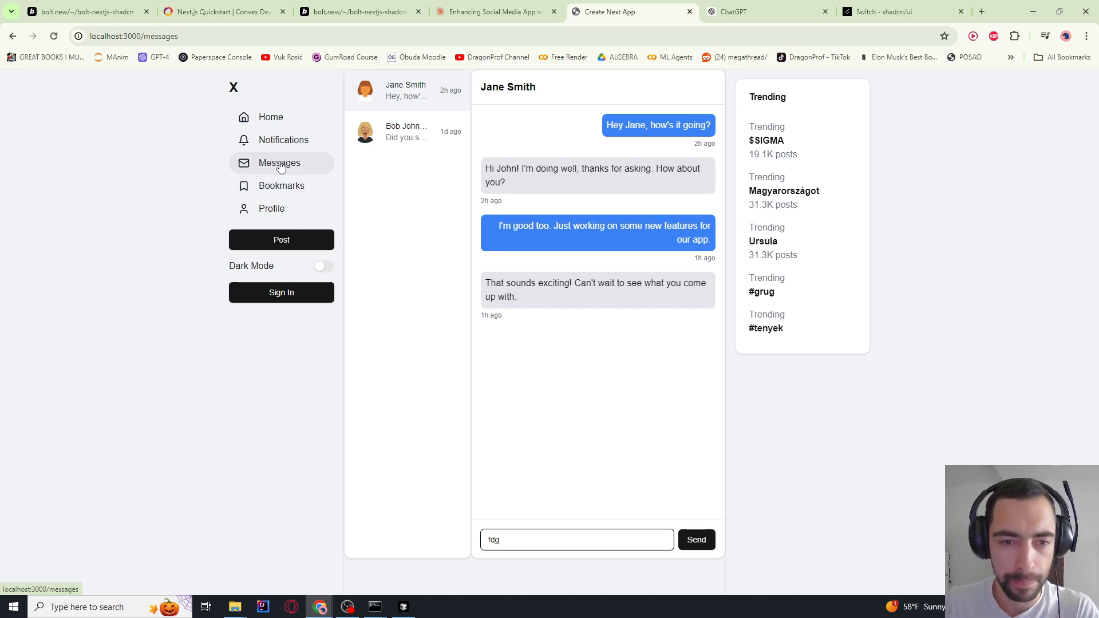
pyautogui.moveTo(280, 213)
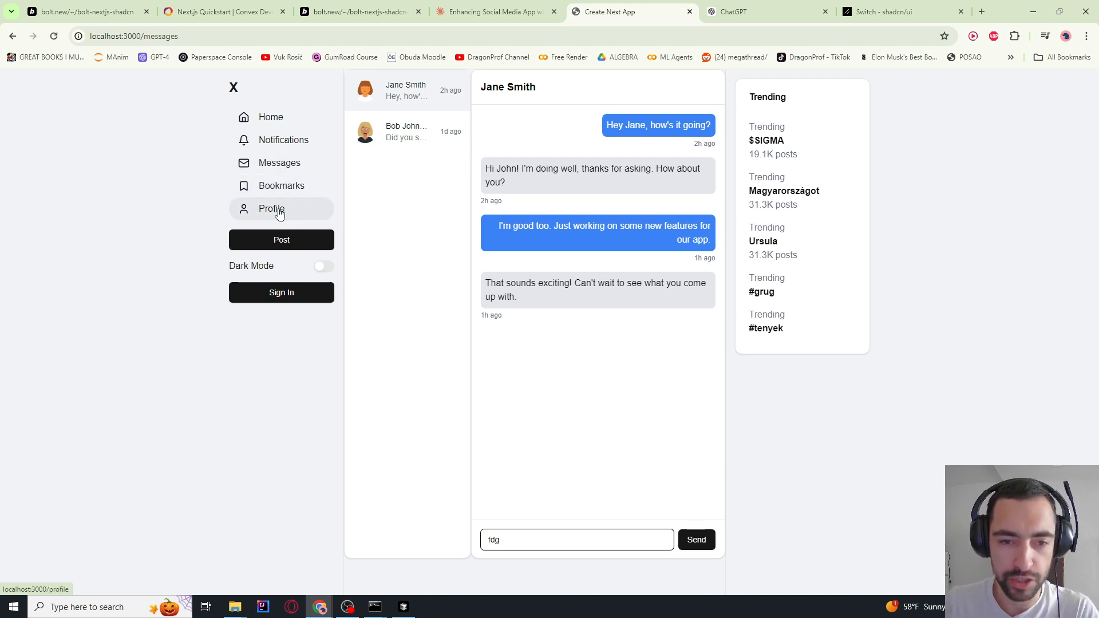
# Open the Profile page and scroll through the mock messages data
pyautogui.click(271, 208)
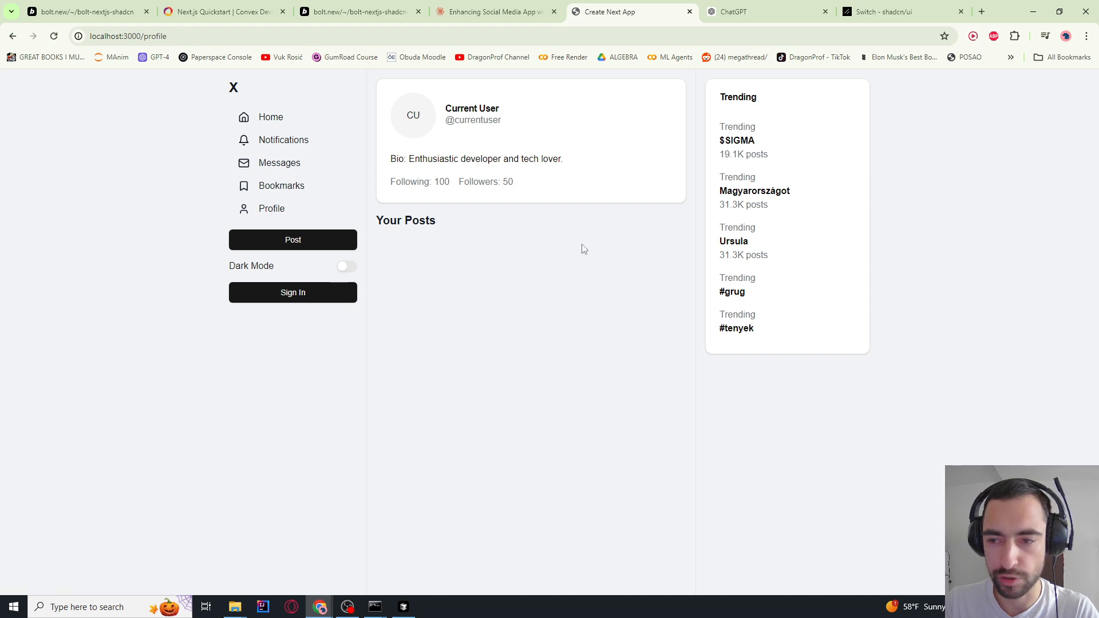
pyautogui.moveTo(434, 543)
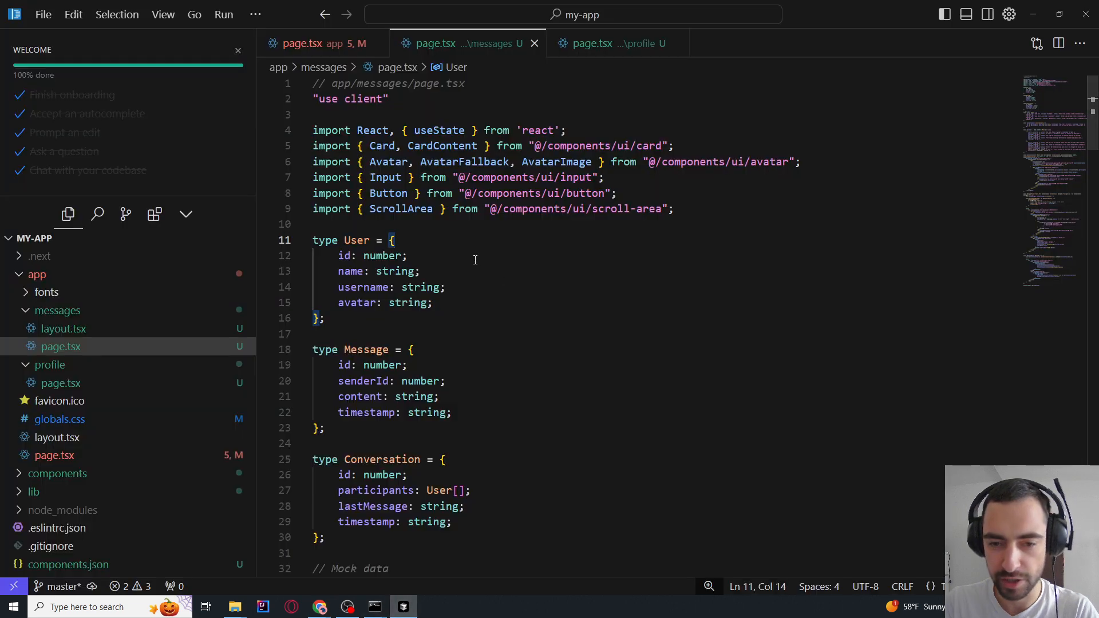
pyautogui.scroll(-3)
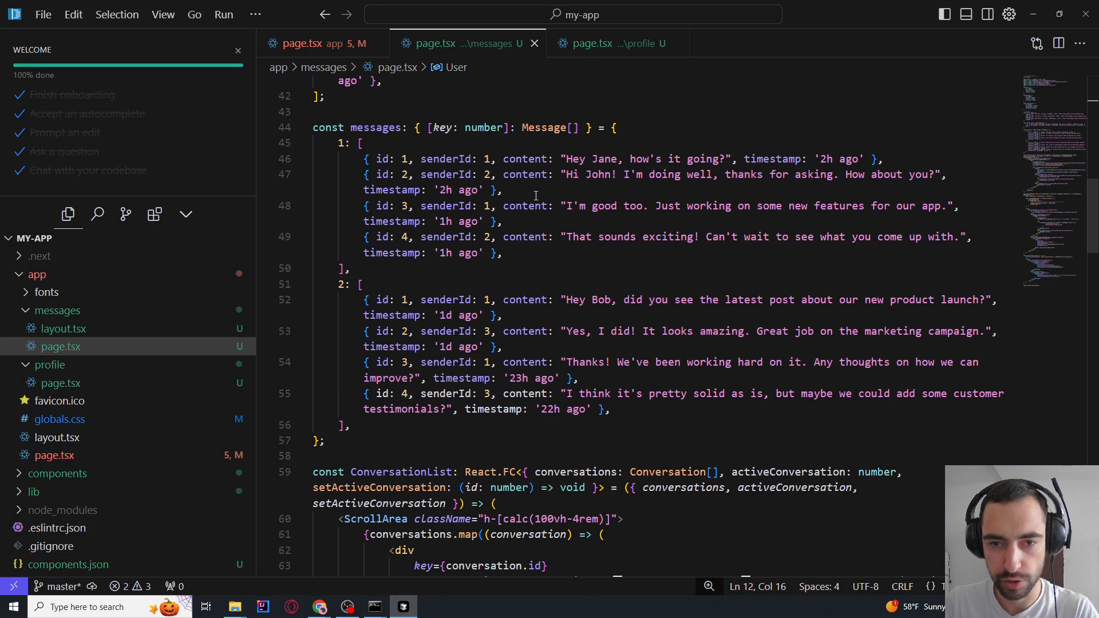
pyautogui.click(312, 43)
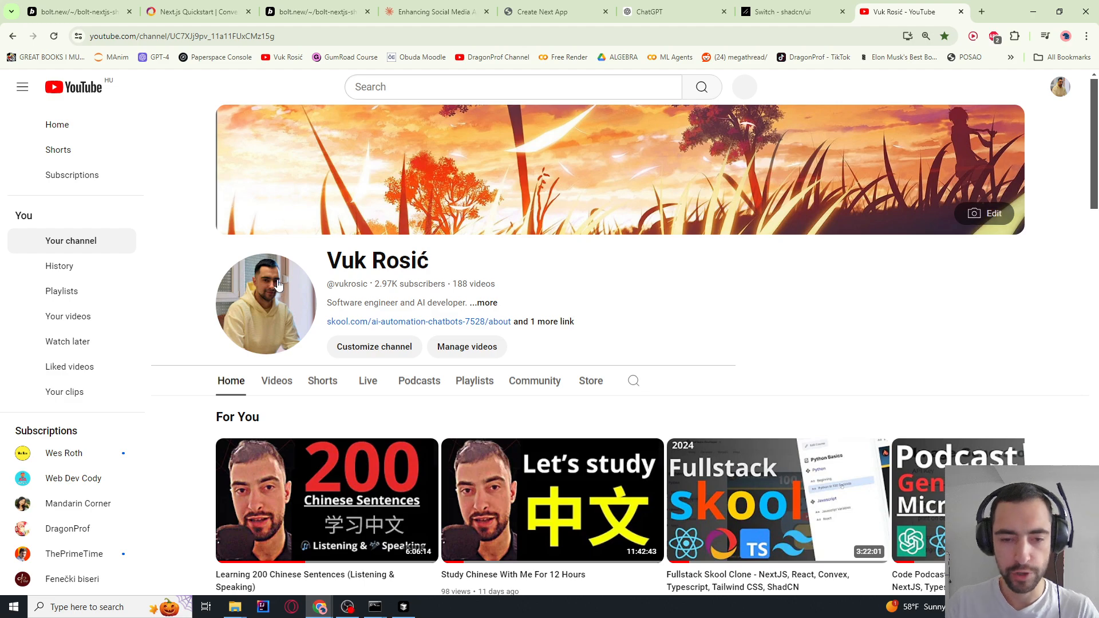
# Open the Learn Web Dev With Vuk playlist and scroll its clone tutorials
pyautogui.scroll(-3)
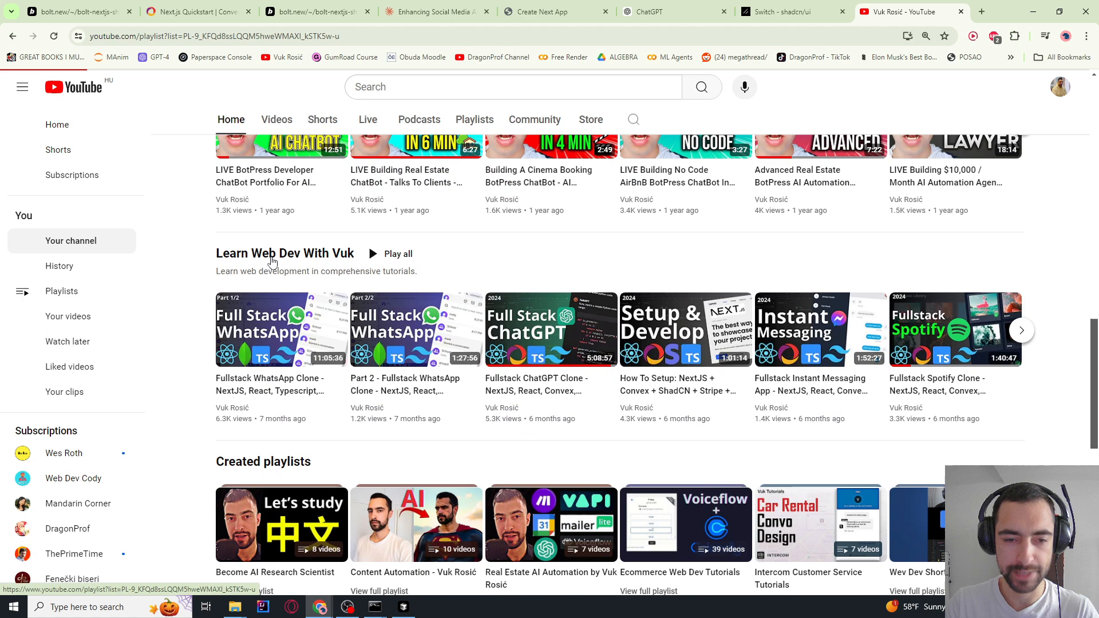
pyautogui.click(284, 253)
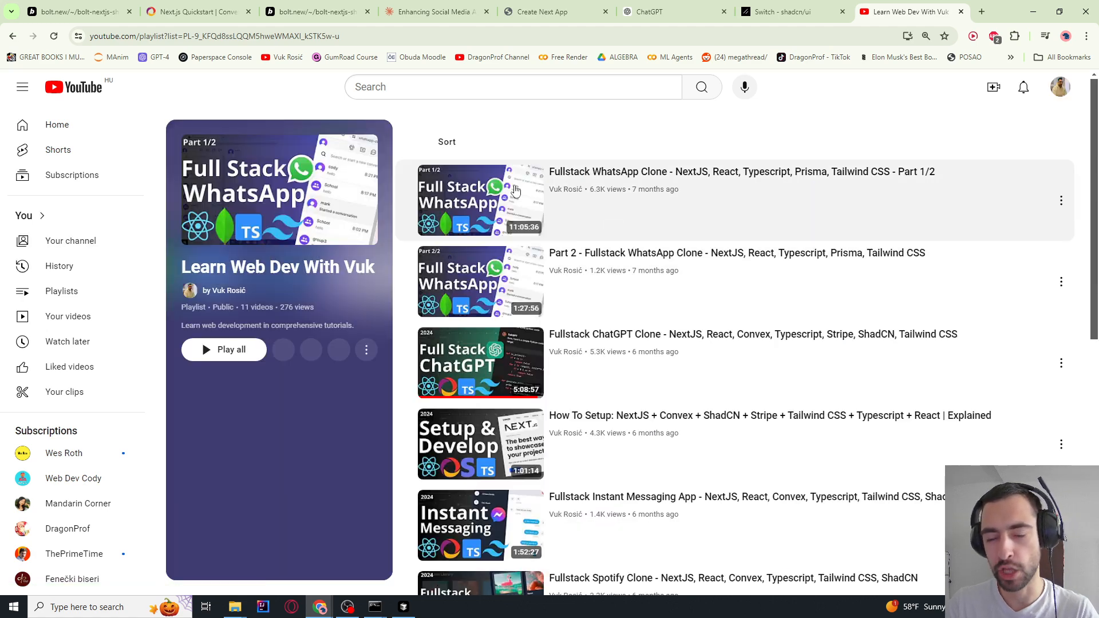
pyautogui.scroll(-3)
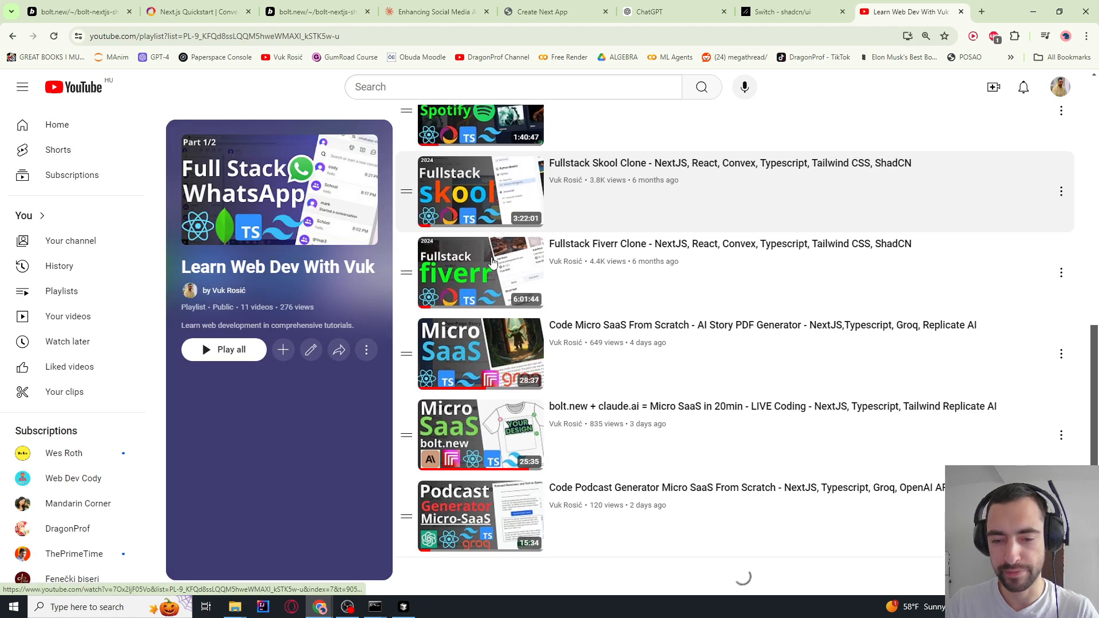
pyautogui.moveTo(731, 359)
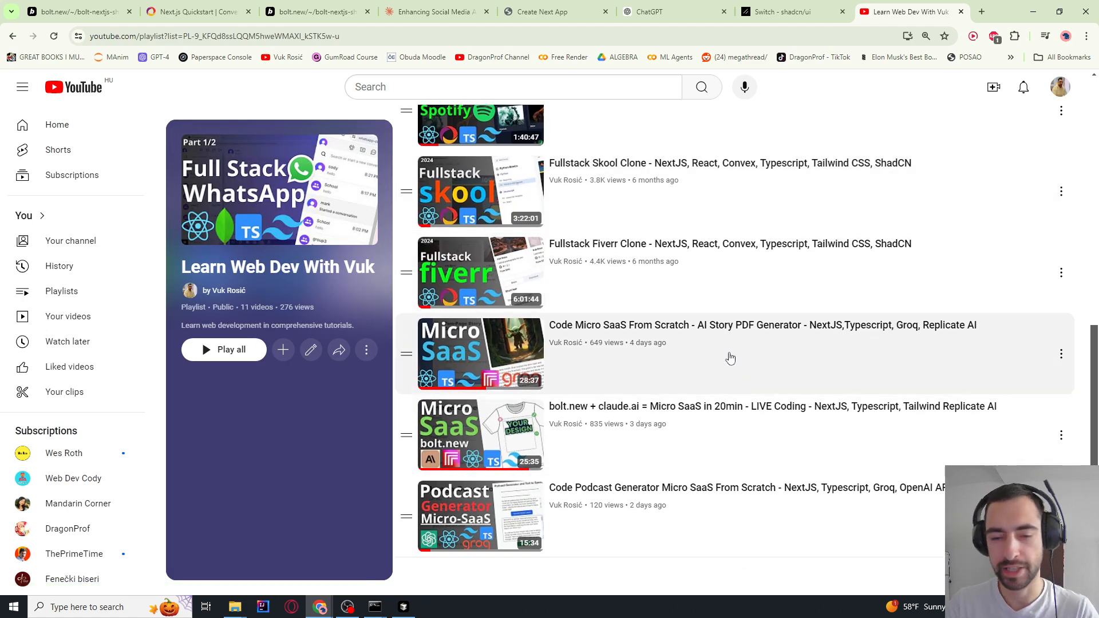